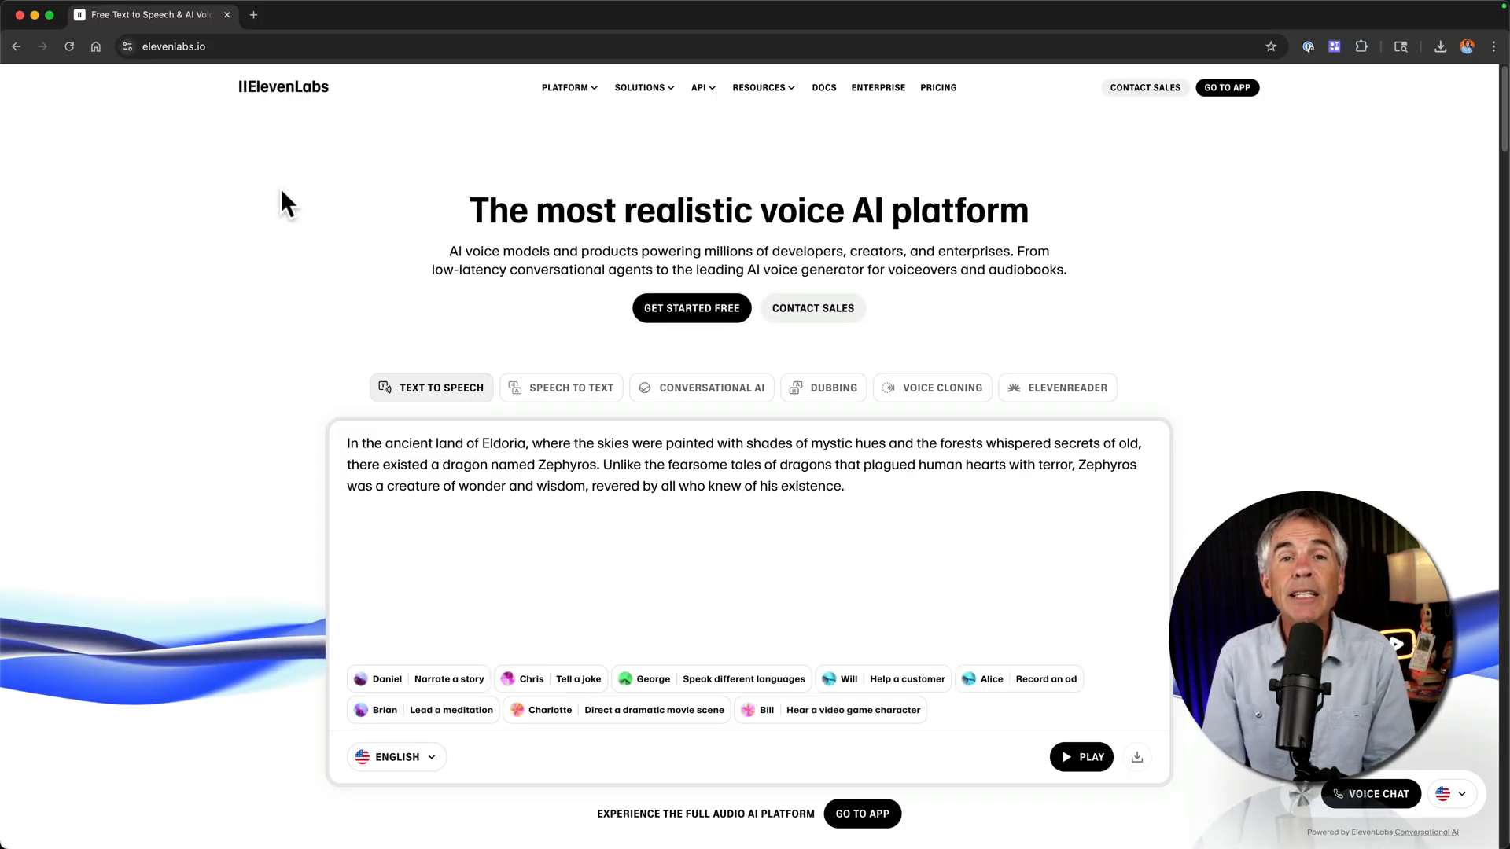
{"action": "mouse_move", "coordinate": [302, 205]}
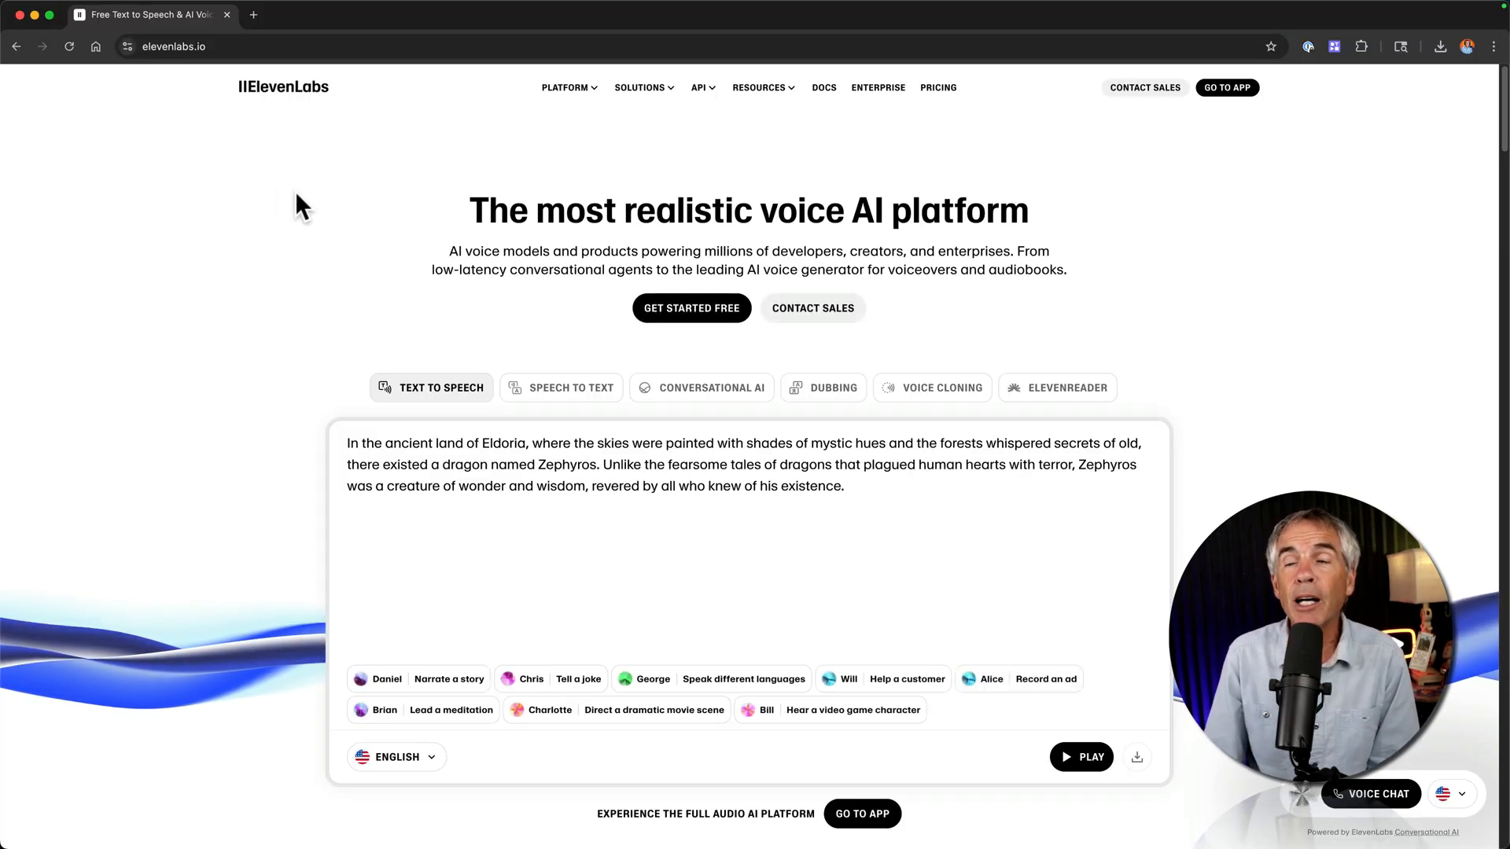
- Browse the pricing page and the platform products list to the text to sound effects page
{"action": "left_click", "coordinate": [938, 89]}
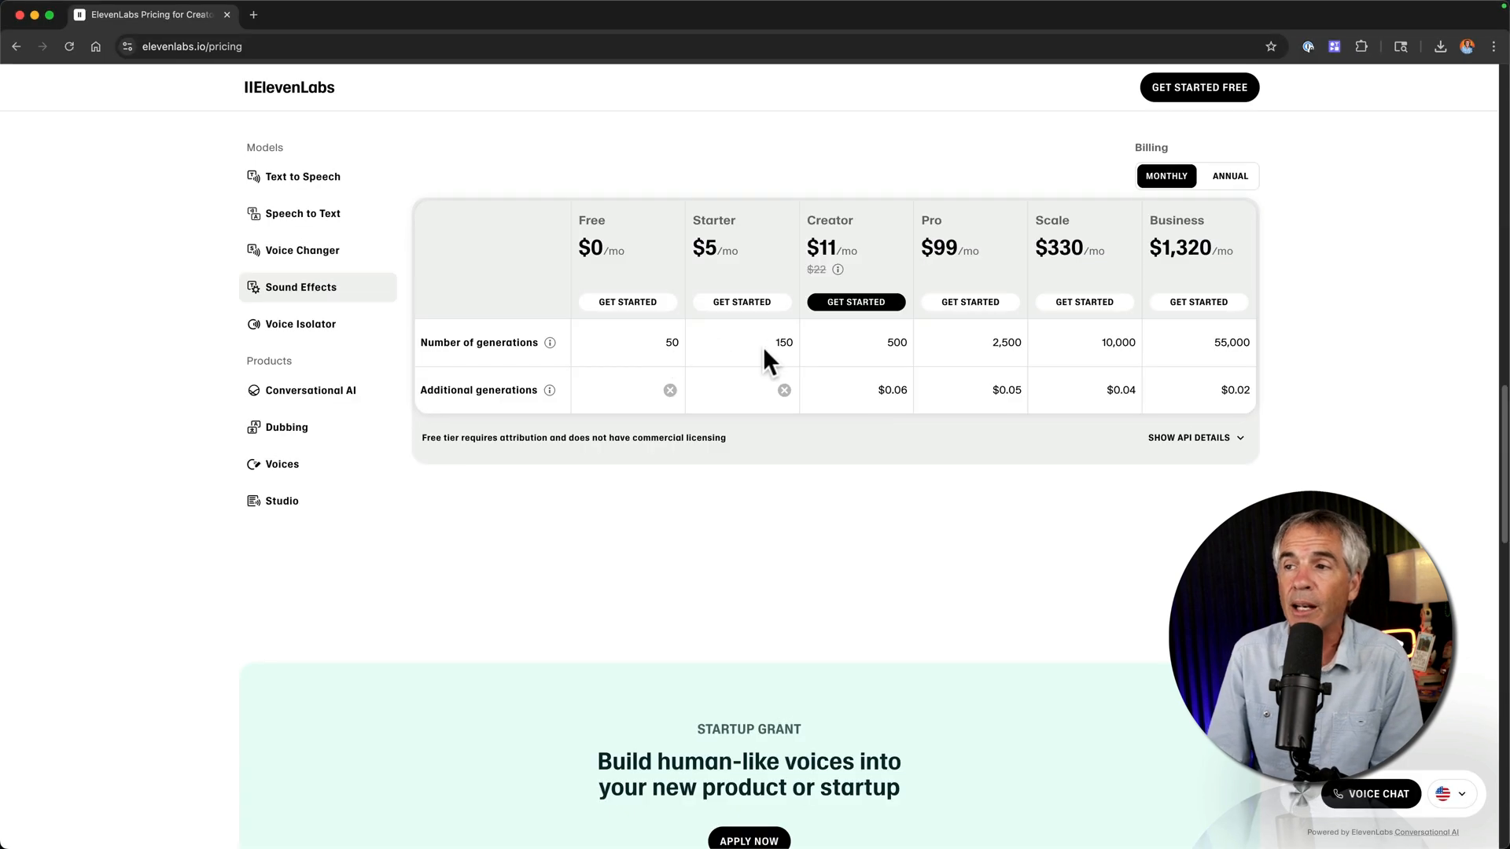
{"action": "mouse_move", "coordinate": [856, 307]}
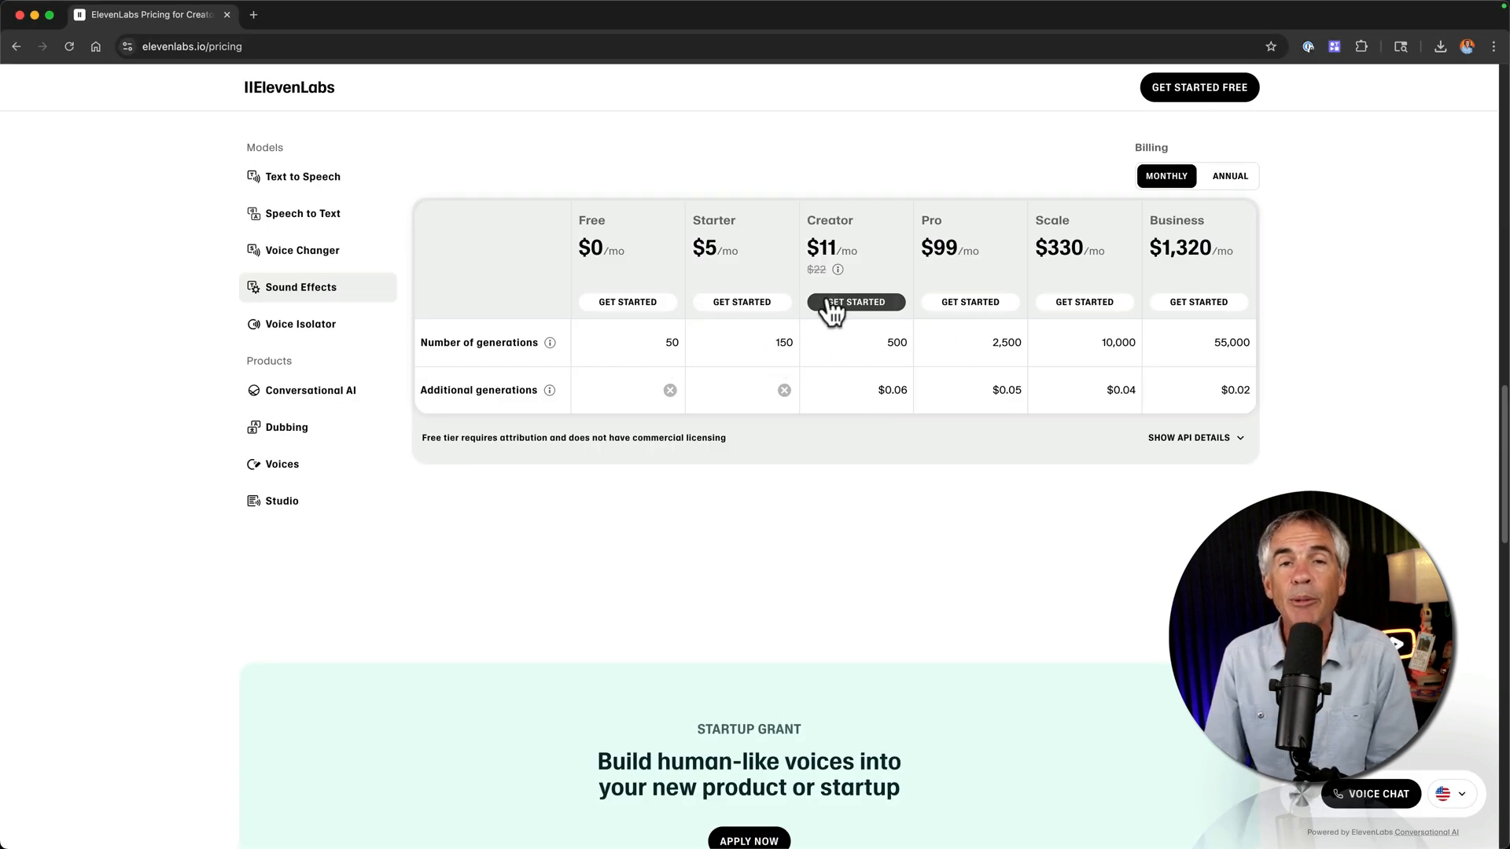
{"action": "left_click", "coordinate": [283, 86]}
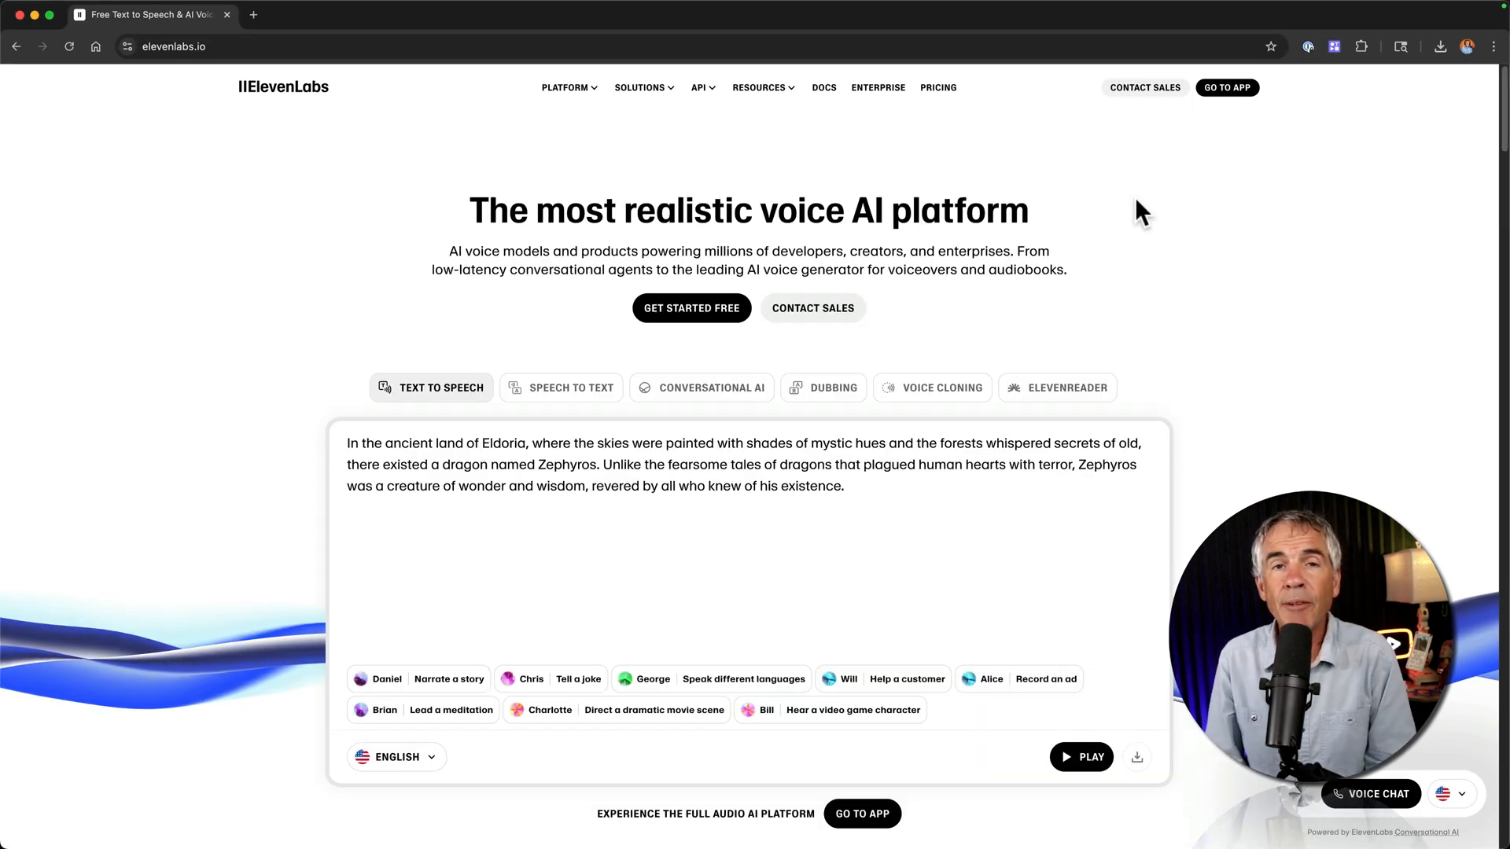
{"action": "mouse_move", "coordinate": [1203, 221]}
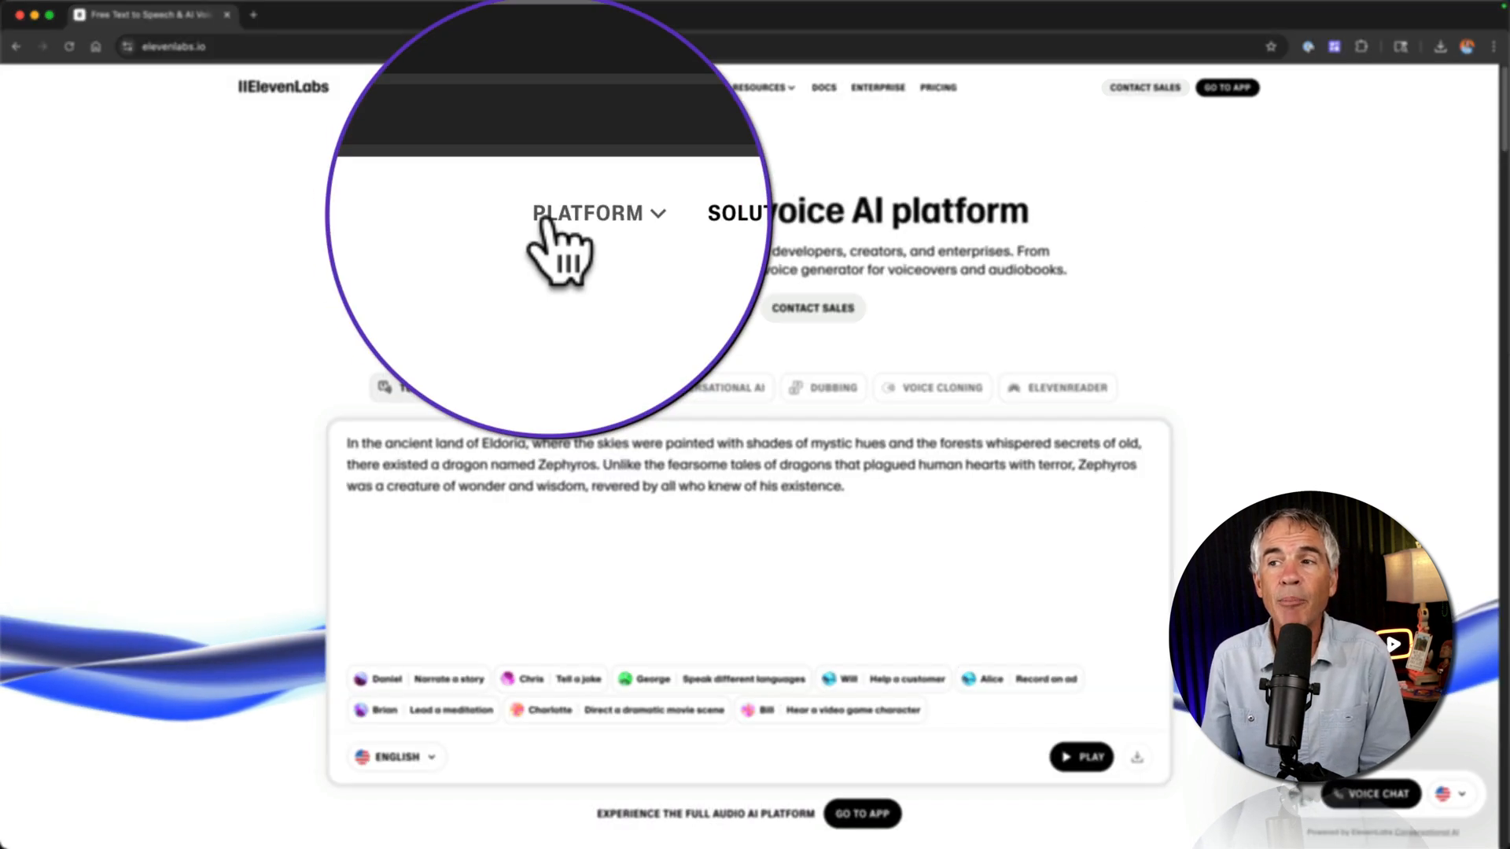
{"action": "left_click", "coordinate": [587, 213]}
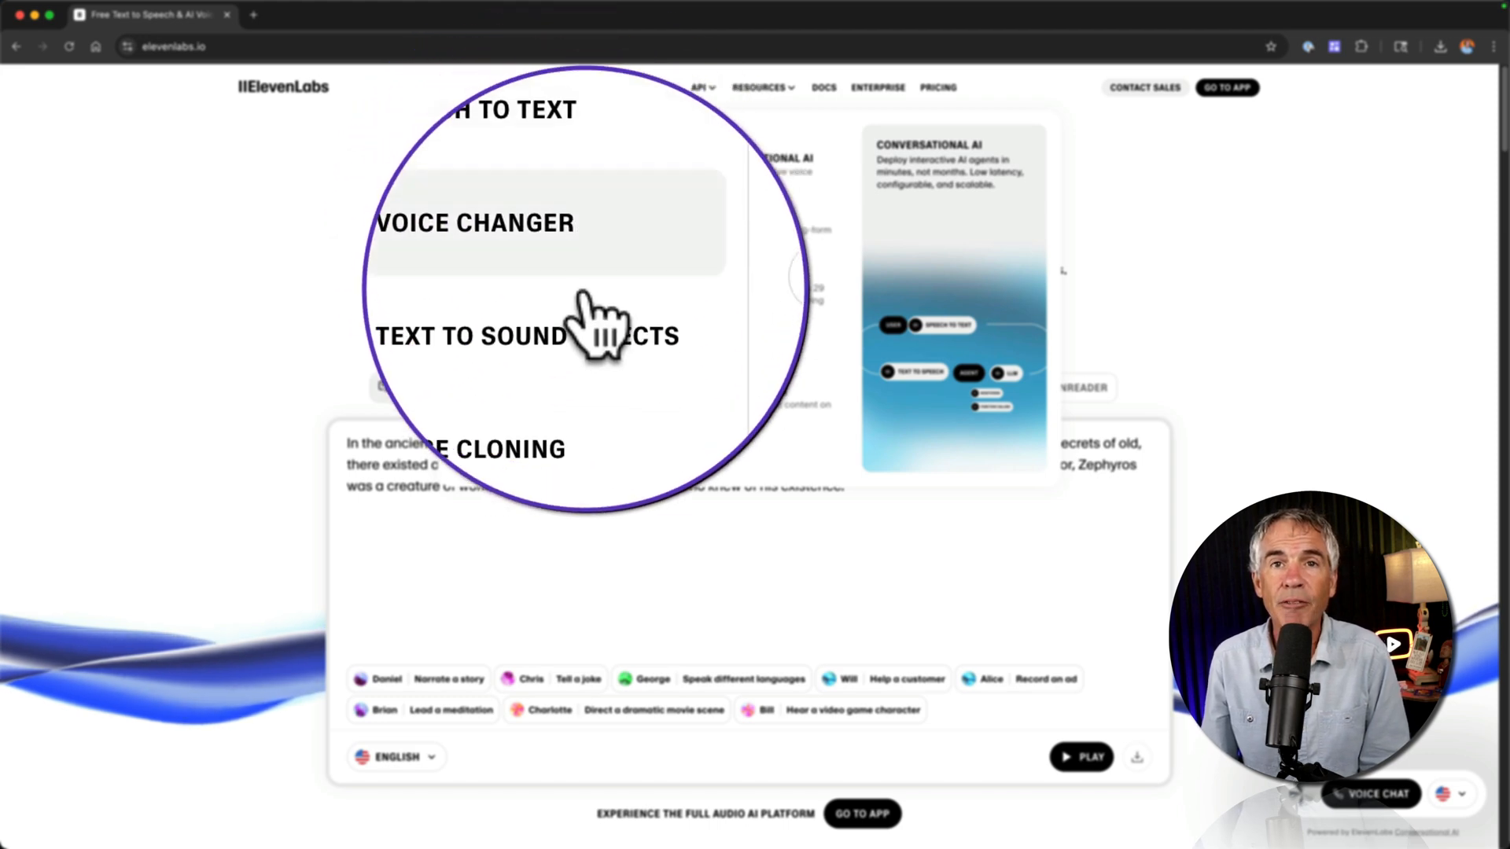
{"action": "left_click", "coordinate": [525, 337]}
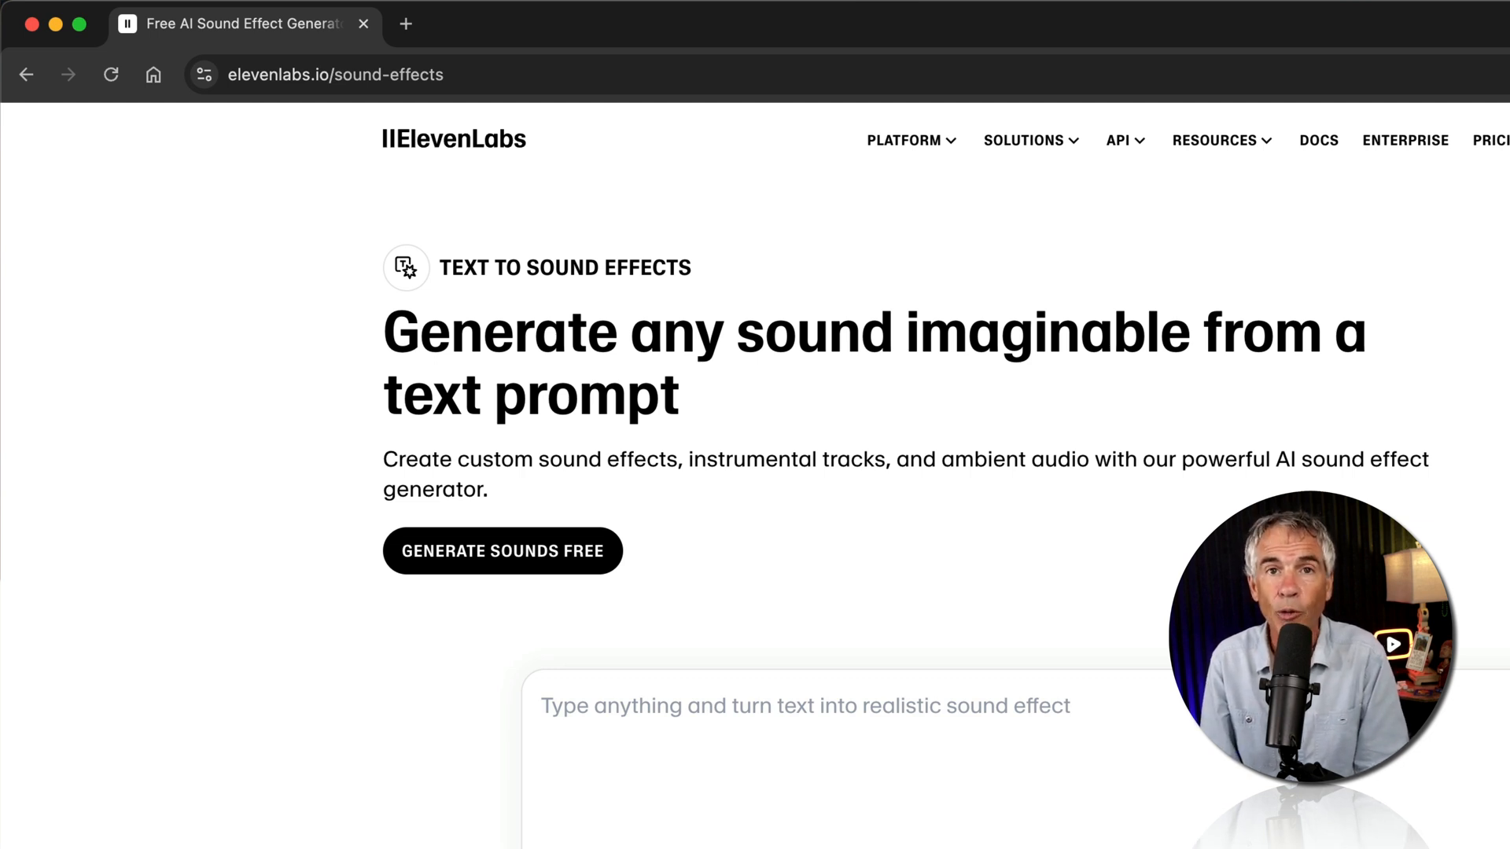
{"action": "scroll", "scroll_direction": "down", "scroll_amount": 3}
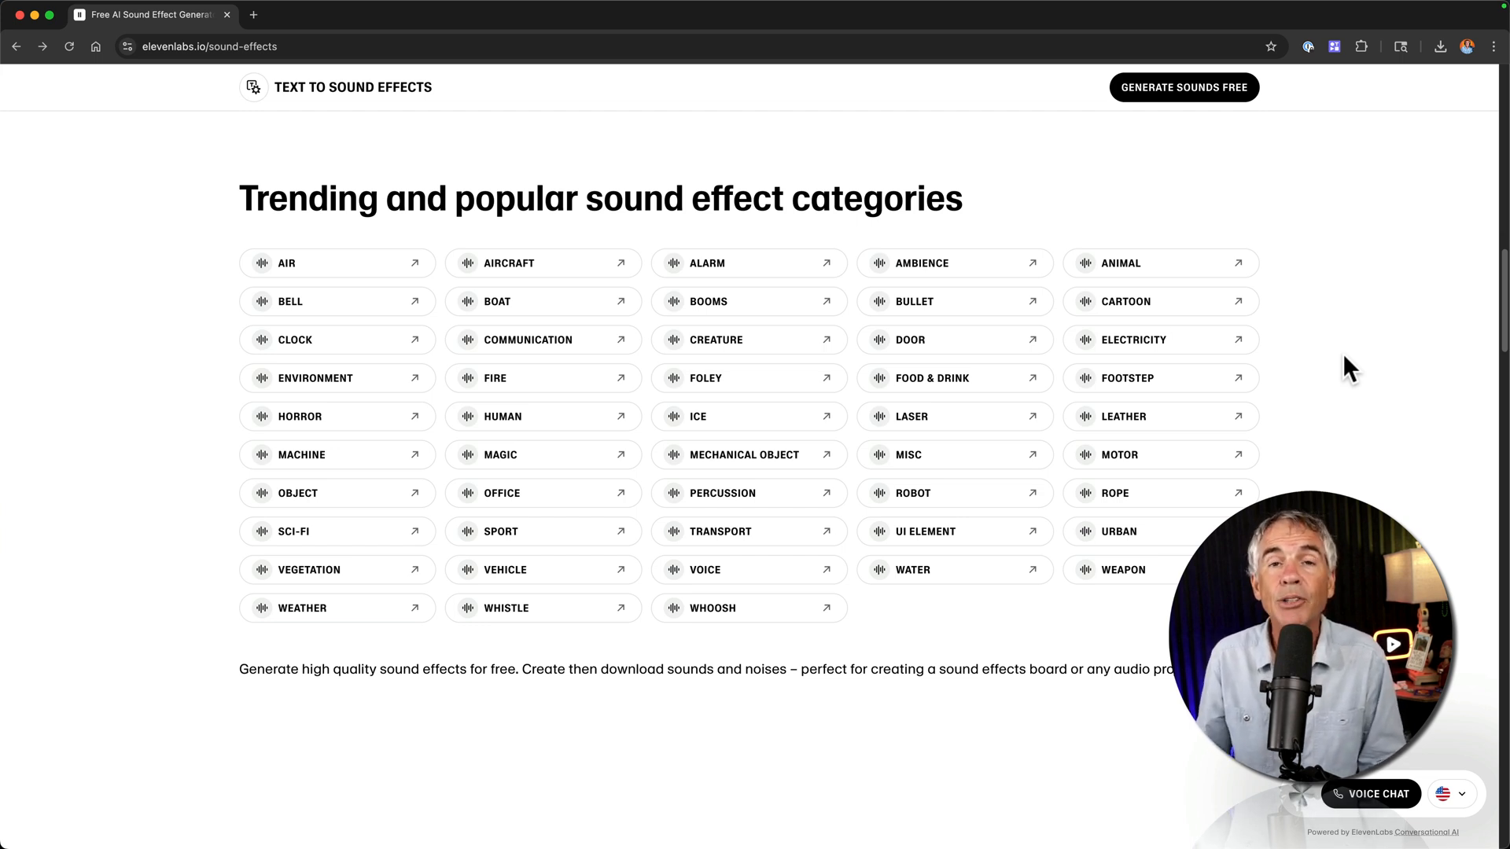
{"action": "mouse_move", "coordinate": [1118, 330]}
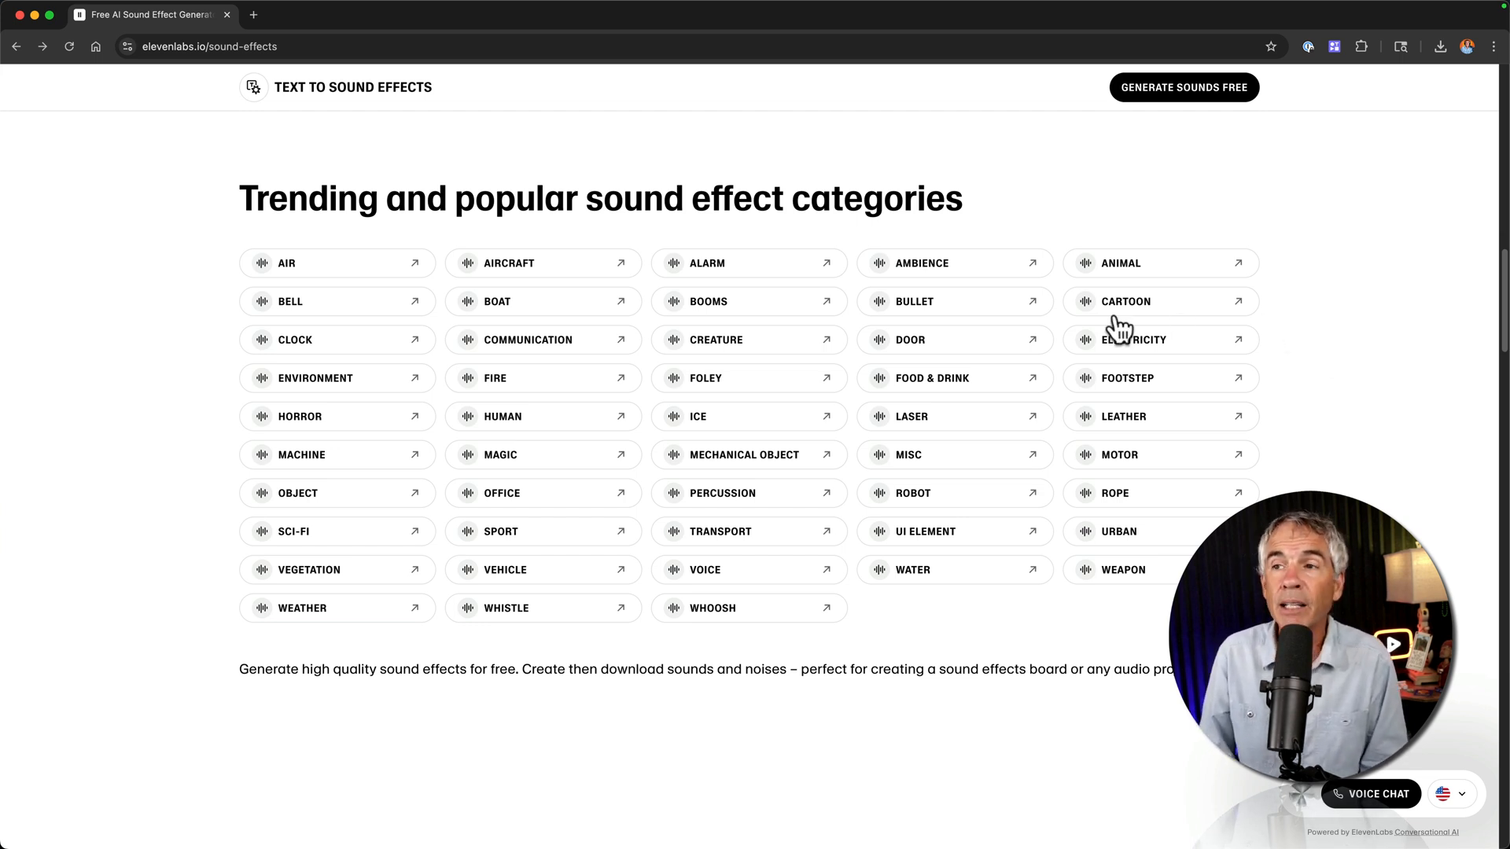
{"action": "mouse_move", "coordinate": [1044, 212]}
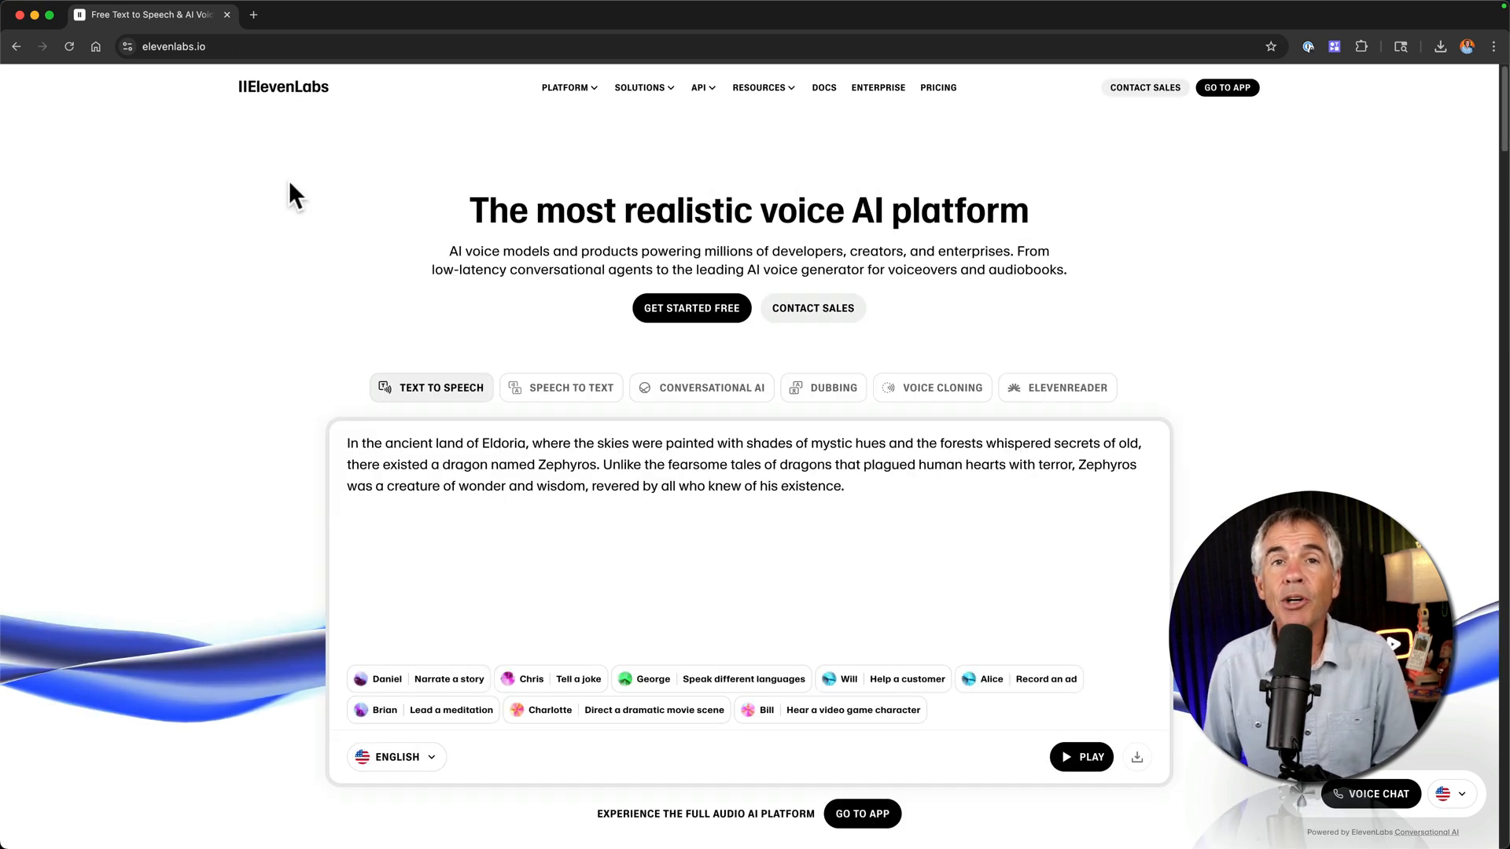
{"action": "mouse_move", "coordinate": [254, 137]}
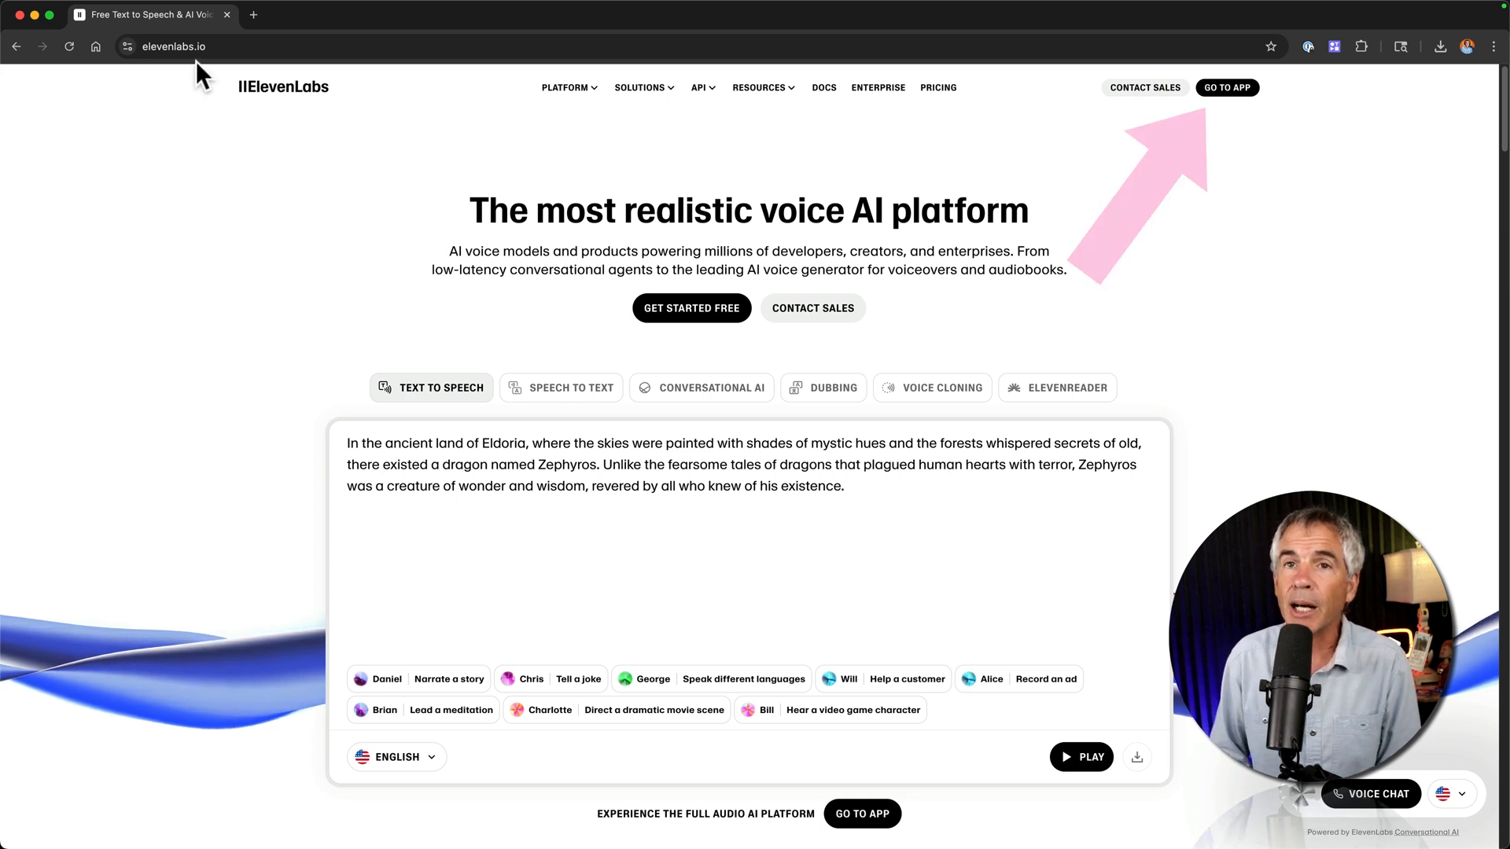
{"action": "mouse_move", "coordinate": [1229, 88]}
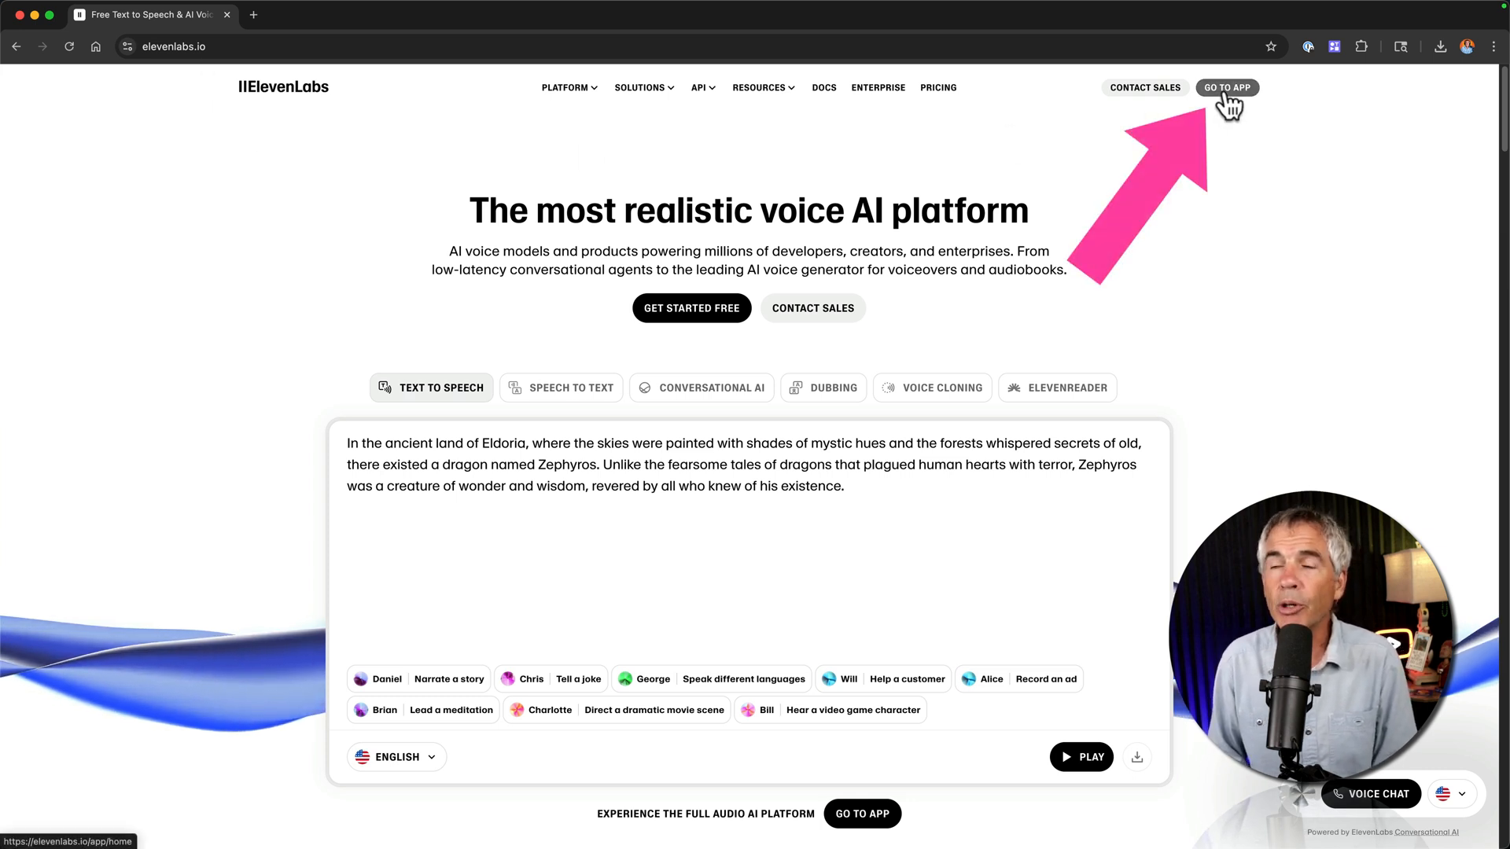
- Enter the ElevenLabs app workspace via GO TO APP
{"action": "left_click", "coordinate": [1227, 88]}
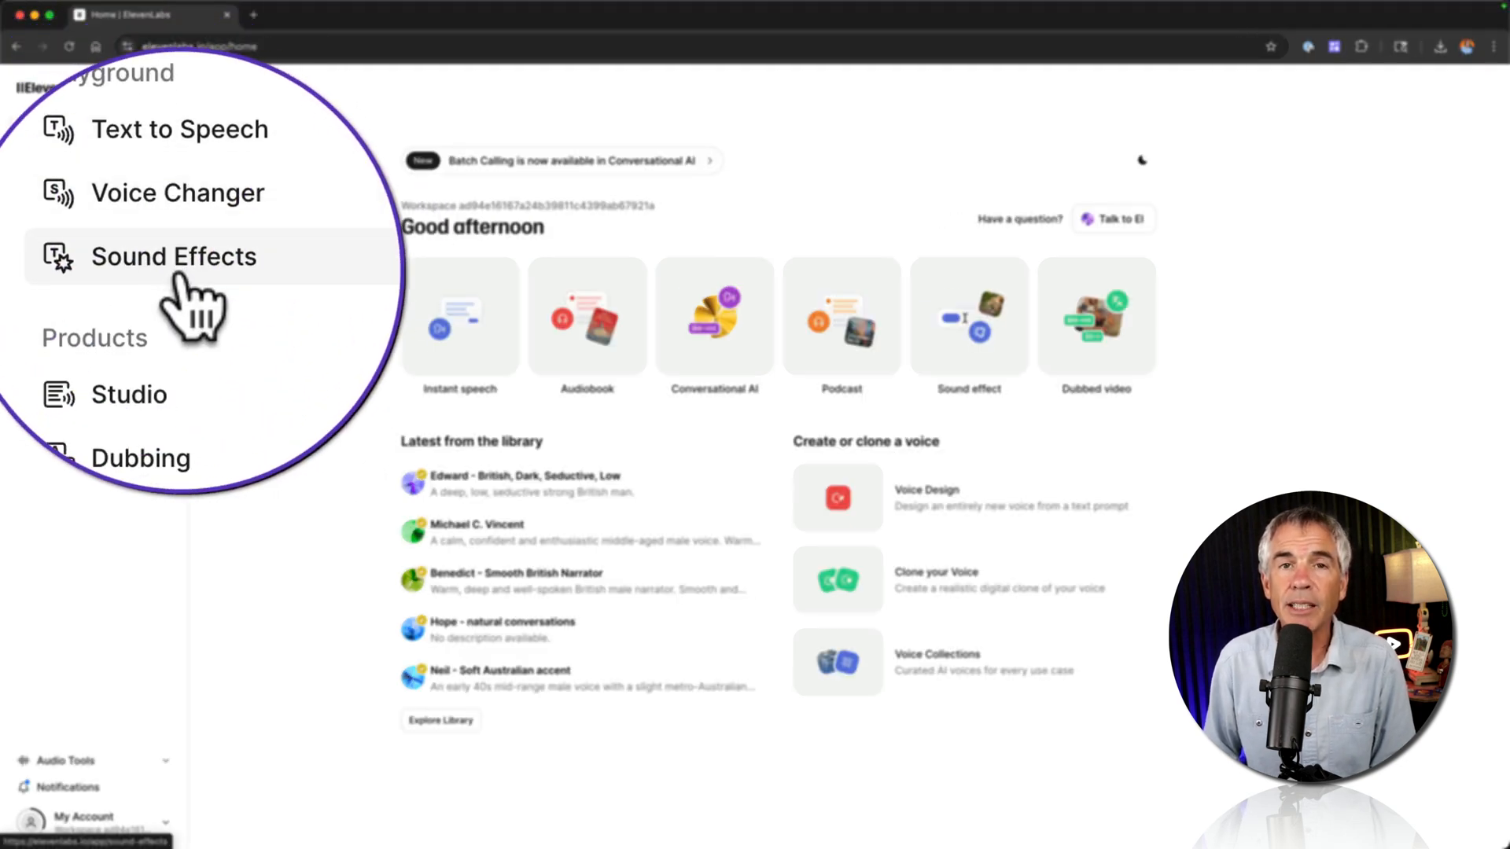
- Check the Video game power-up prompt's 8.0 s duration and 30% prompt influence settings
{"action": "left_click", "coordinate": [173, 257]}
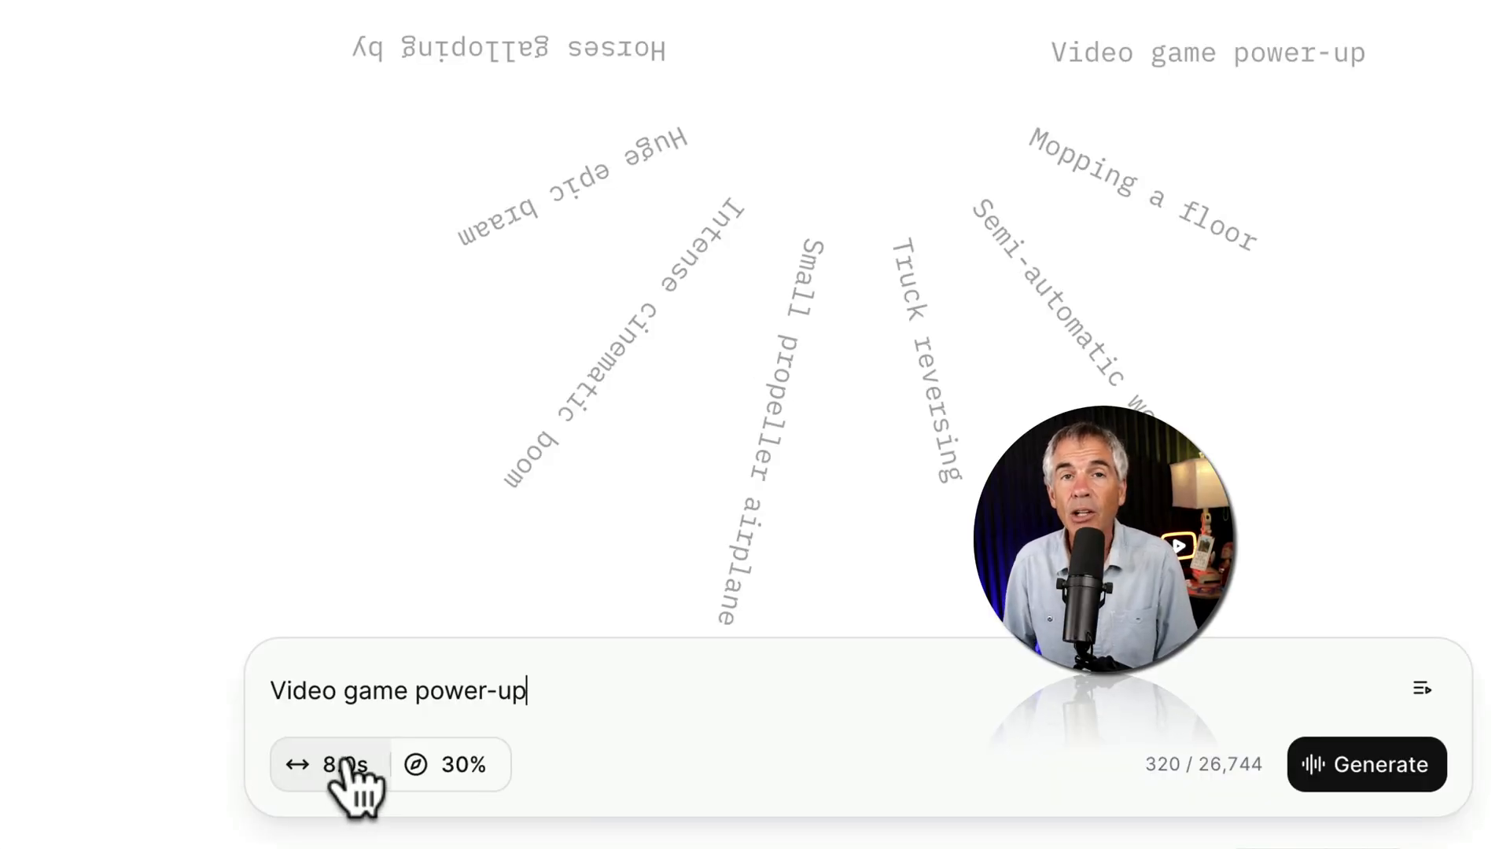
{"action": "left_click", "coordinate": [332, 764]}
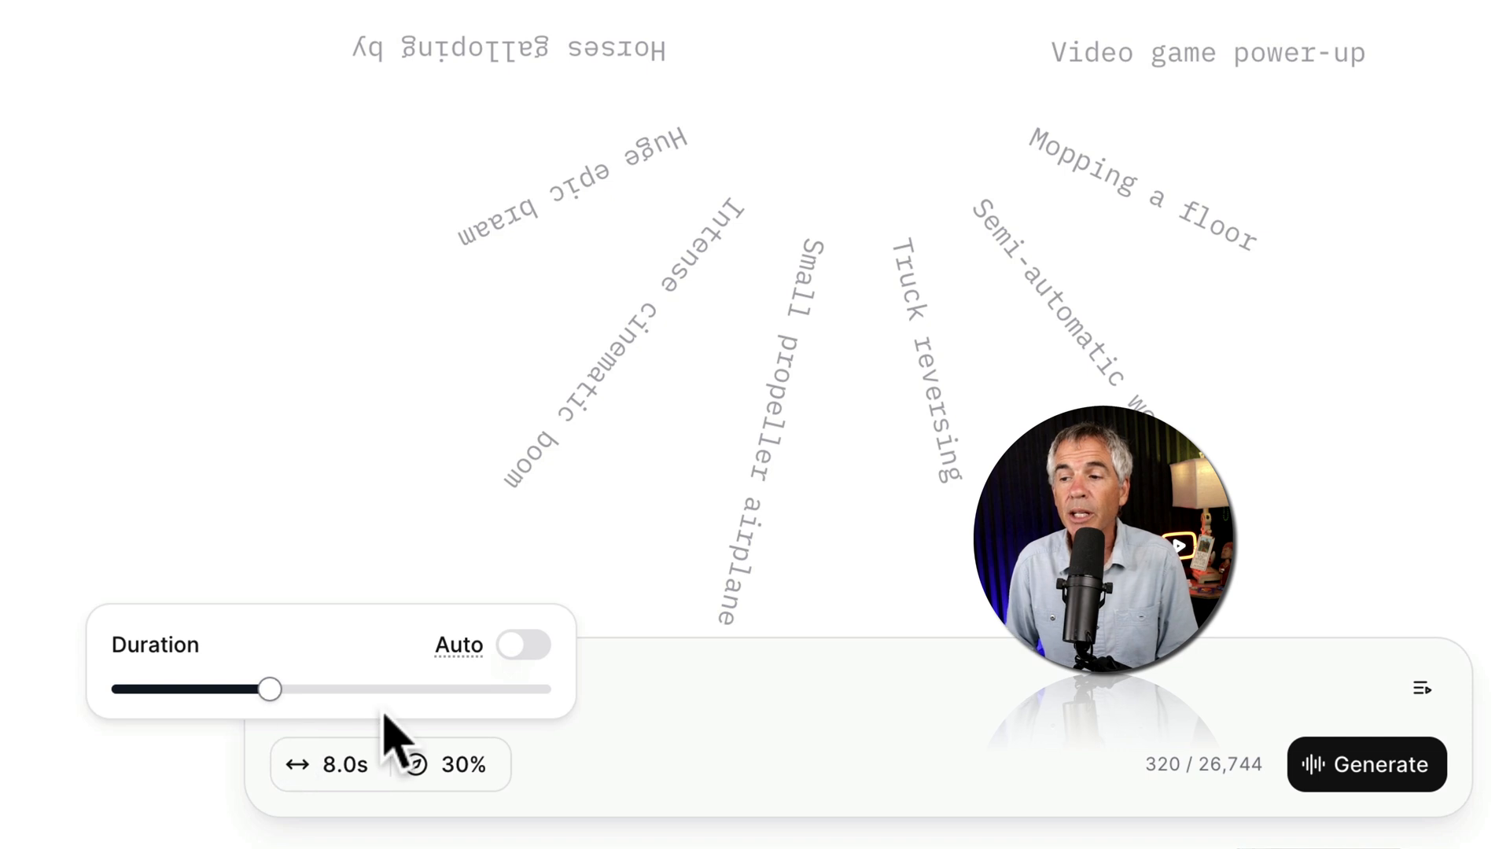
{"action": "left_click", "coordinate": [452, 765]}
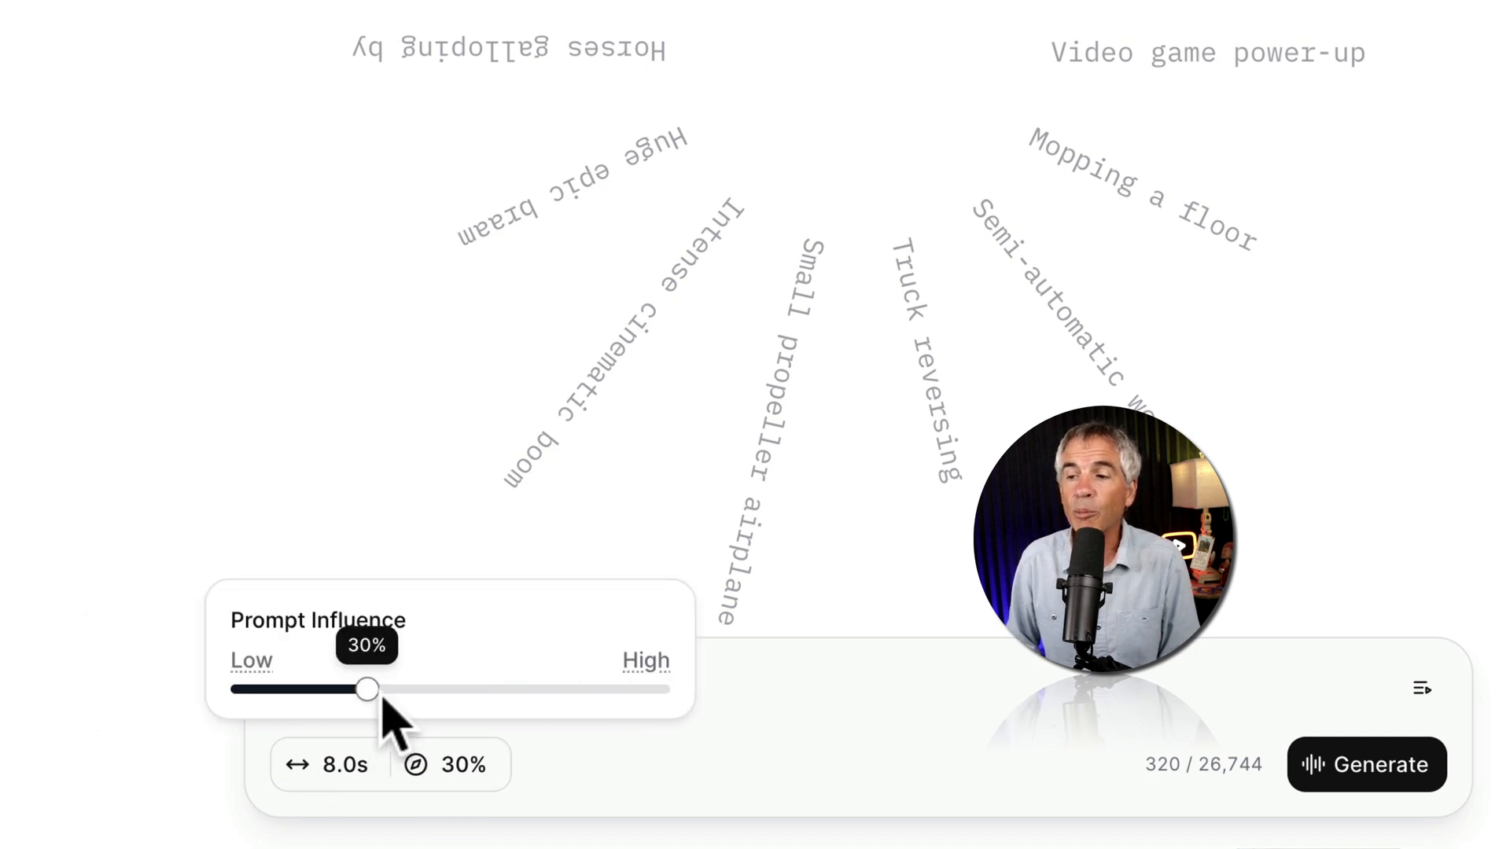
{"action": "mouse_move", "coordinate": [255, 685]}
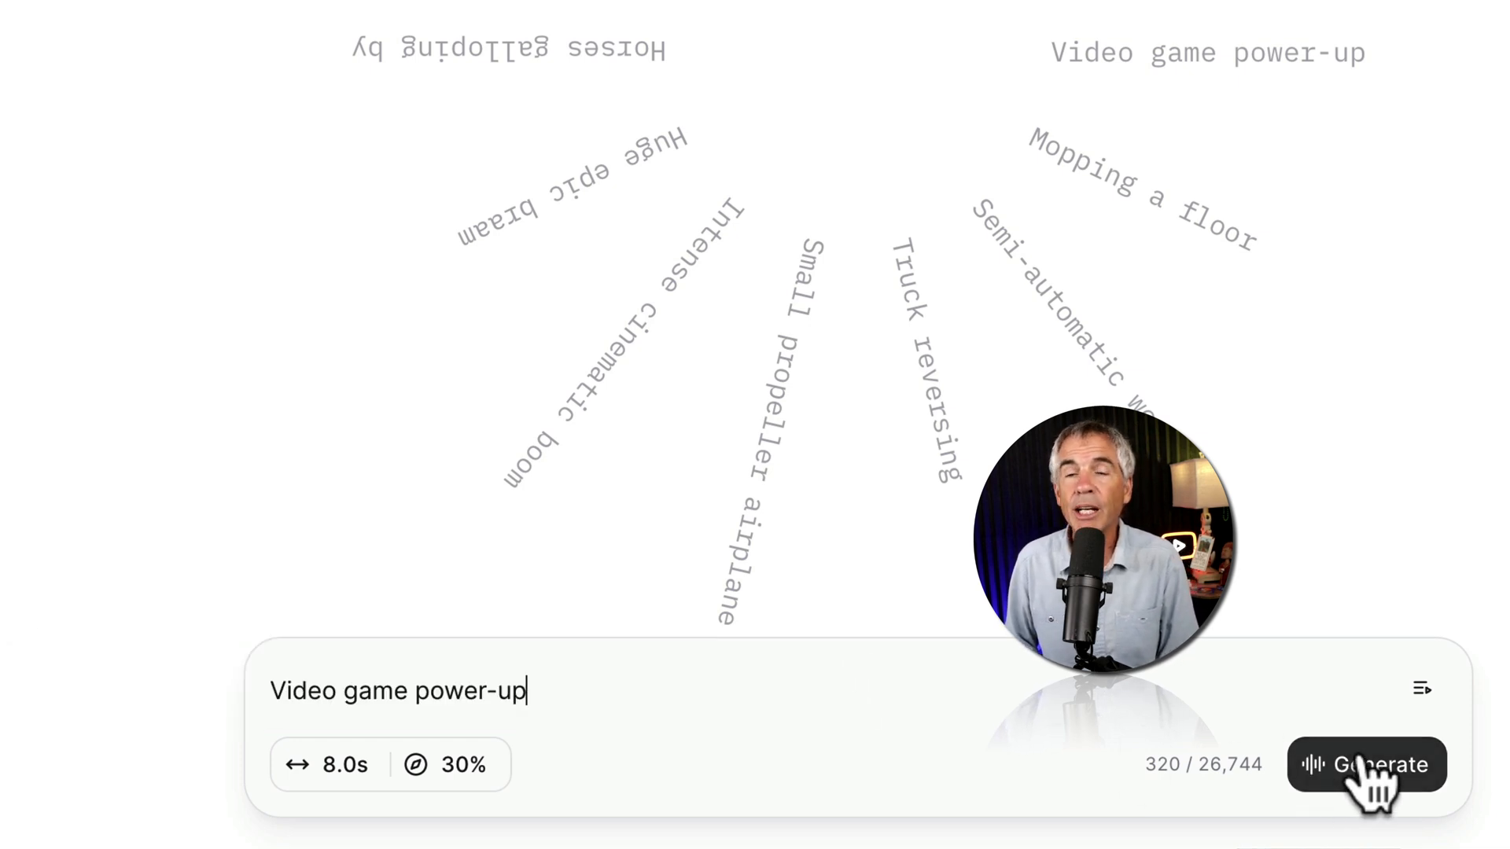
- Generate four Video game power-up samples, listen, and dismiss the history panel
{"action": "left_click", "coordinate": [1367, 764]}
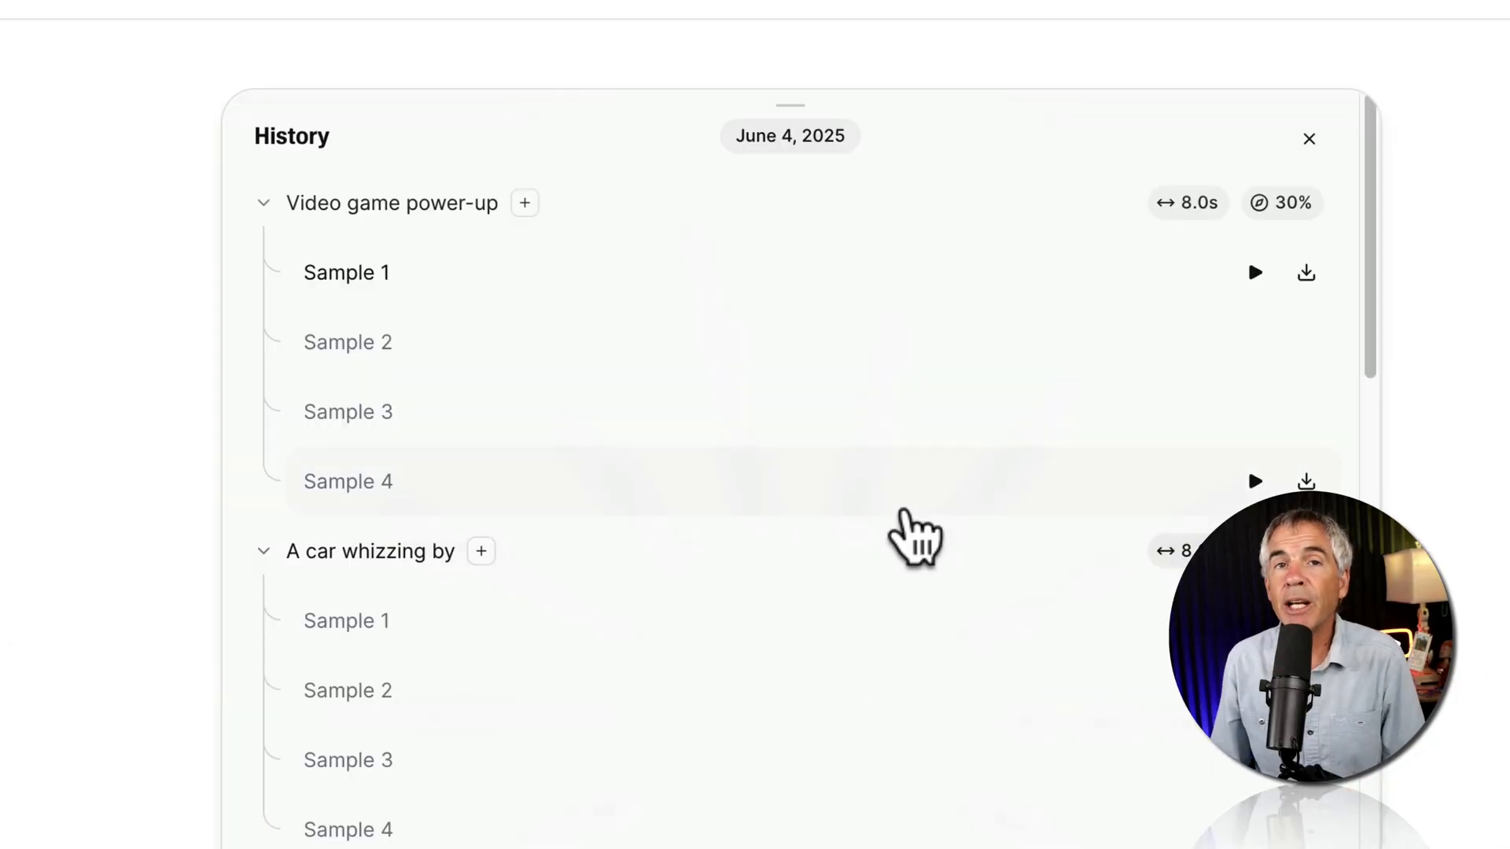
{"action": "mouse_move", "coordinate": [346, 341]}
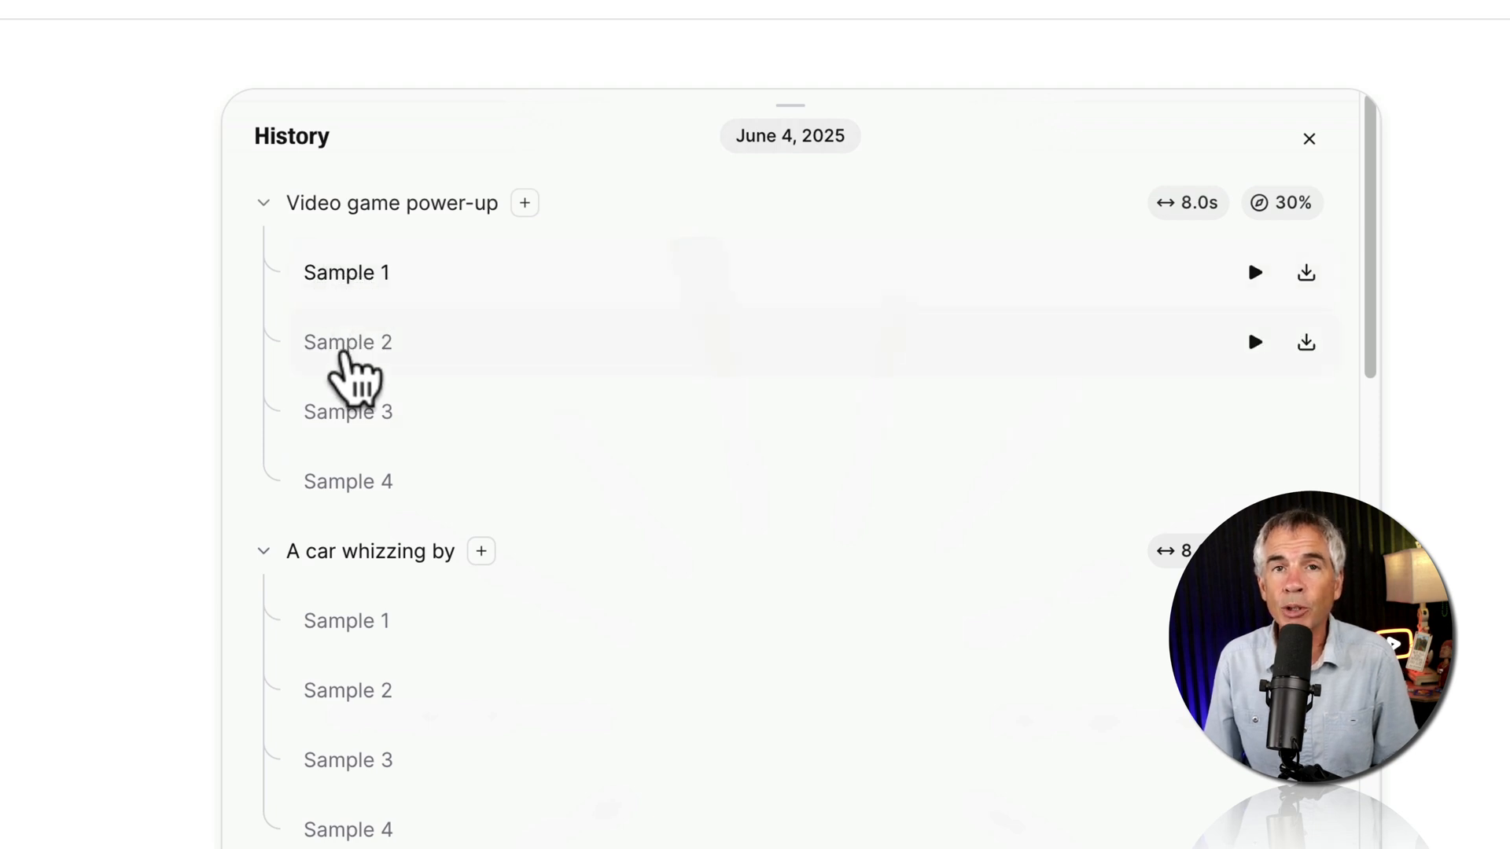
{"action": "mouse_move", "coordinate": [357, 285]}
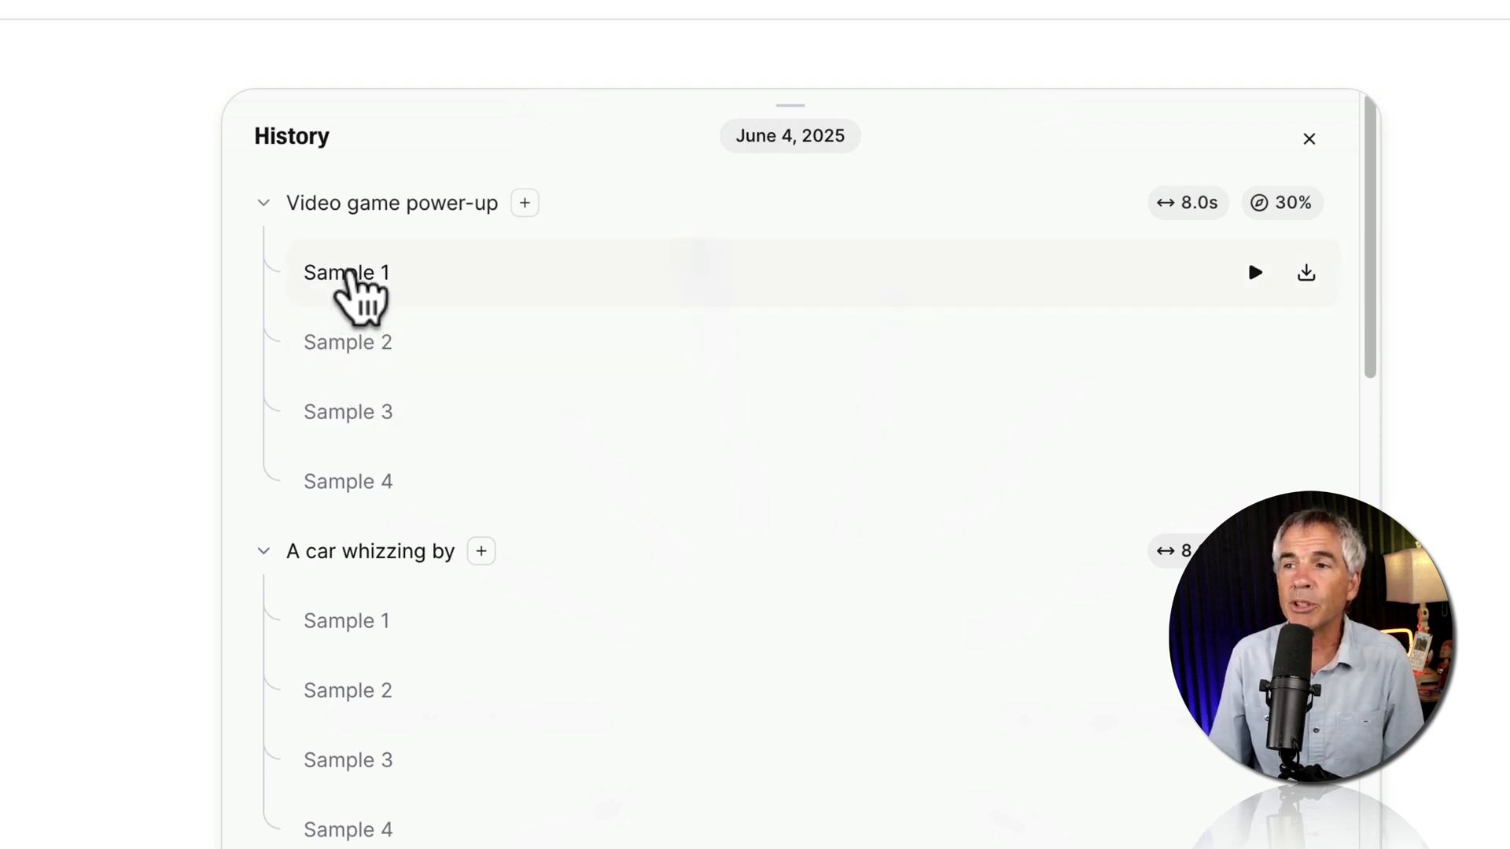
{"action": "mouse_move", "coordinate": [1255, 280]}
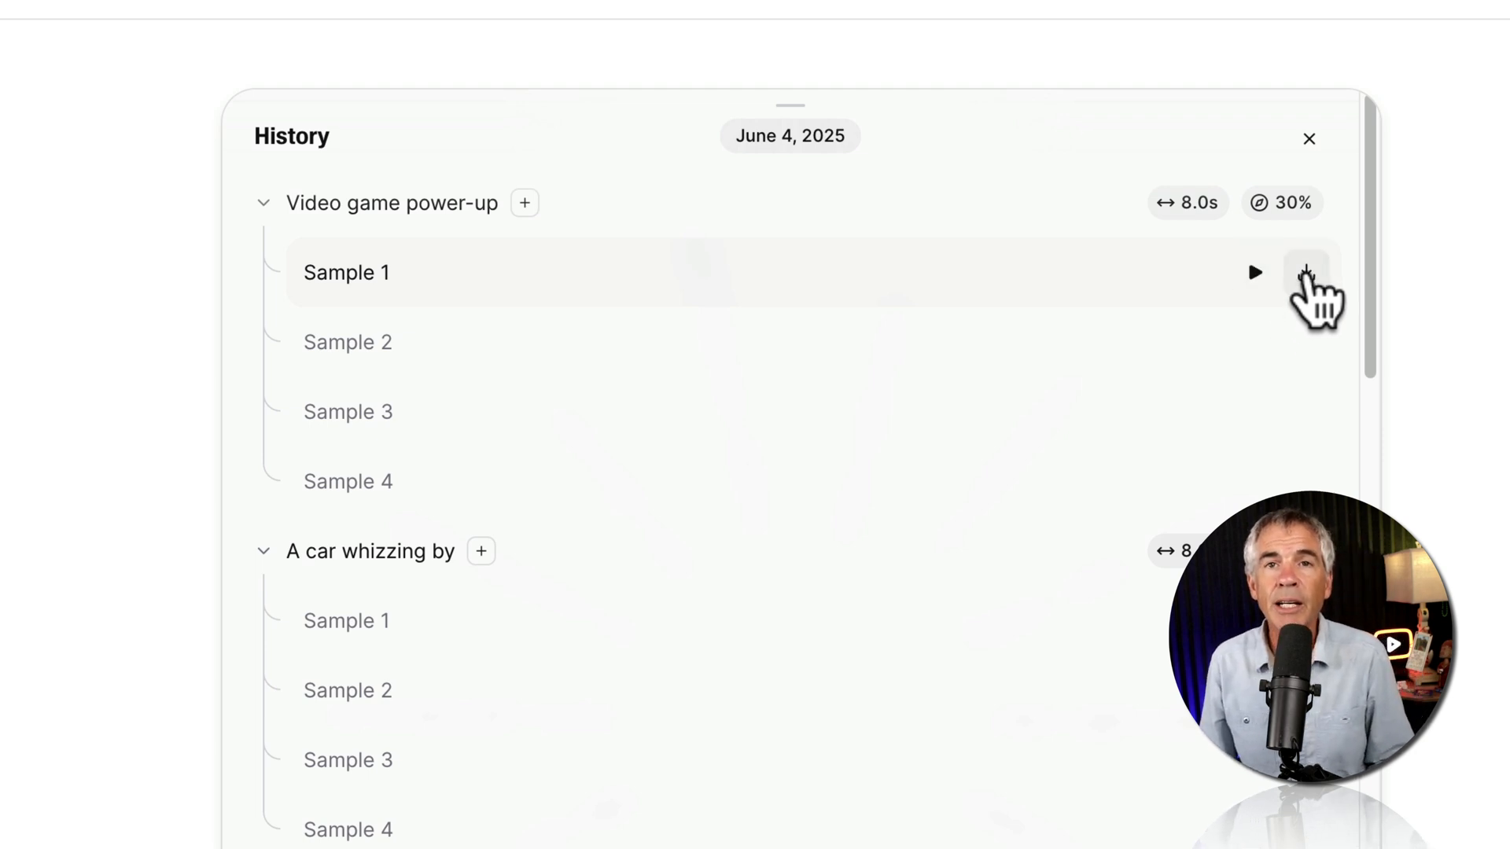
{"action": "mouse_move", "coordinate": [309, 149]}
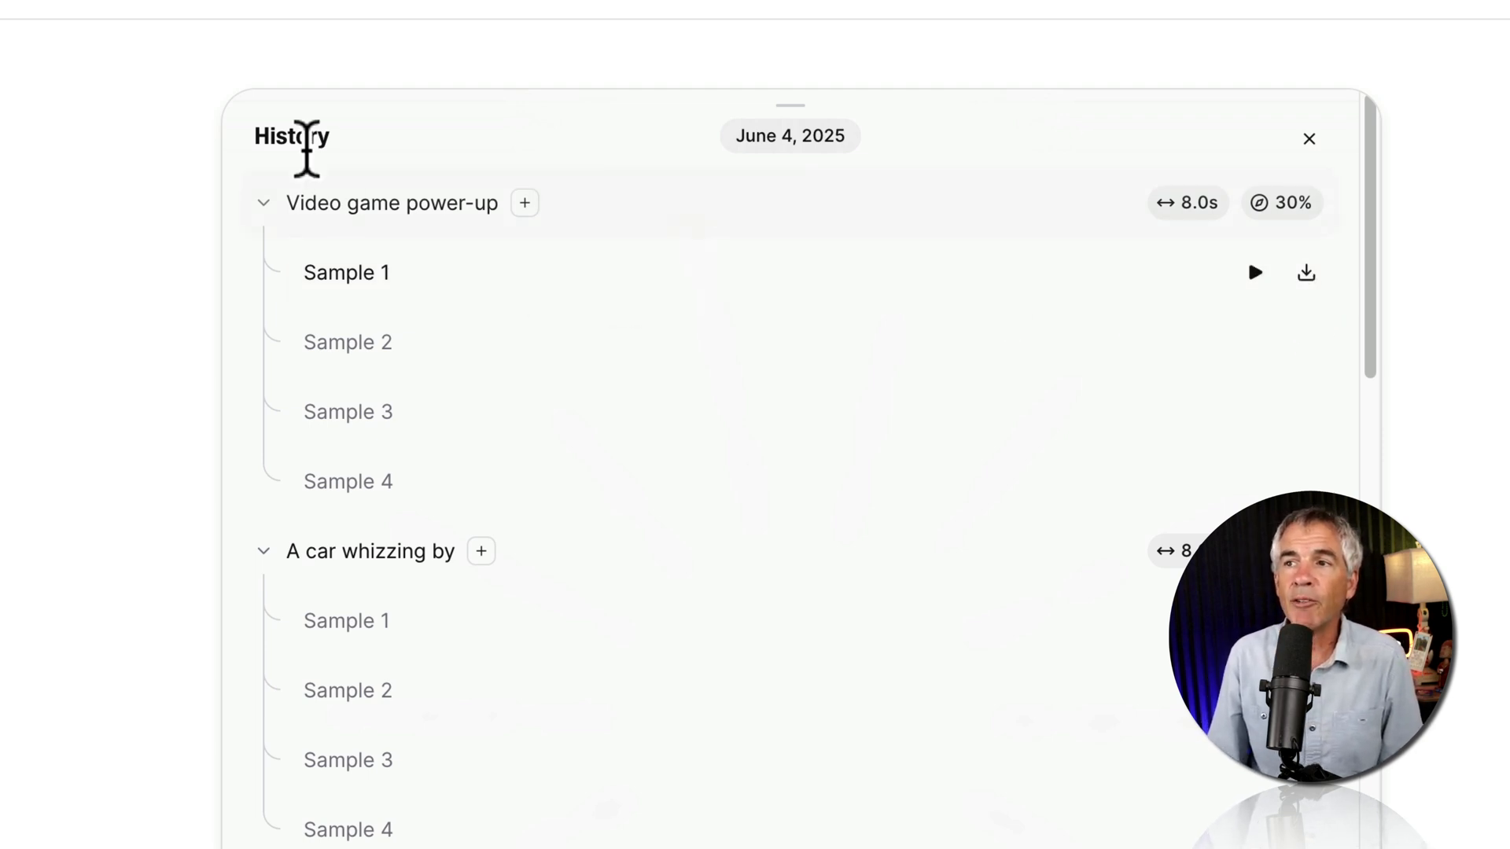
{"action": "left_click", "coordinate": [1308, 139]}
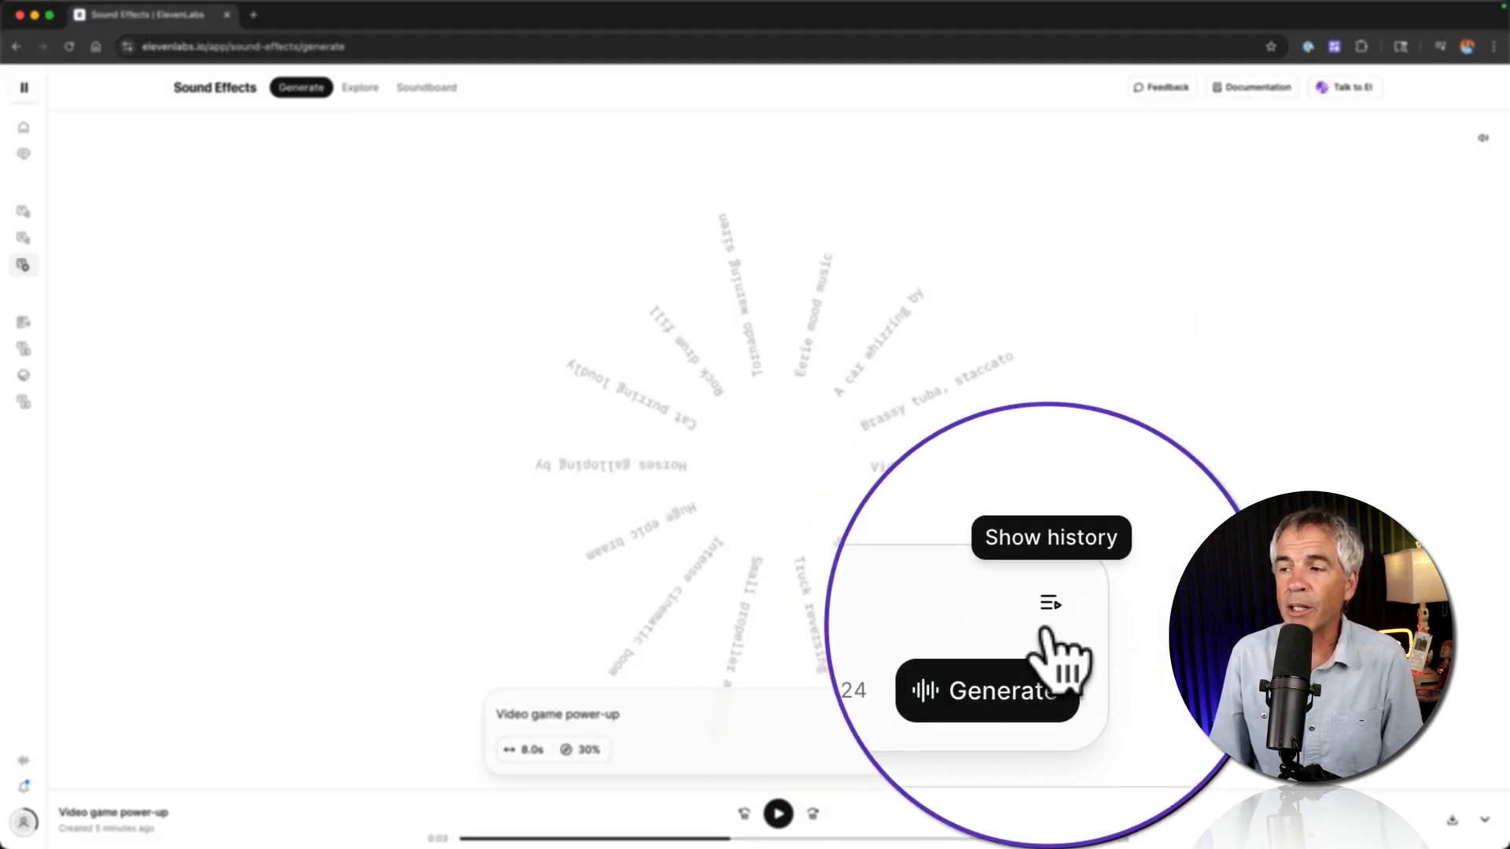
- Regenerate the 88bpm funky brass stabs prompt with its key changed from F# minor to A minor
{"action": "left_click", "coordinate": [1050, 603]}
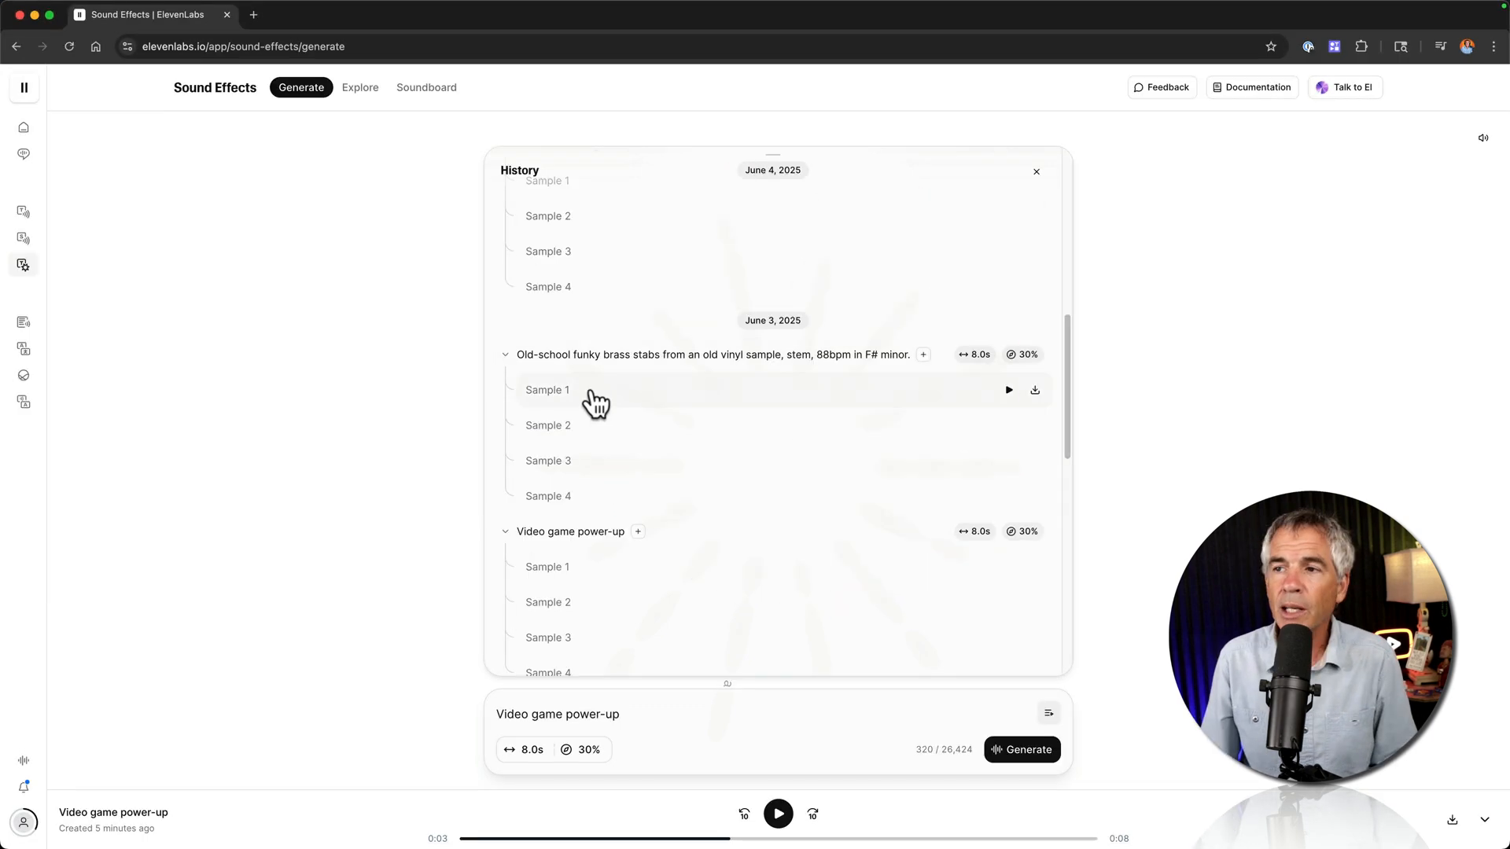
{"action": "mouse_move", "coordinate": [578, 374]}
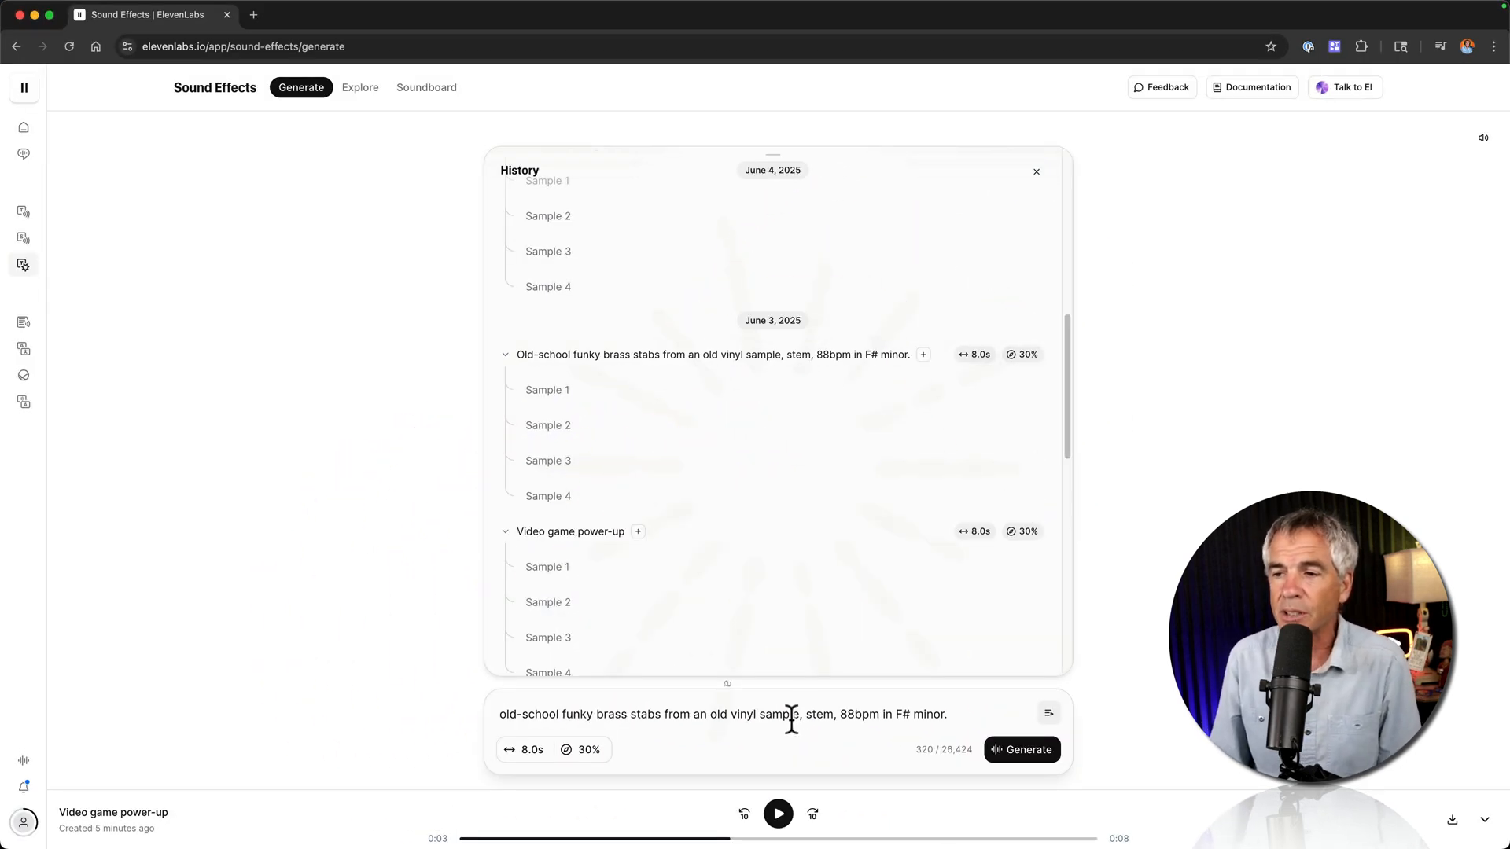
{"action": "type", "text": "A"}
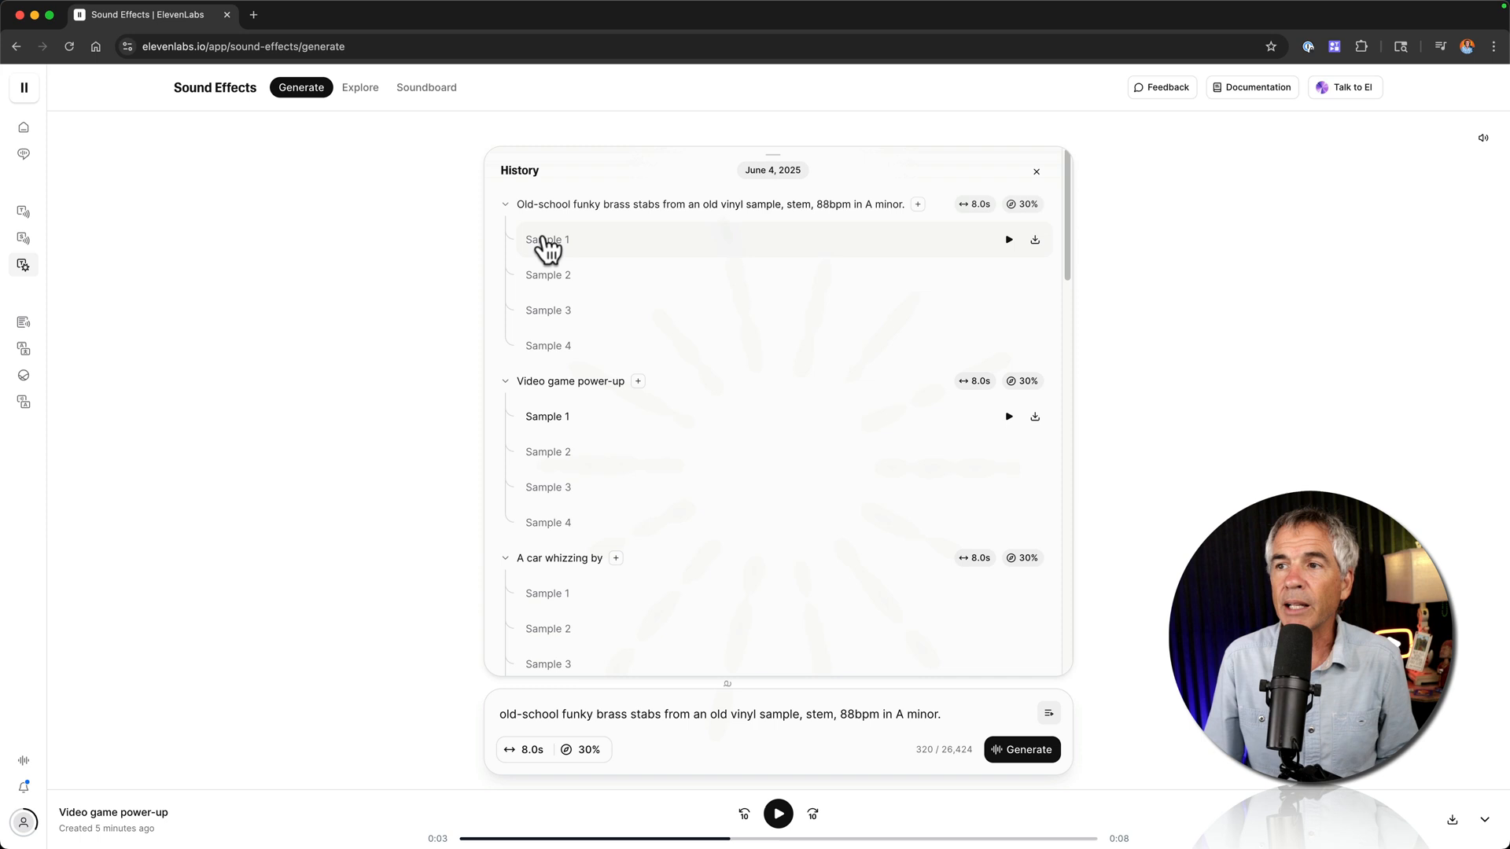
- Play the first A minor brass stabs sample, then reopen the generation history
{"action": "left_click", "coordinate": [1007, 239]}
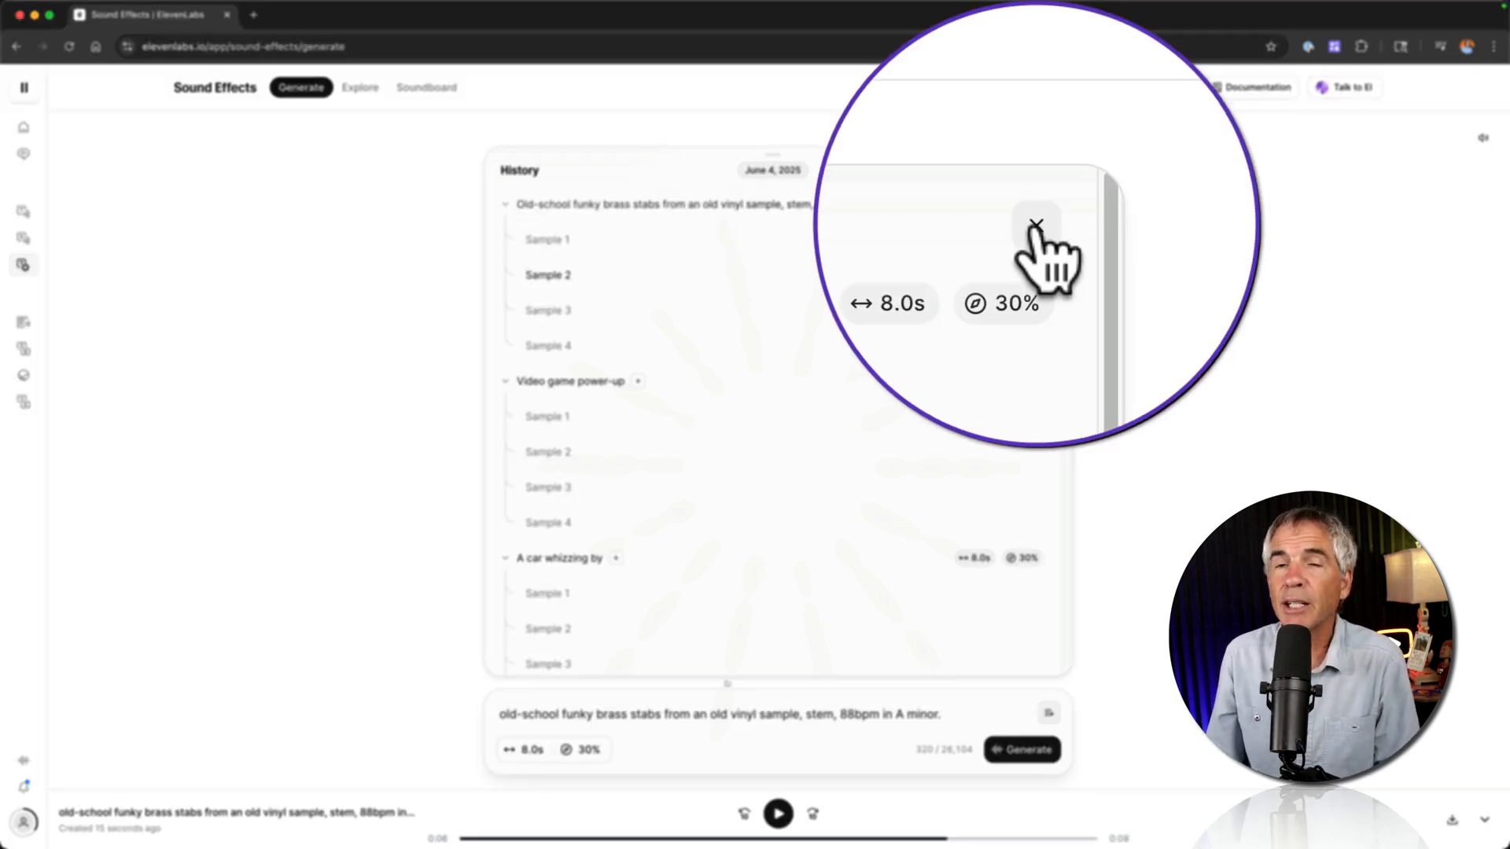
{"action": "left_click", "coordinate": [1036, 223]}
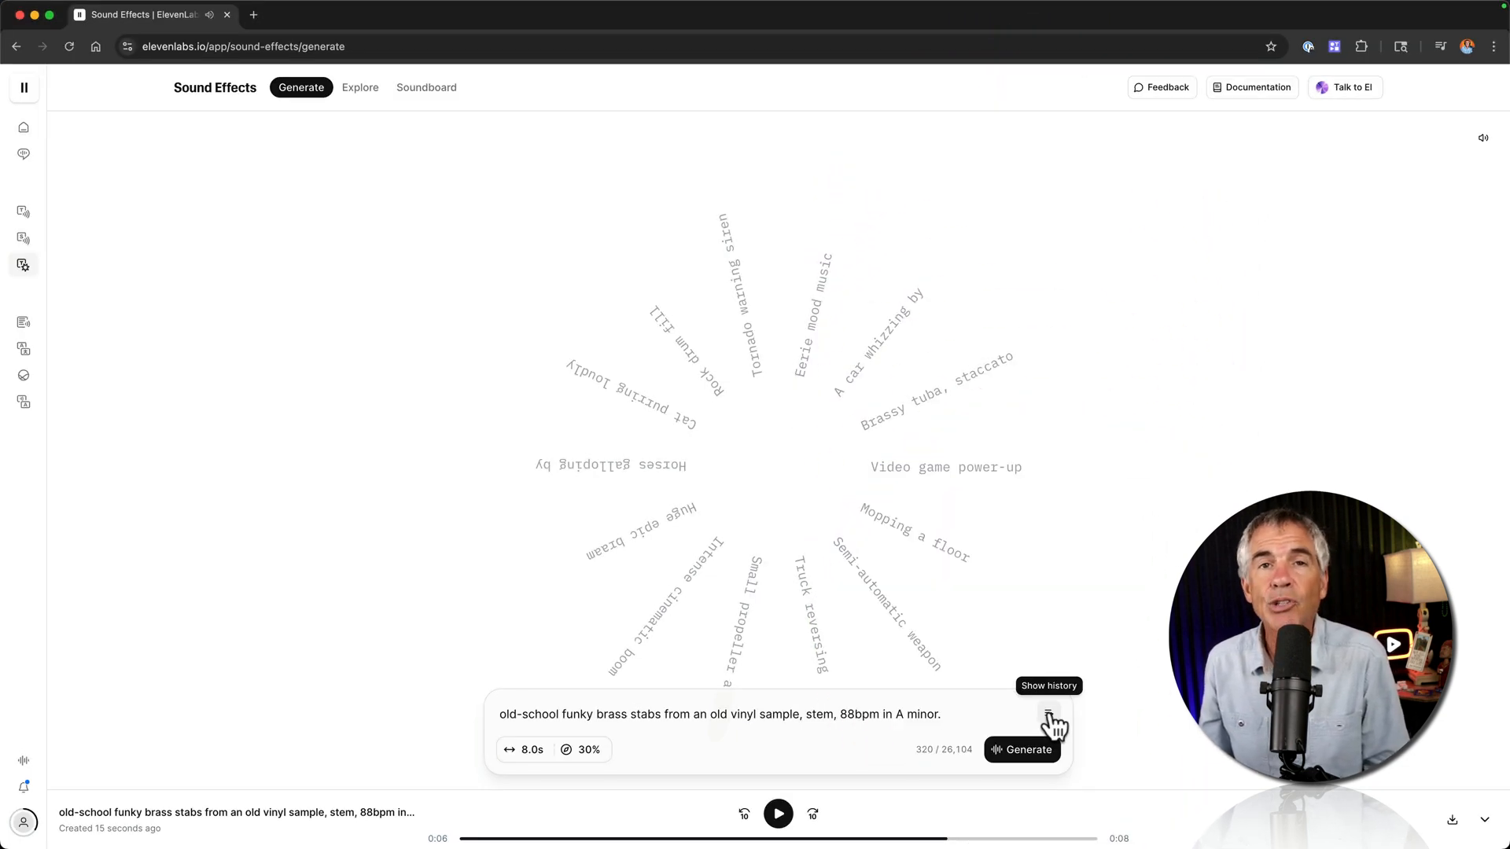
{"action": "left_click", "coordinate": [1050, 720]}
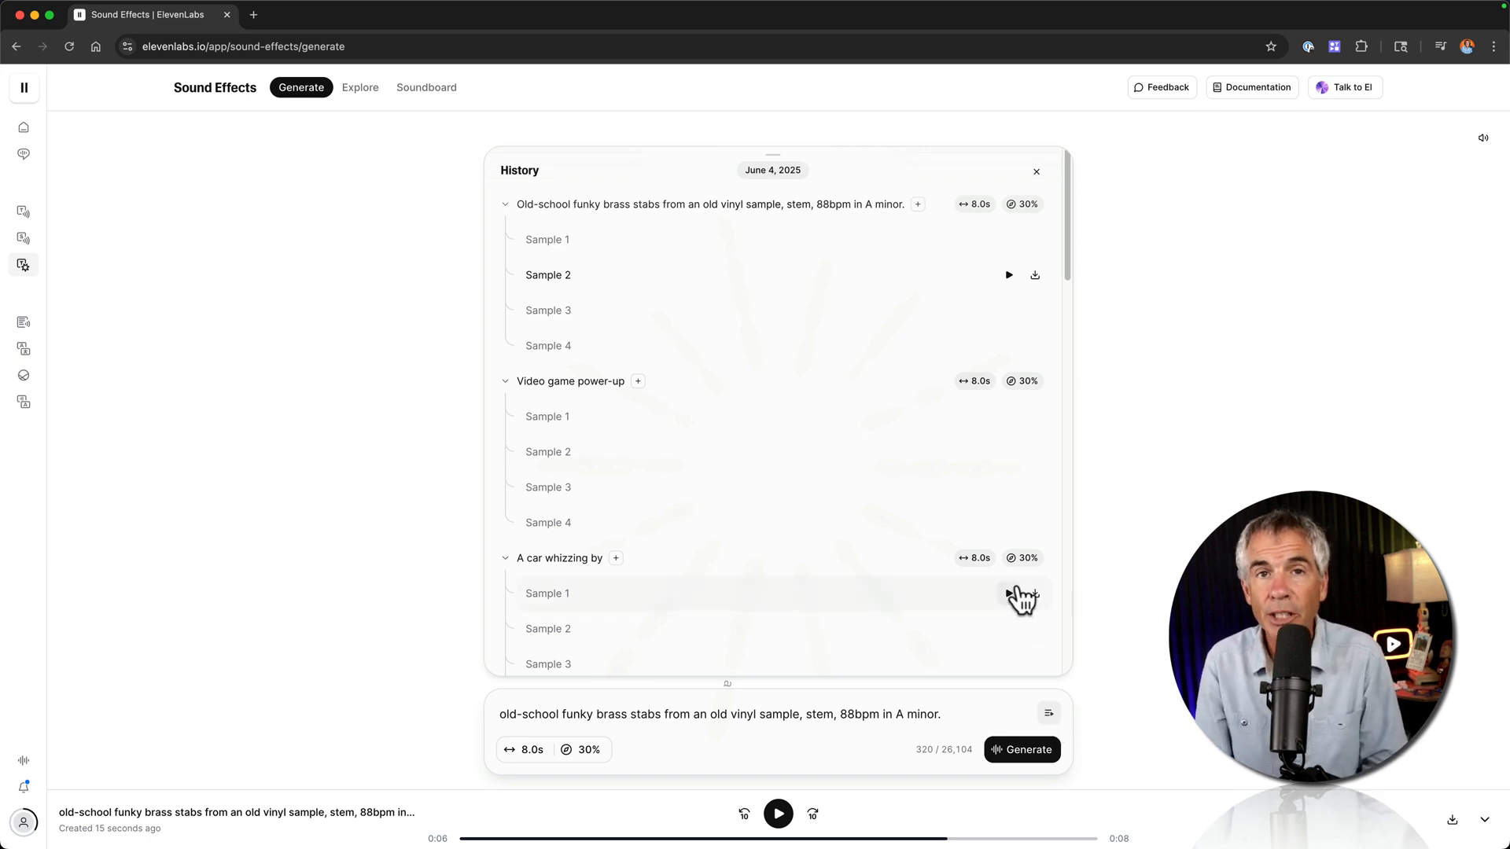
{"action": "mouse_move", "coordinate": [860, 535]}
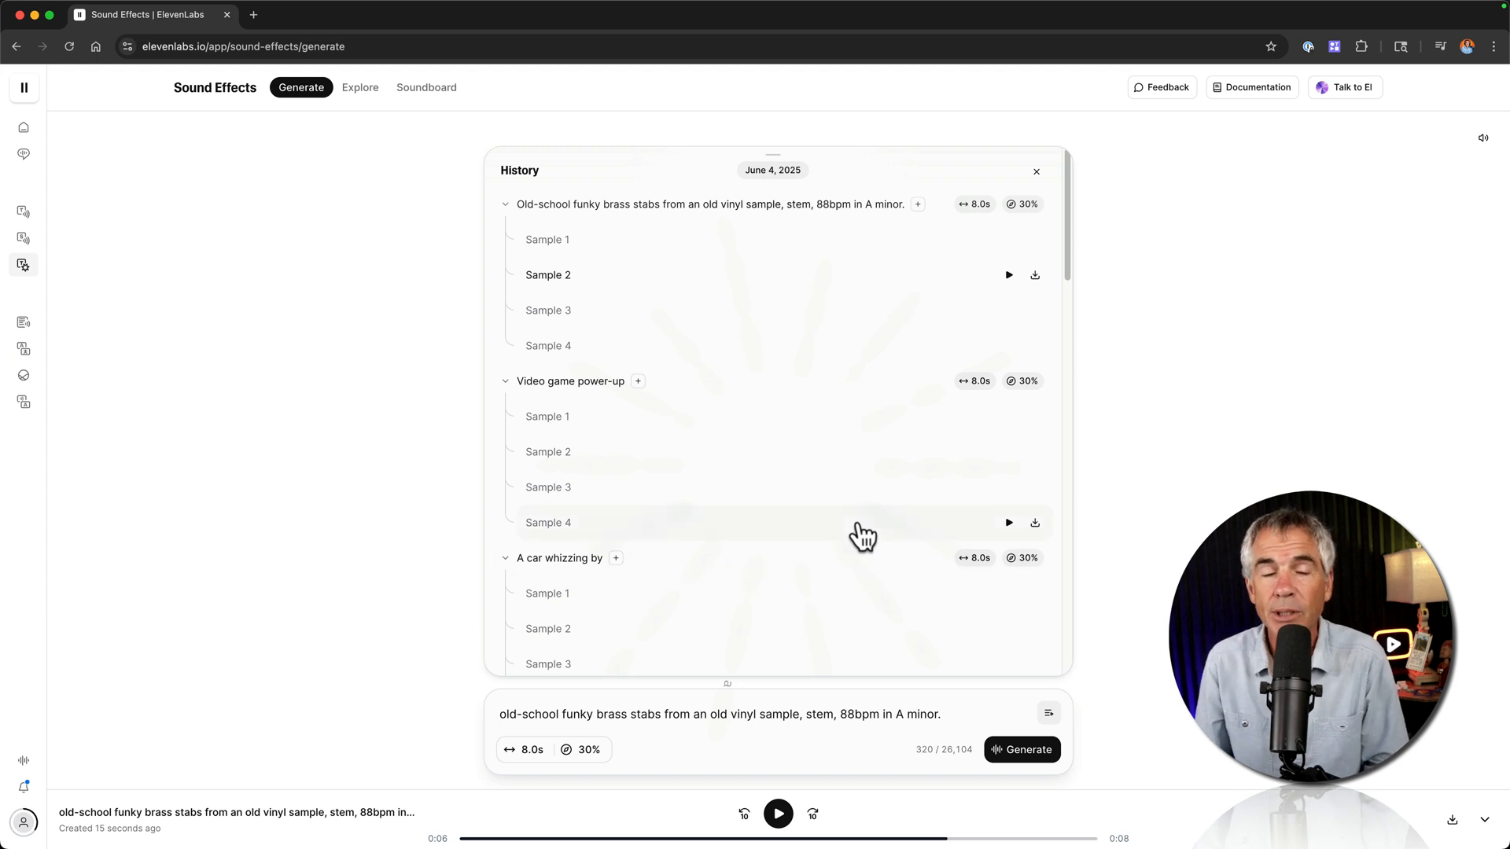
{"action": "mouse_move", "coordinate": [884, 510]}
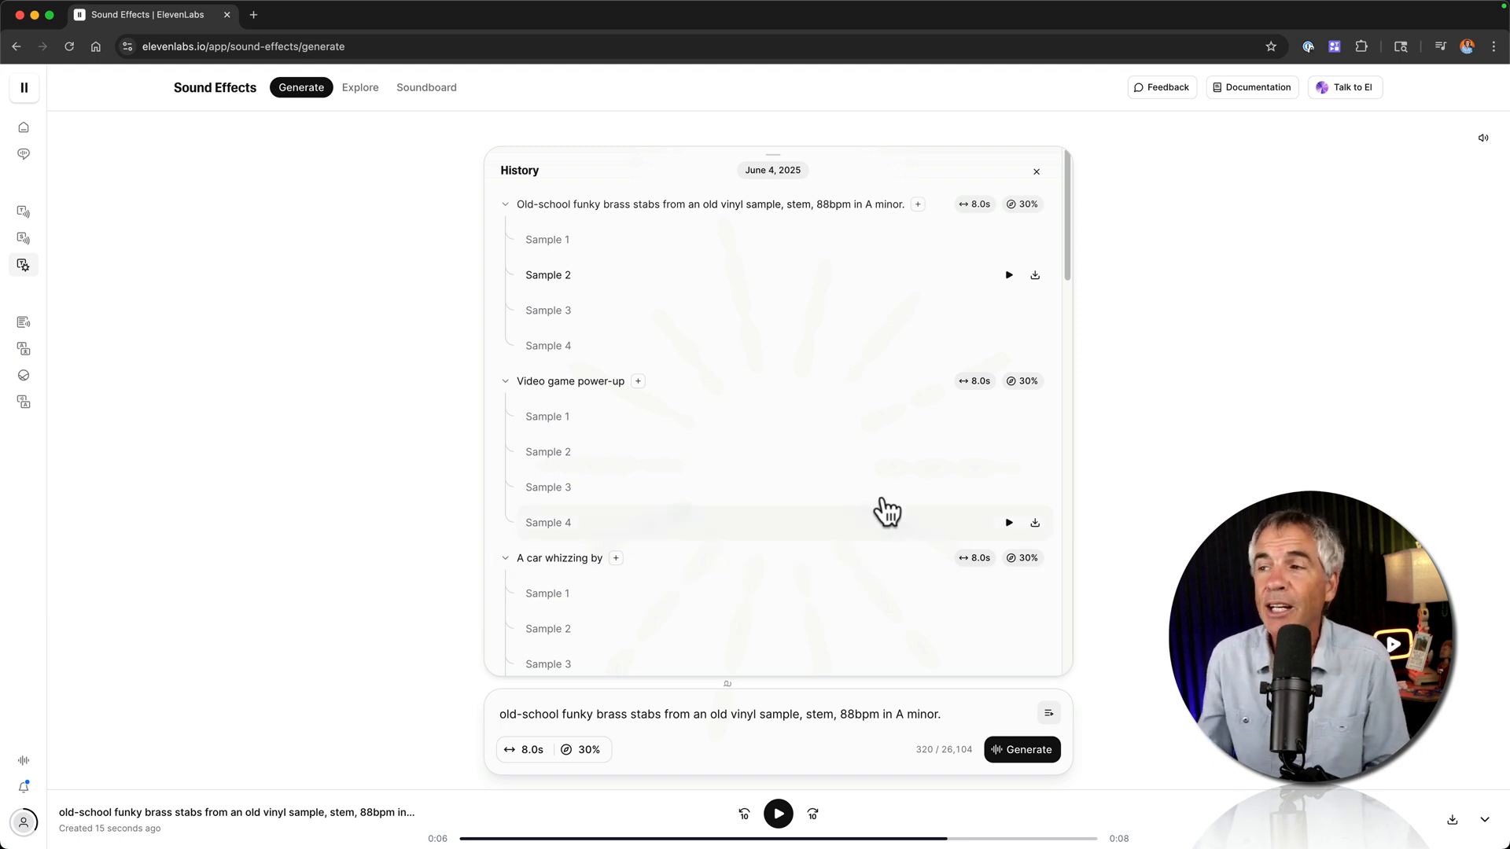
- Play Sample 4 of Video game power-up from the history and close the panel
{"action": "scroll", "scroll_direction": "up", "scroll_amount": 3}
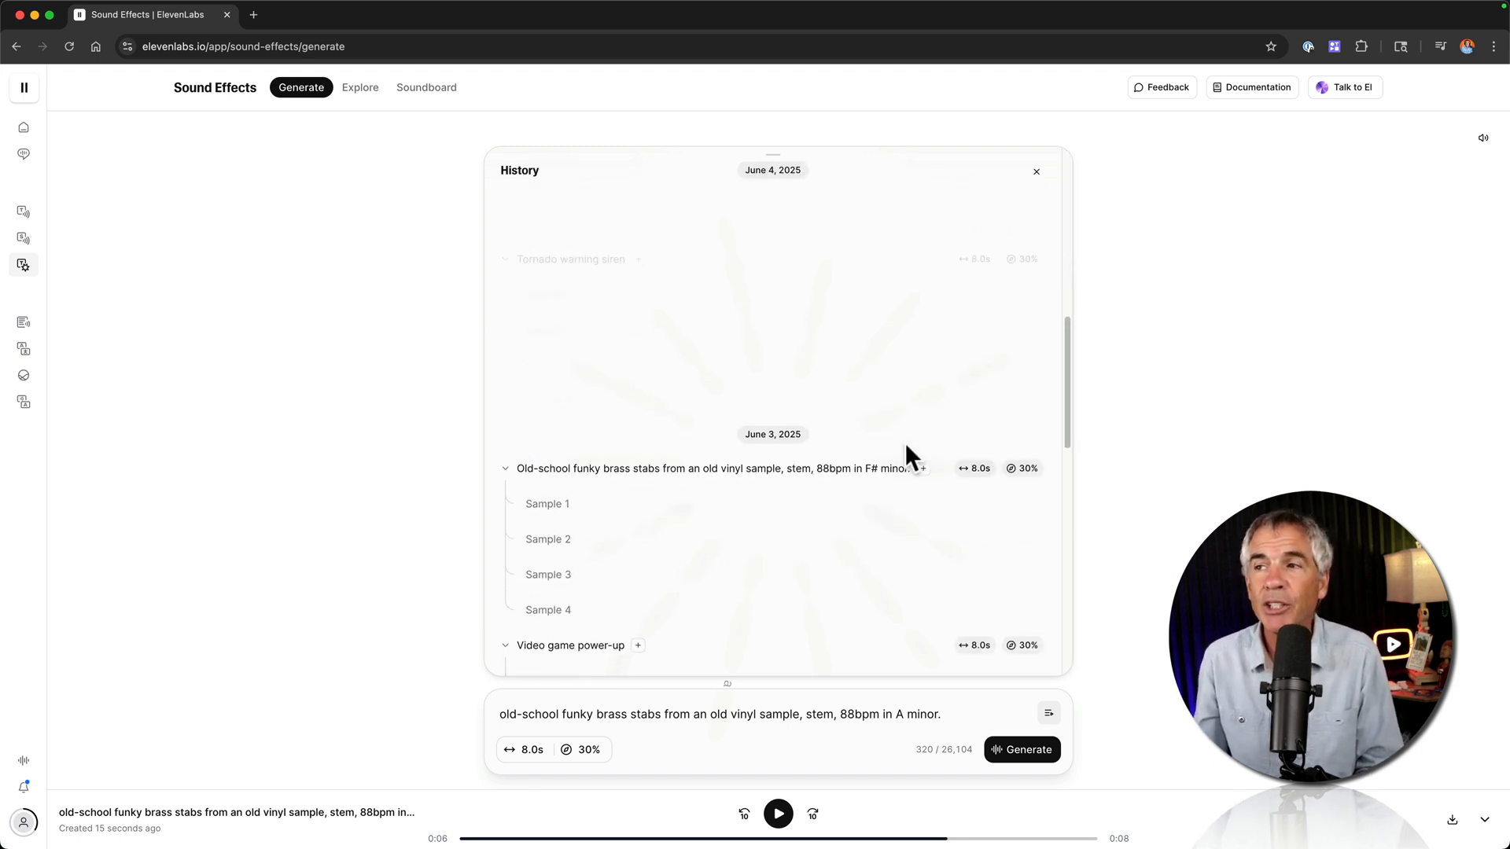
{"action": "scroll", "scroll_direction": "up", "scroll_amount": 3}
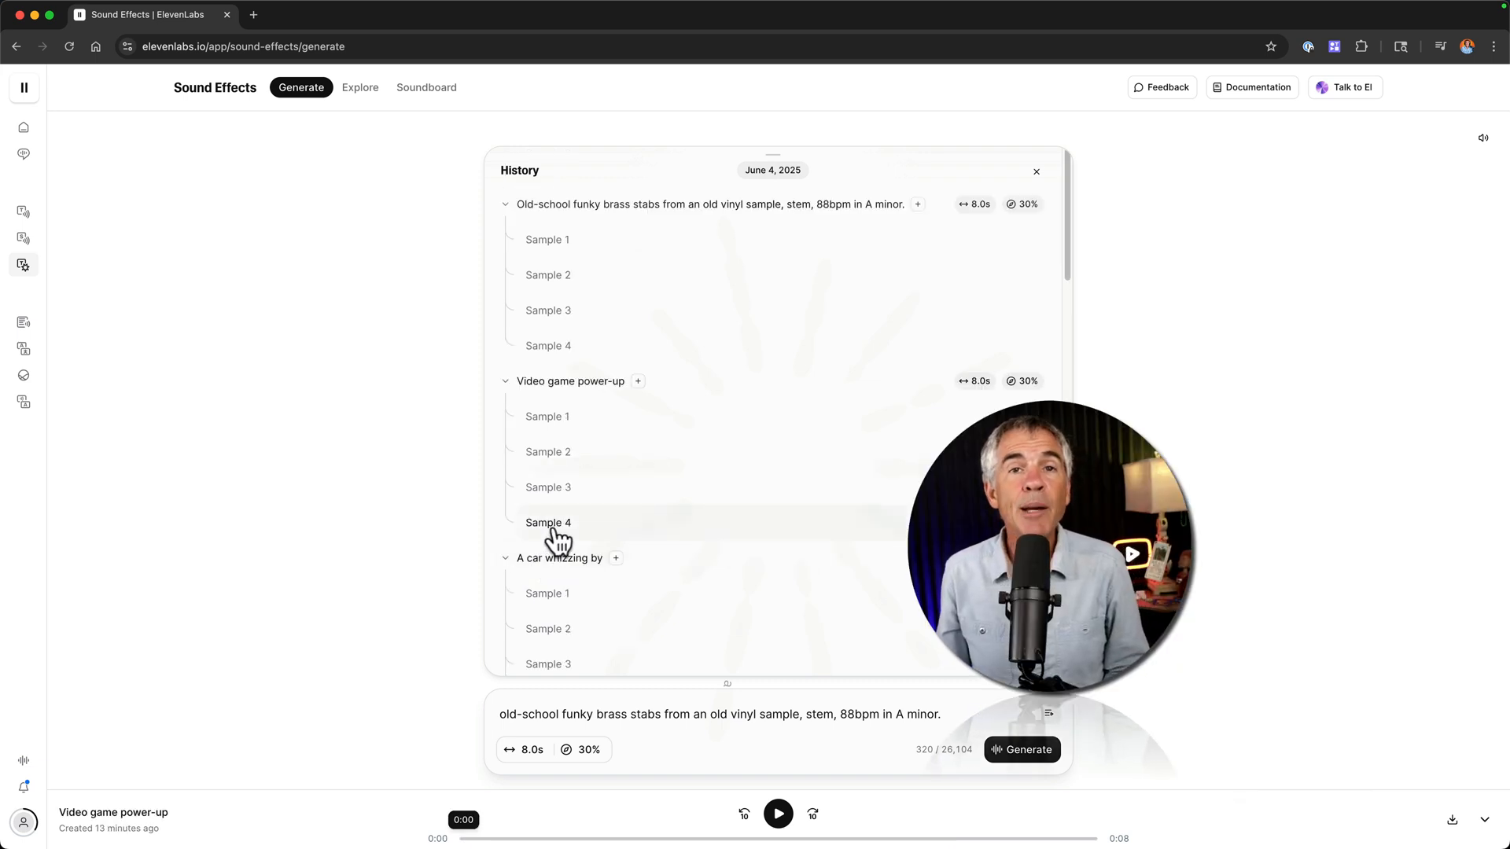
{"action": "left_click", "coordinate": [779, 814]}
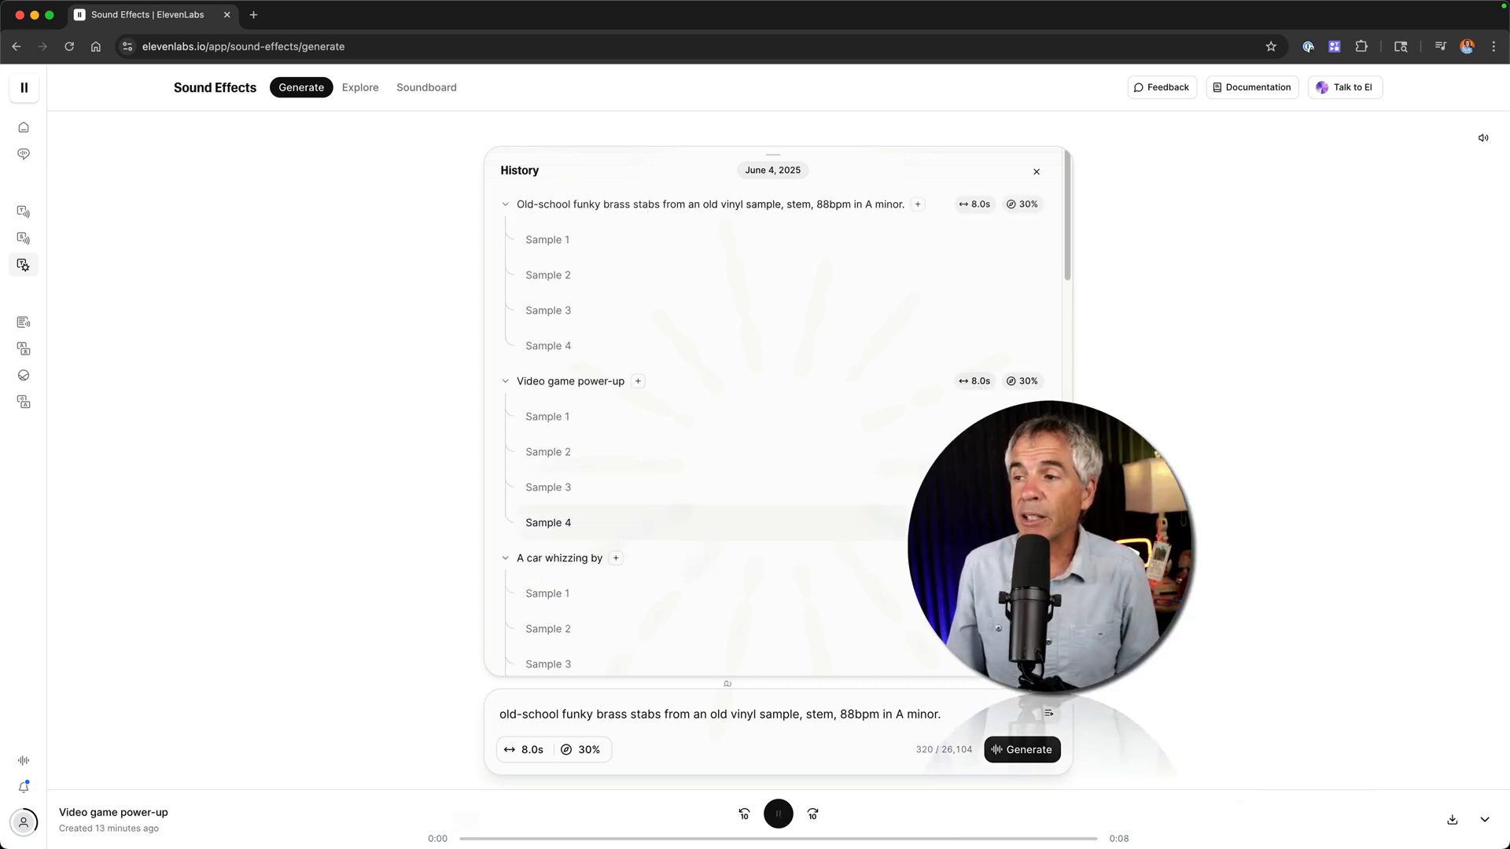
{"action": "left_click", "coordinate": [777, 813]}
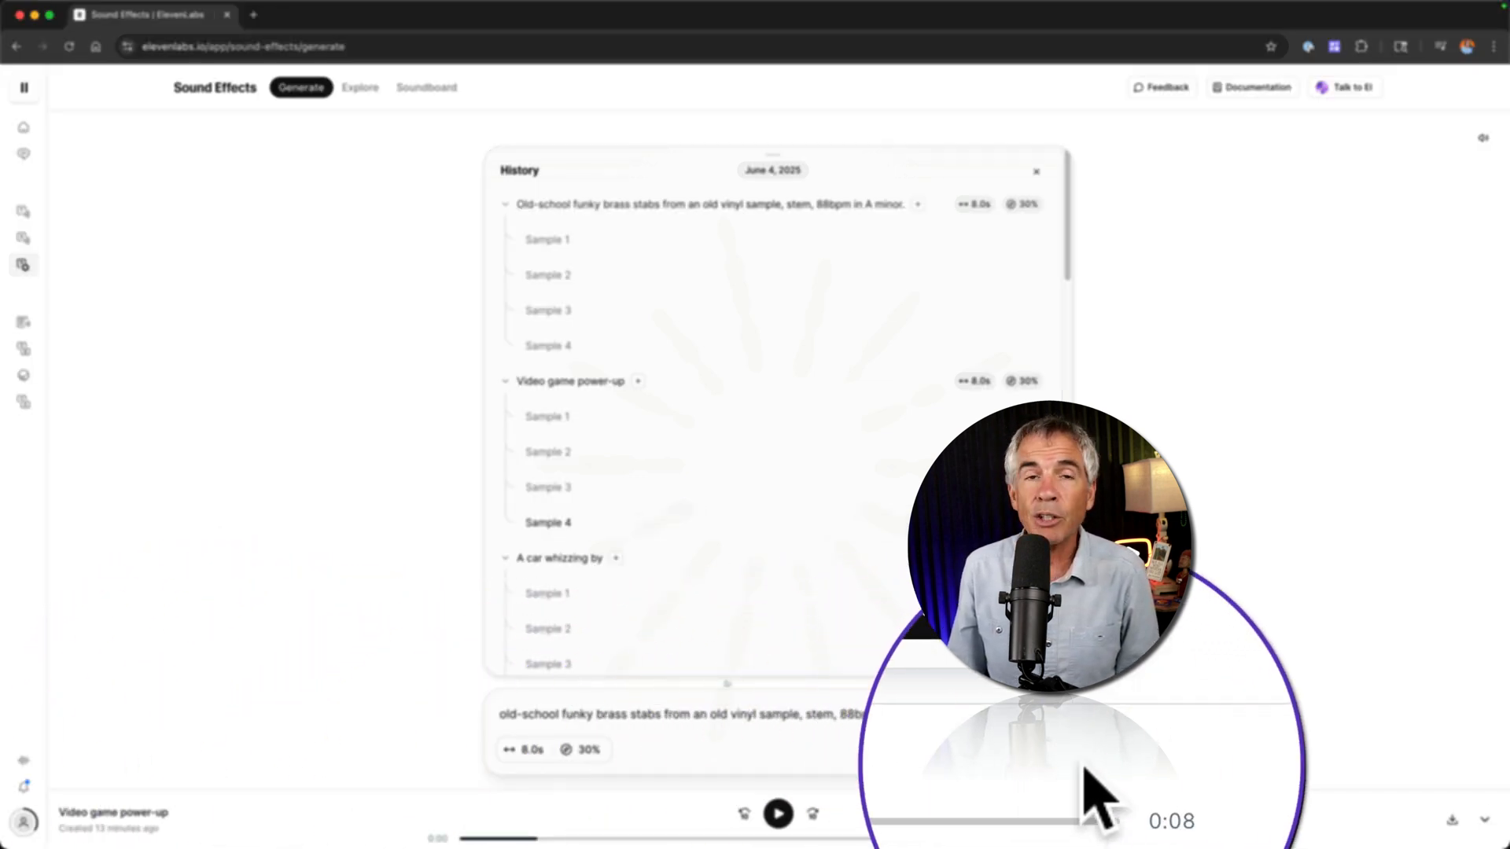
{"action": "mouse_move", "coordinate": [1368, 775]}
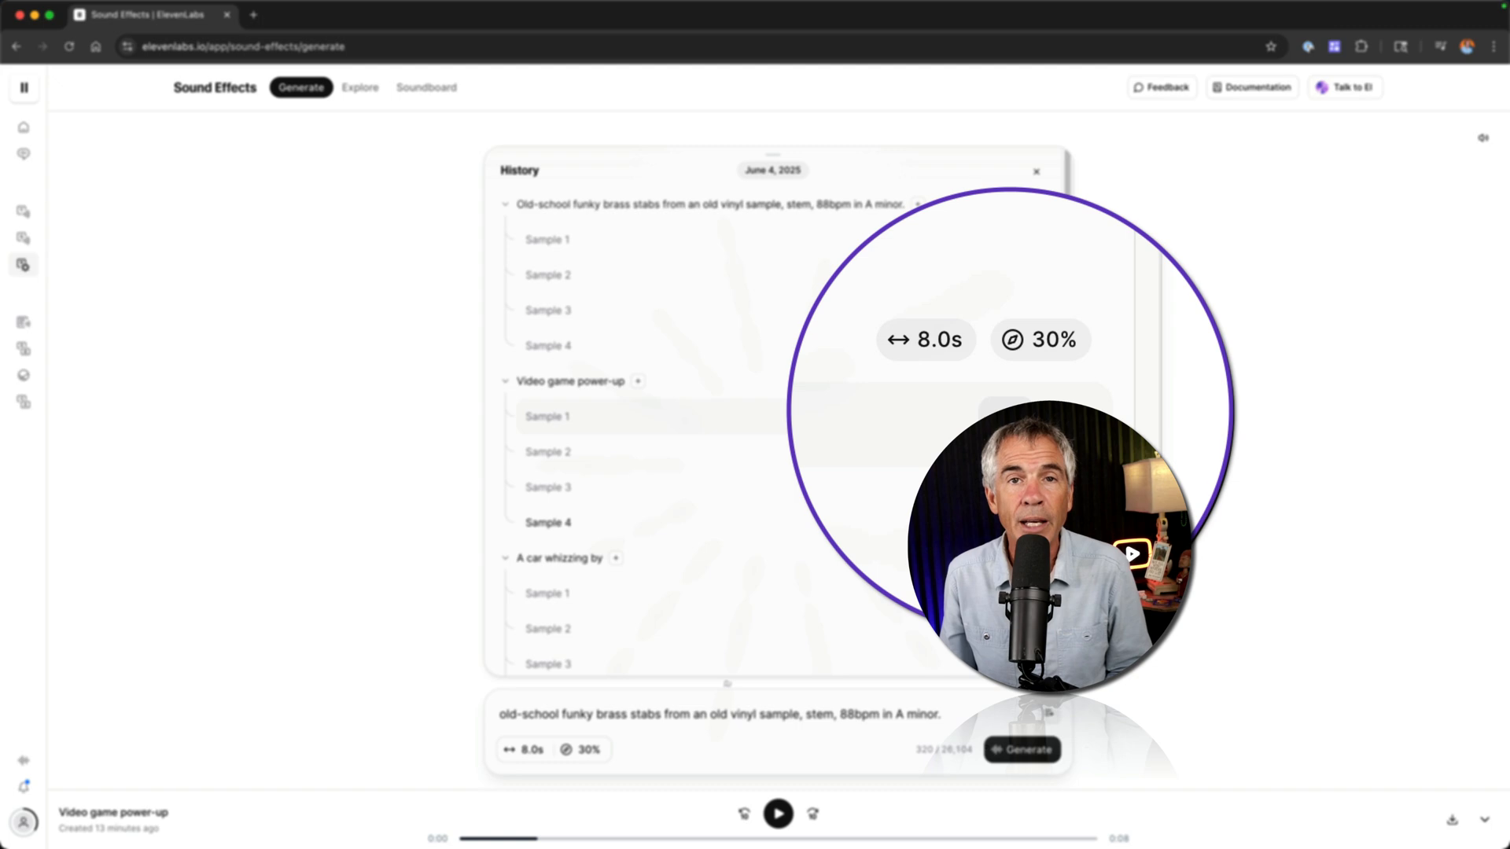
{"action": "left_click", "coordinate": [1037, 170]}
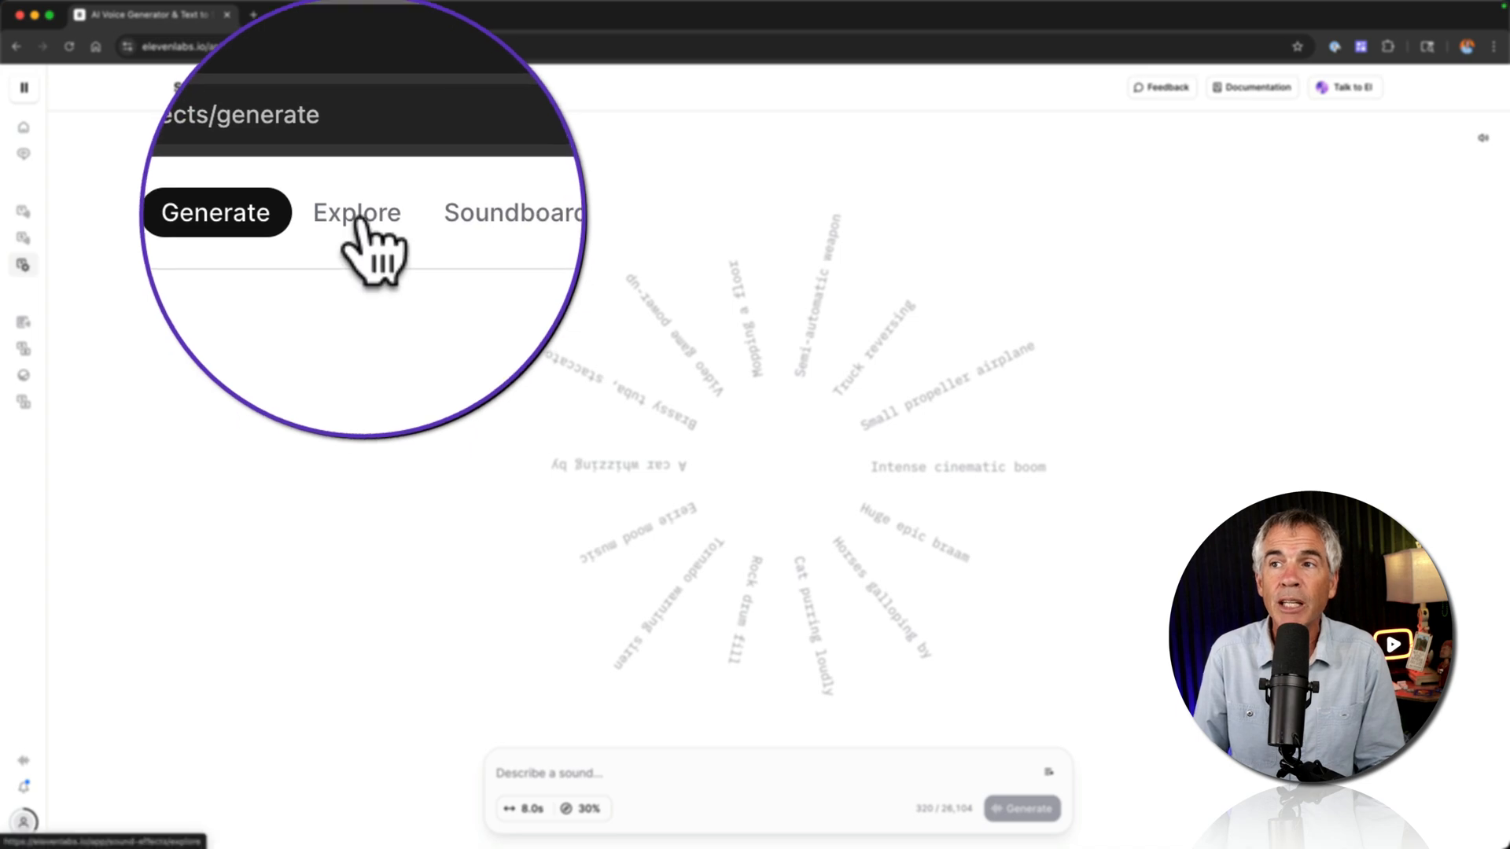
- Audition the Thunderous bass boom top pick in Explore and enter the Misc category
{"action": "left_click", "coordinate": [355, 212]}
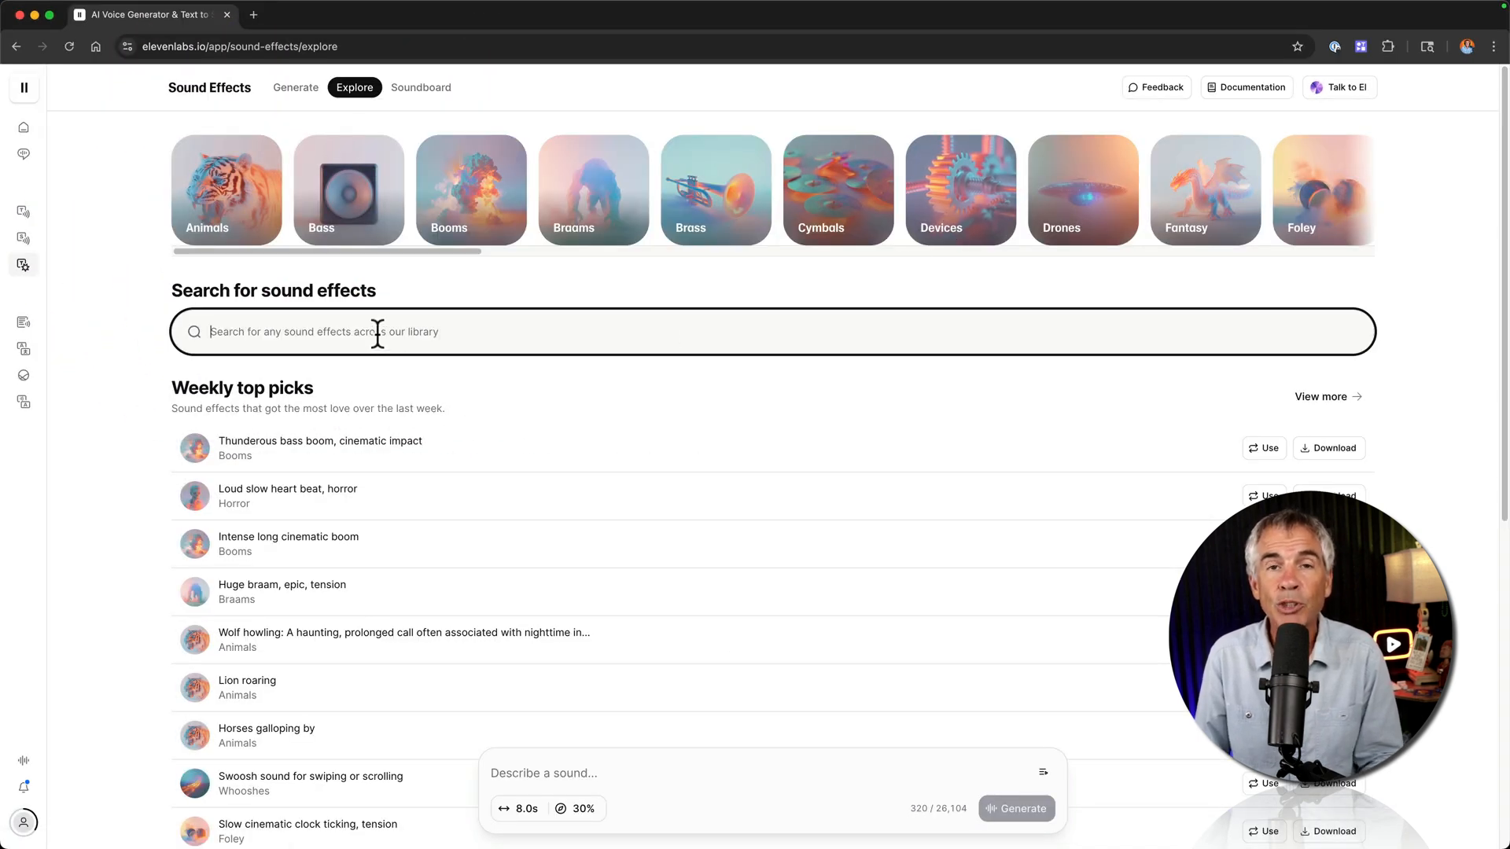
{"action": "left_click", "coordinate": [195, 449]}
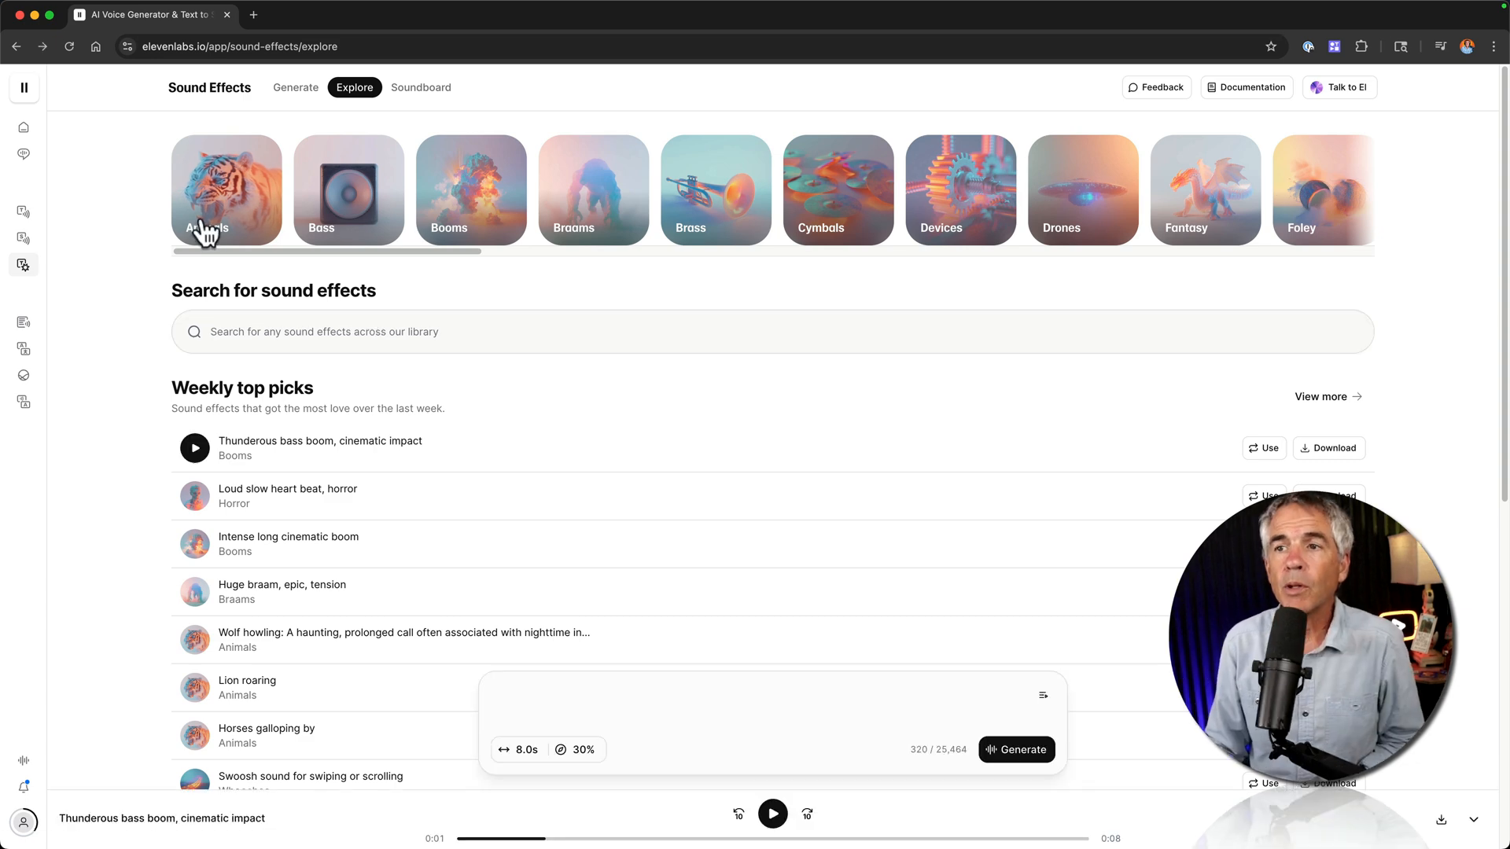
{"action": "scroll", "scroll_direction": "right", "scroll_amount": 3}
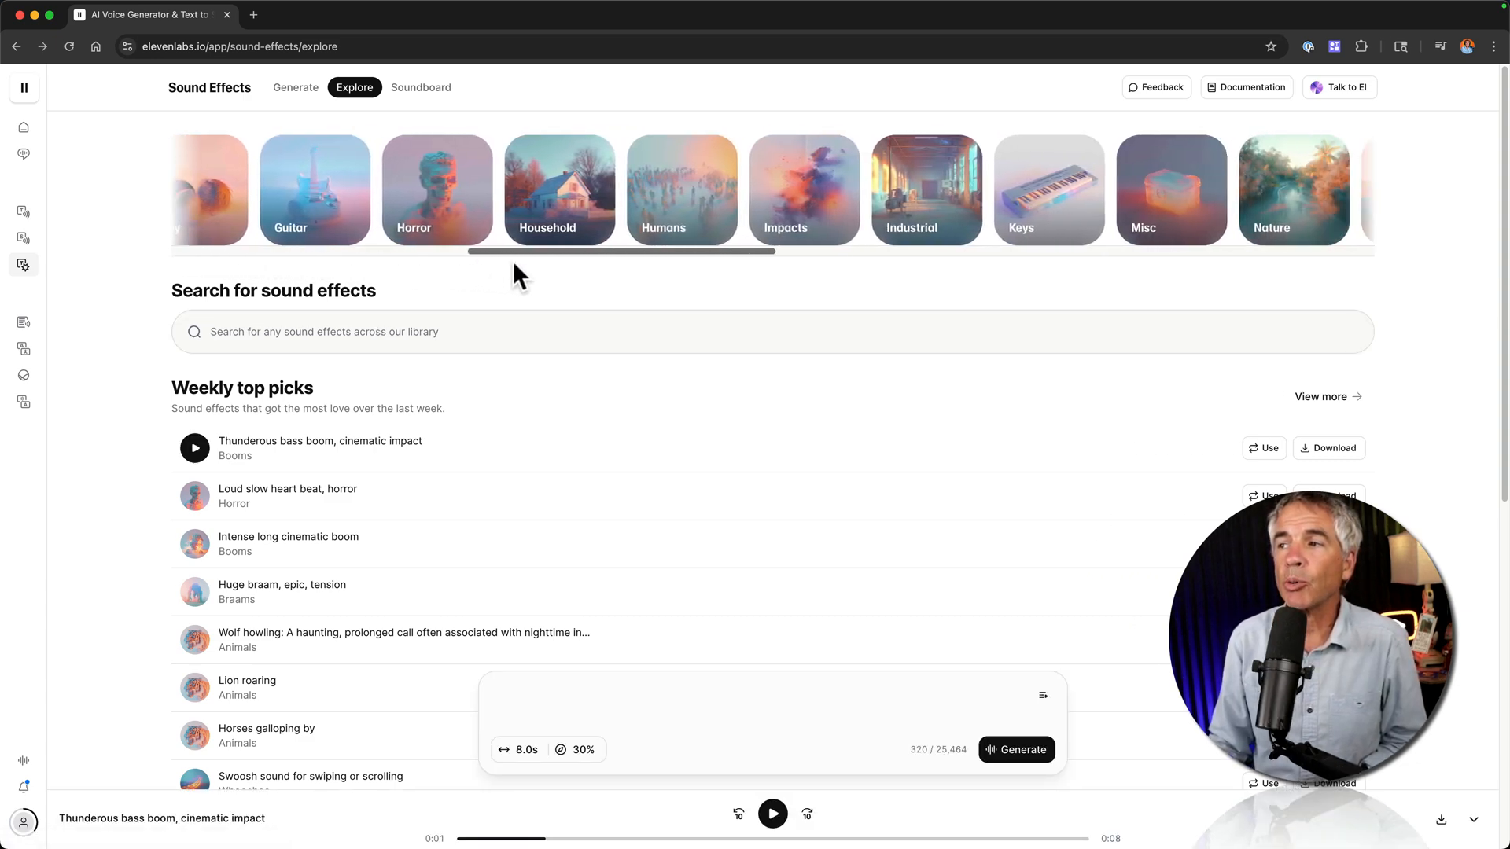
{"action": "scroll", "scroll_direction": "right", "scroll_amount": 3}
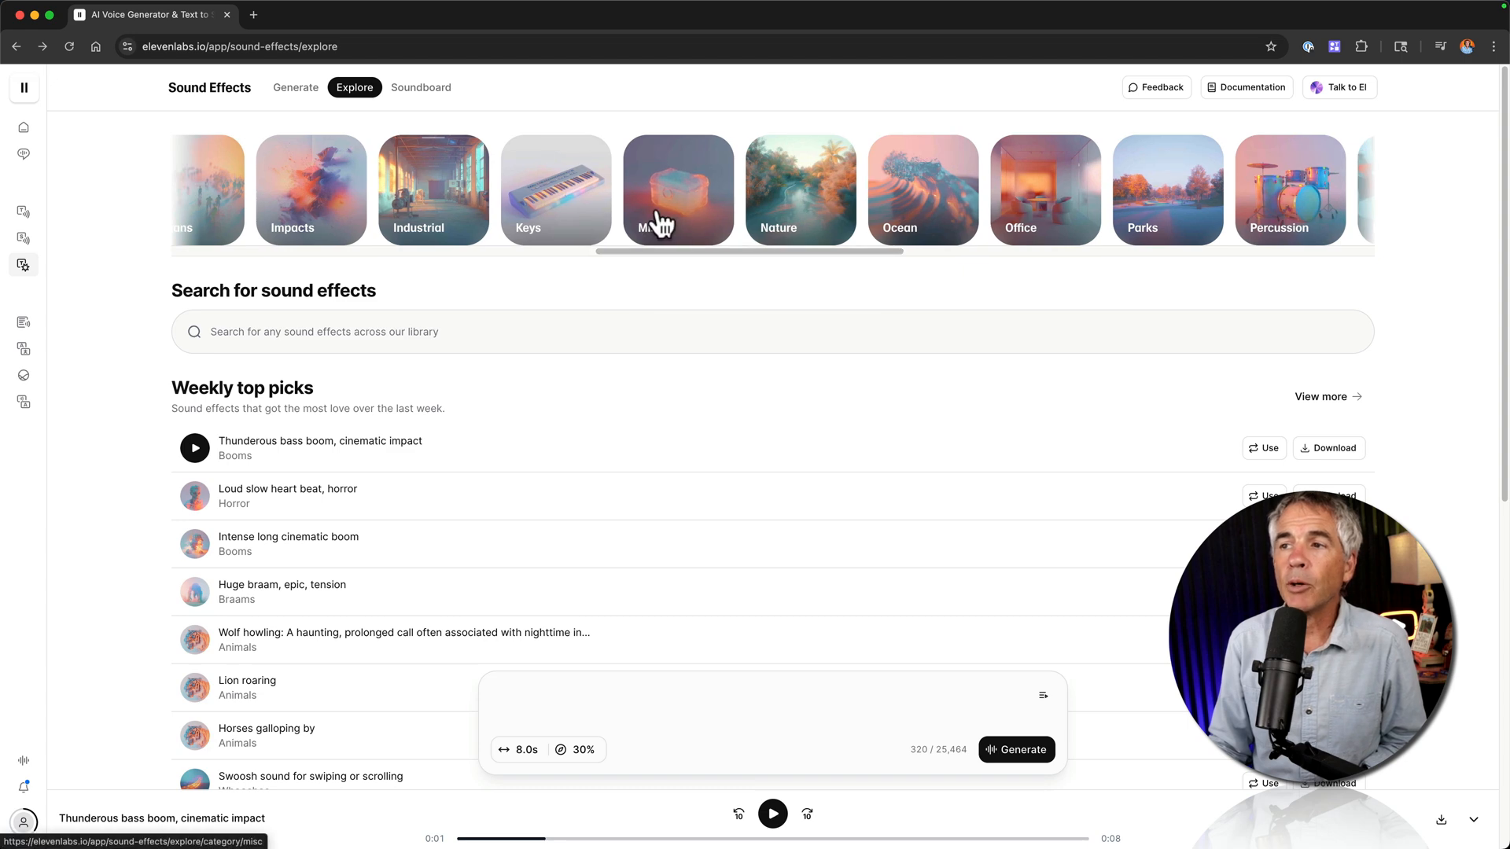
{"action": "left_click", "coordinate": [677, 189]}
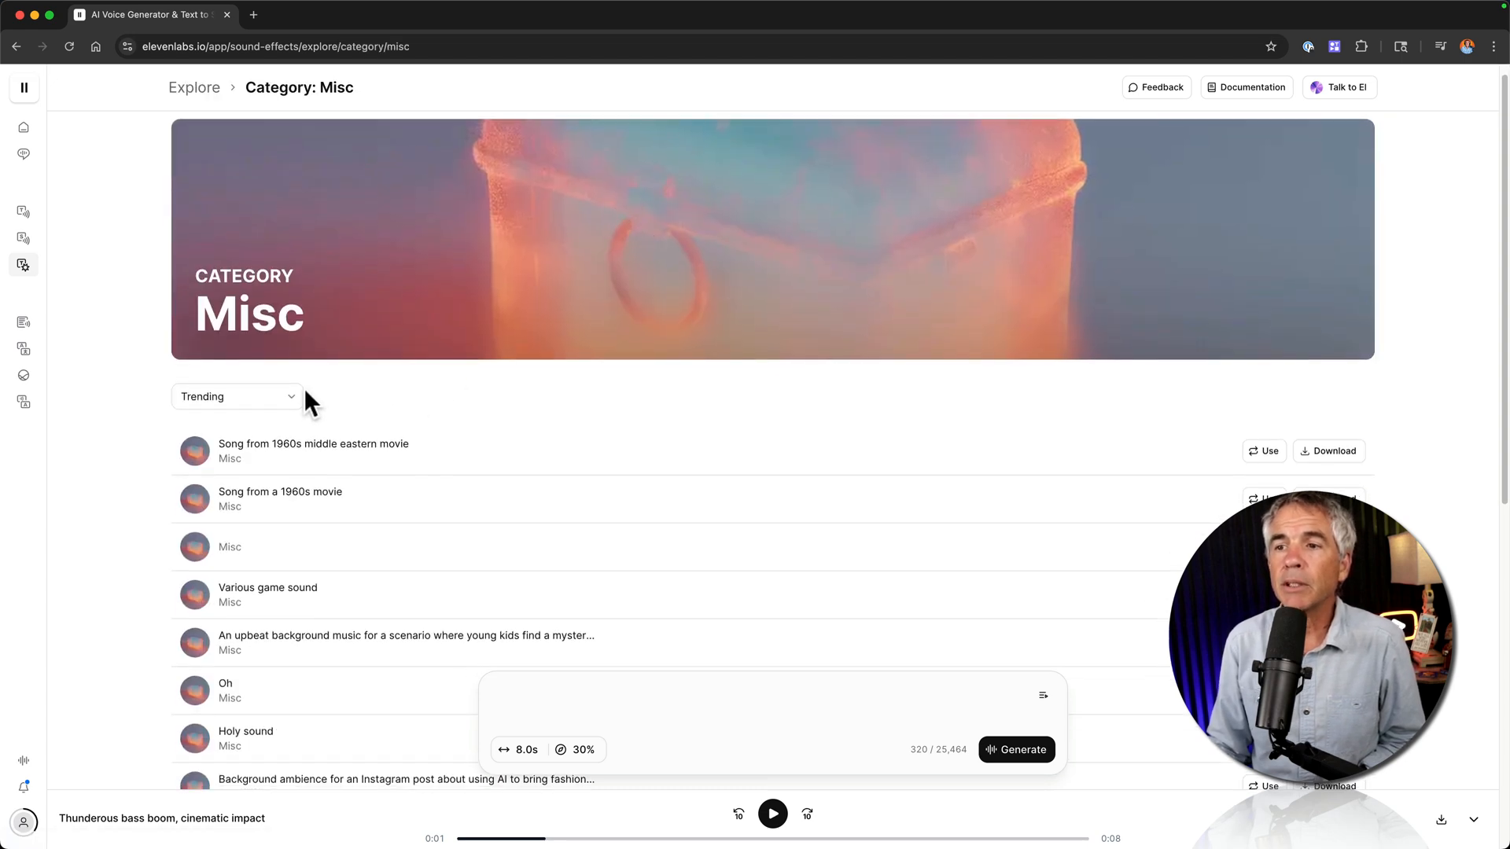
- Sort Misc by Most downloaded, play the soothing background music track, copy its prompt and download it
{"action": "left_click", "coordinate": [235, 396]}
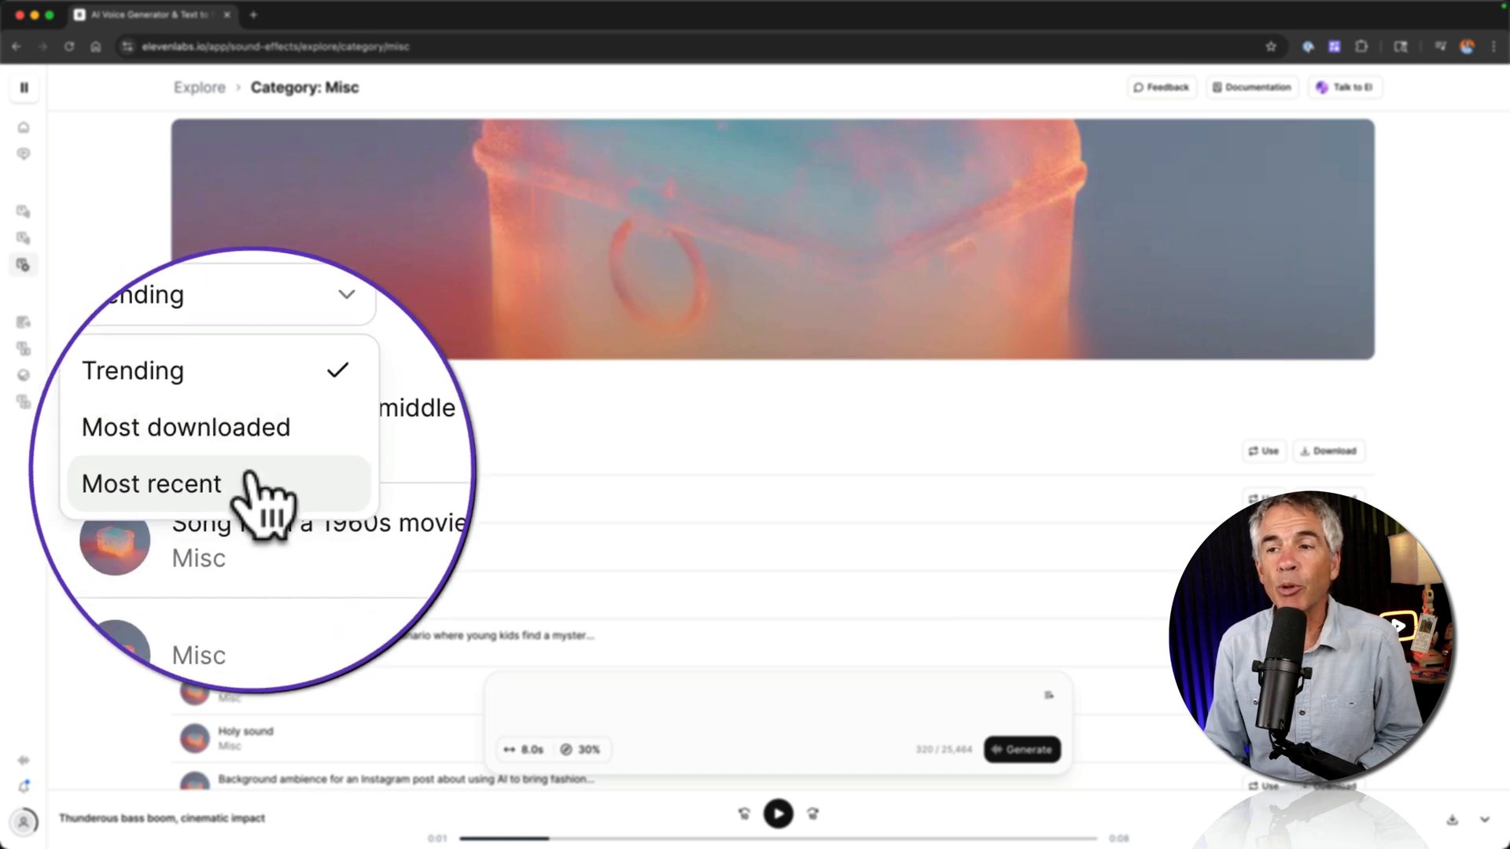
{"action": "left_click", "coordinate": [186, 427]}
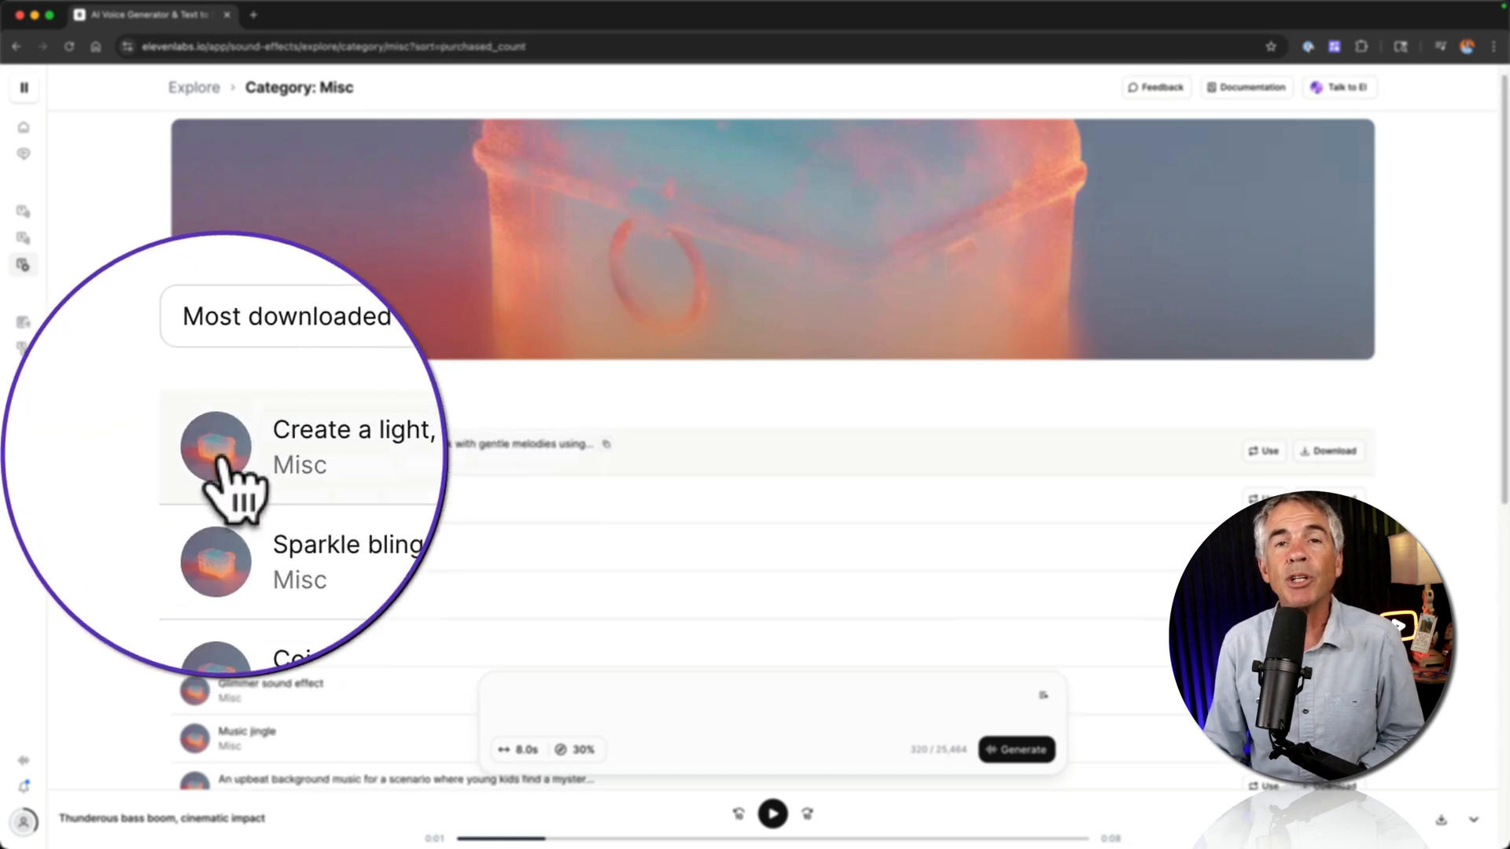
{"action": "left_click", "coordinate": [216, 446]}
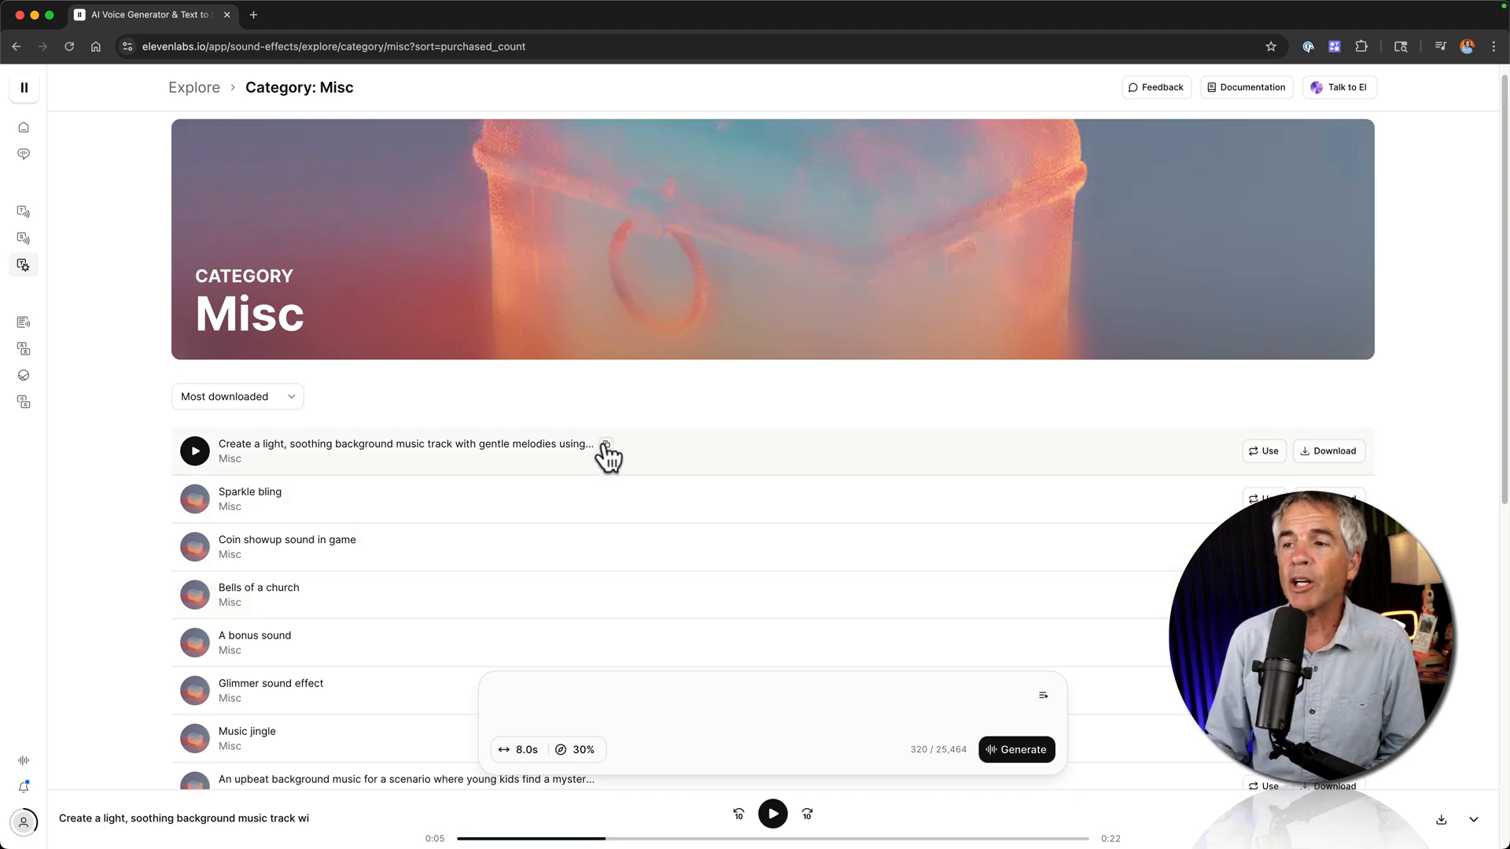
{"action": "left_click", "coordinate": [604, 444]}
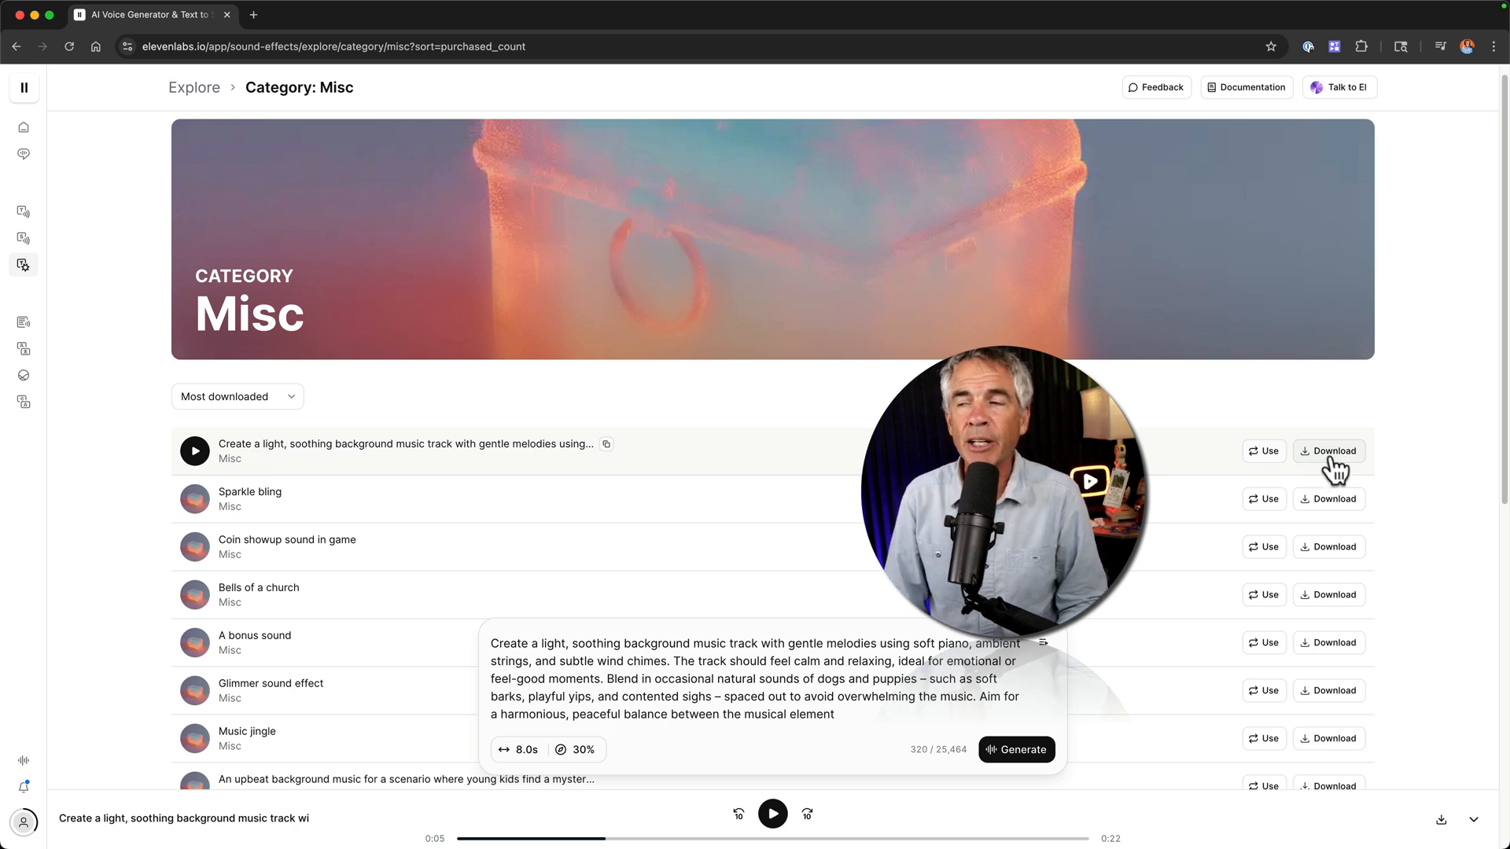
{"action": "left_click", "coordinate": [237, 396]}
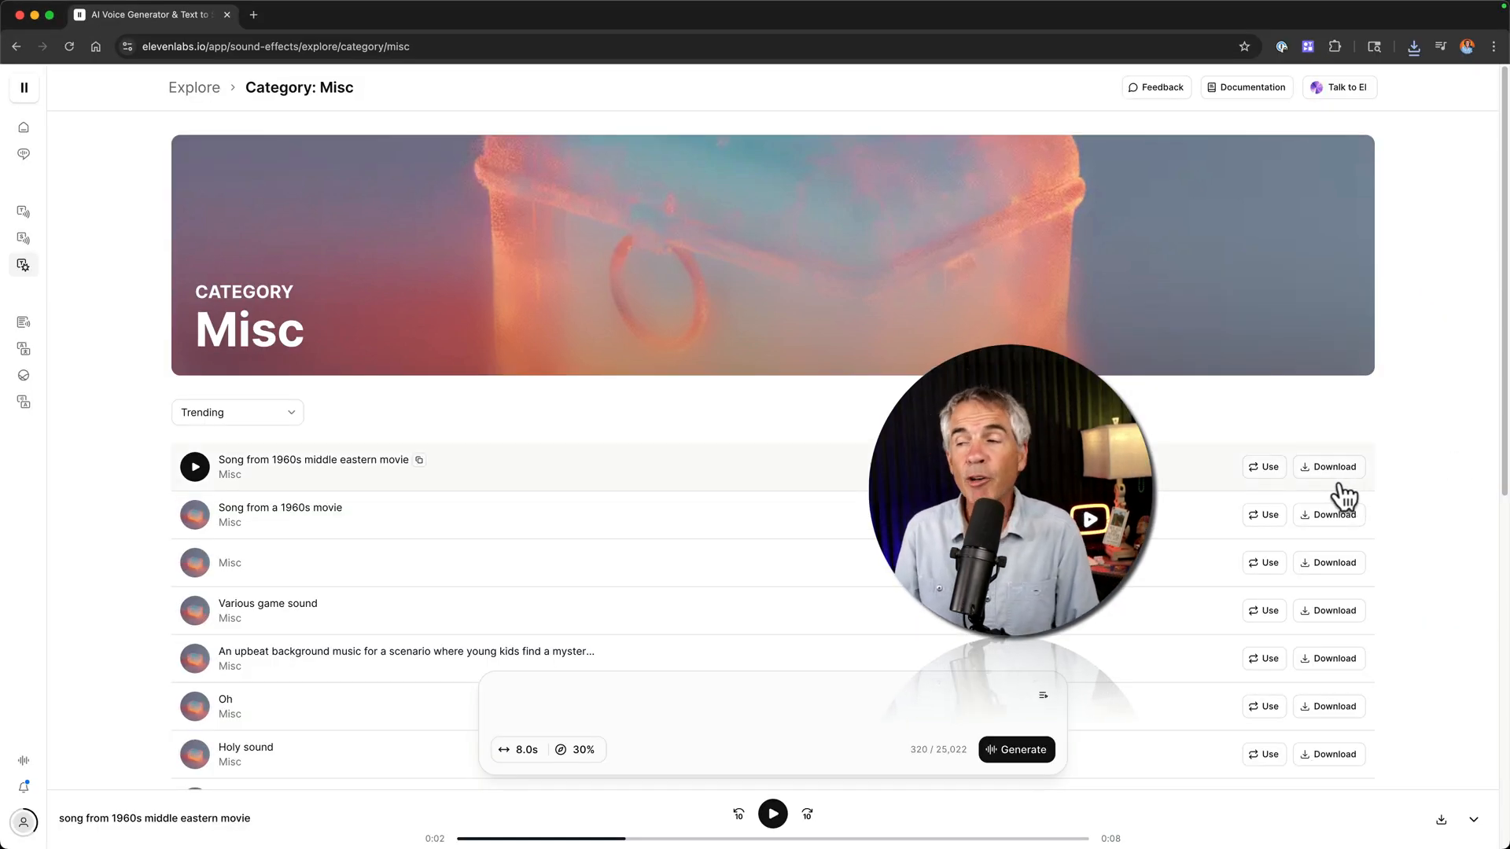
- Reuse the 1960s middle eastern movie song prompt as 1970s and generate samples
{"action": "left_click", "coordinate": [1414, 46]}
{"action": "type", "text": "song from 1970s middle eastern movie"}
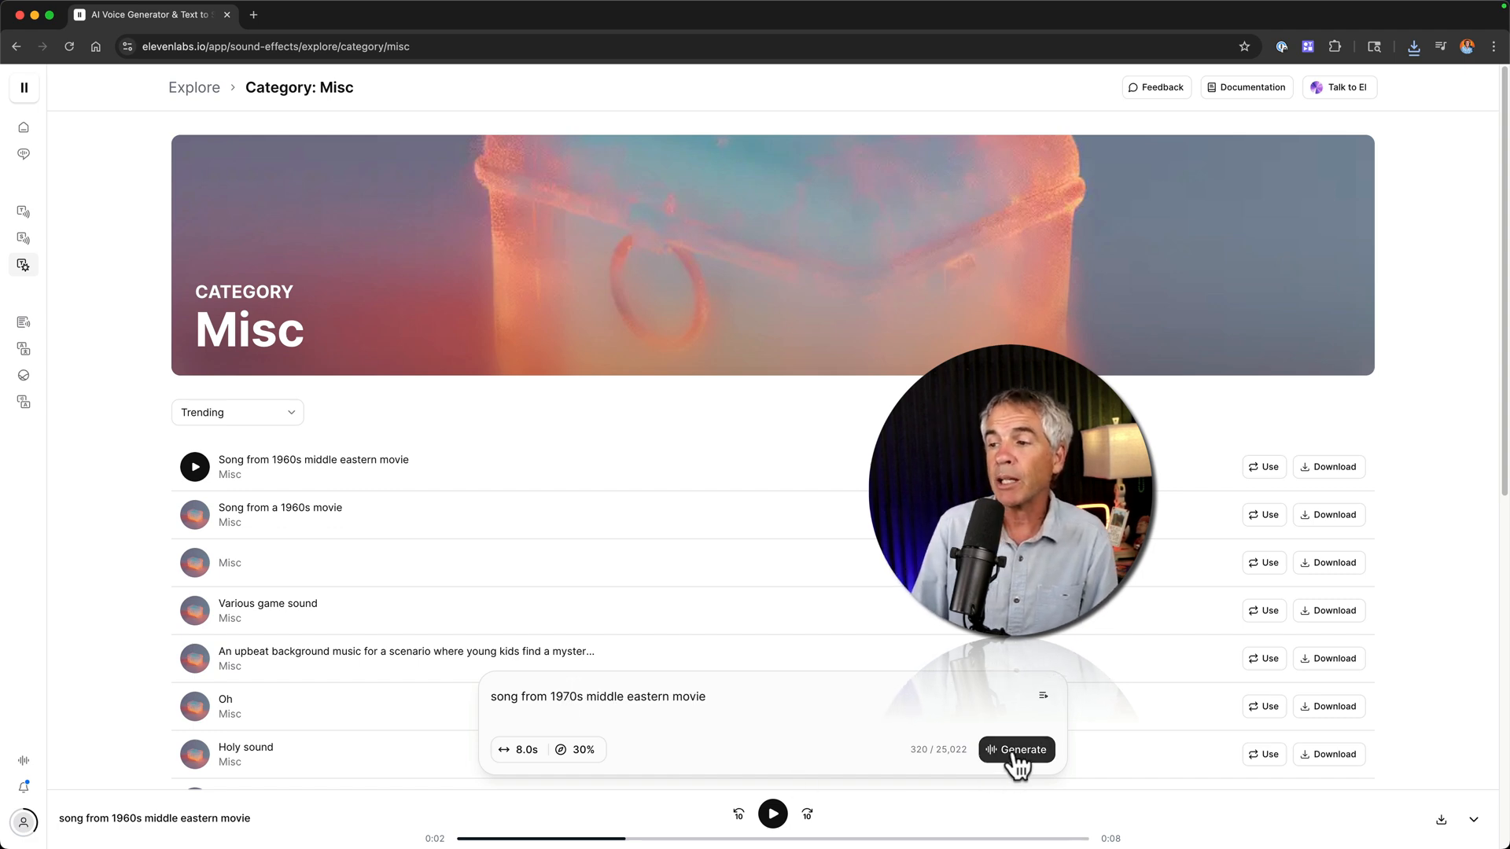
{"action": "left_click", "coordinate": [1014, 749]}
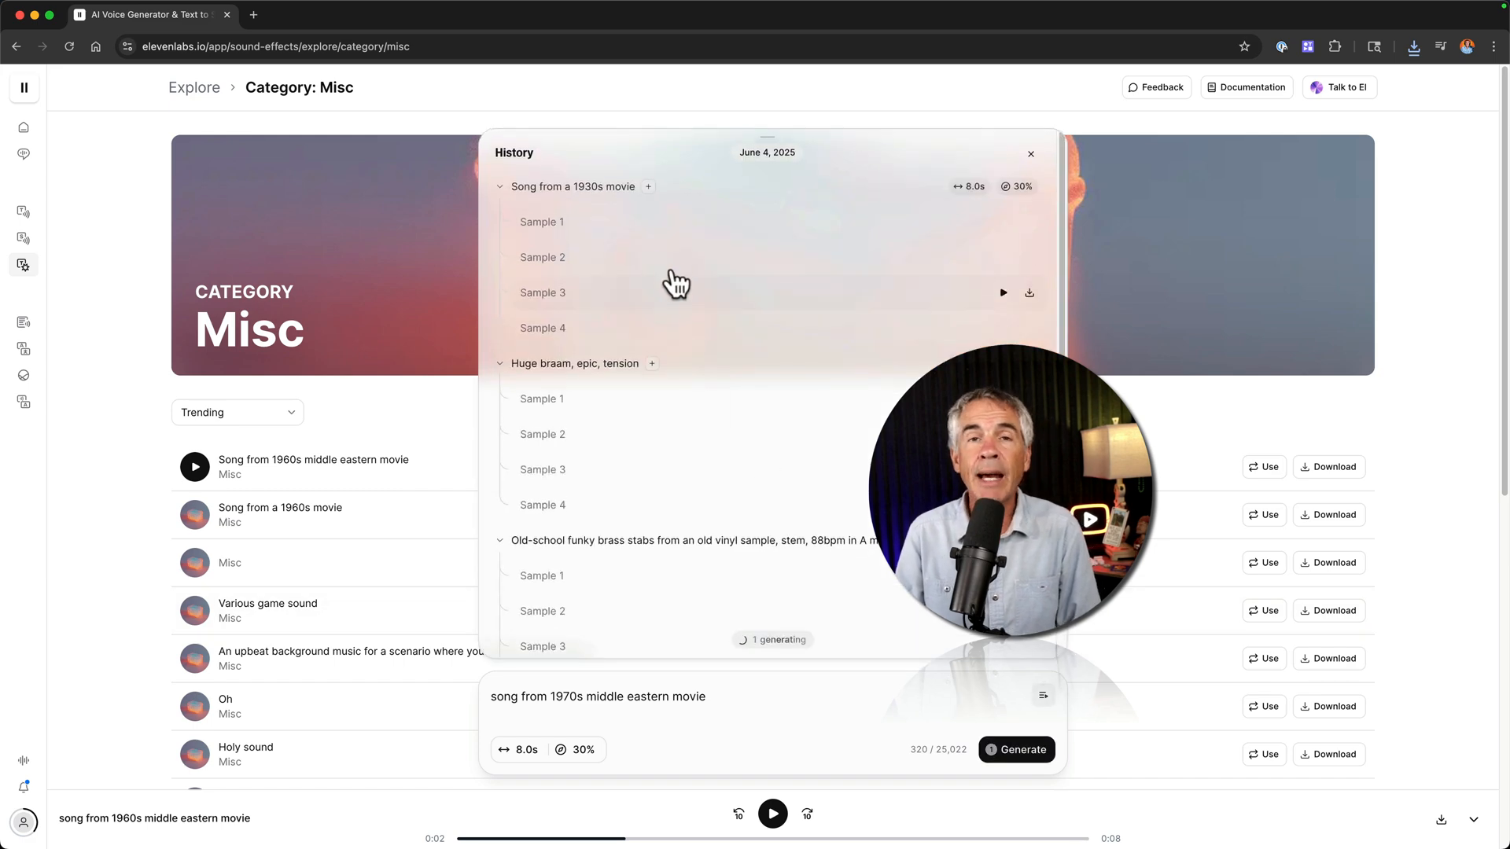
{"action": "mouse_move", "coordinate": [545, 242]}
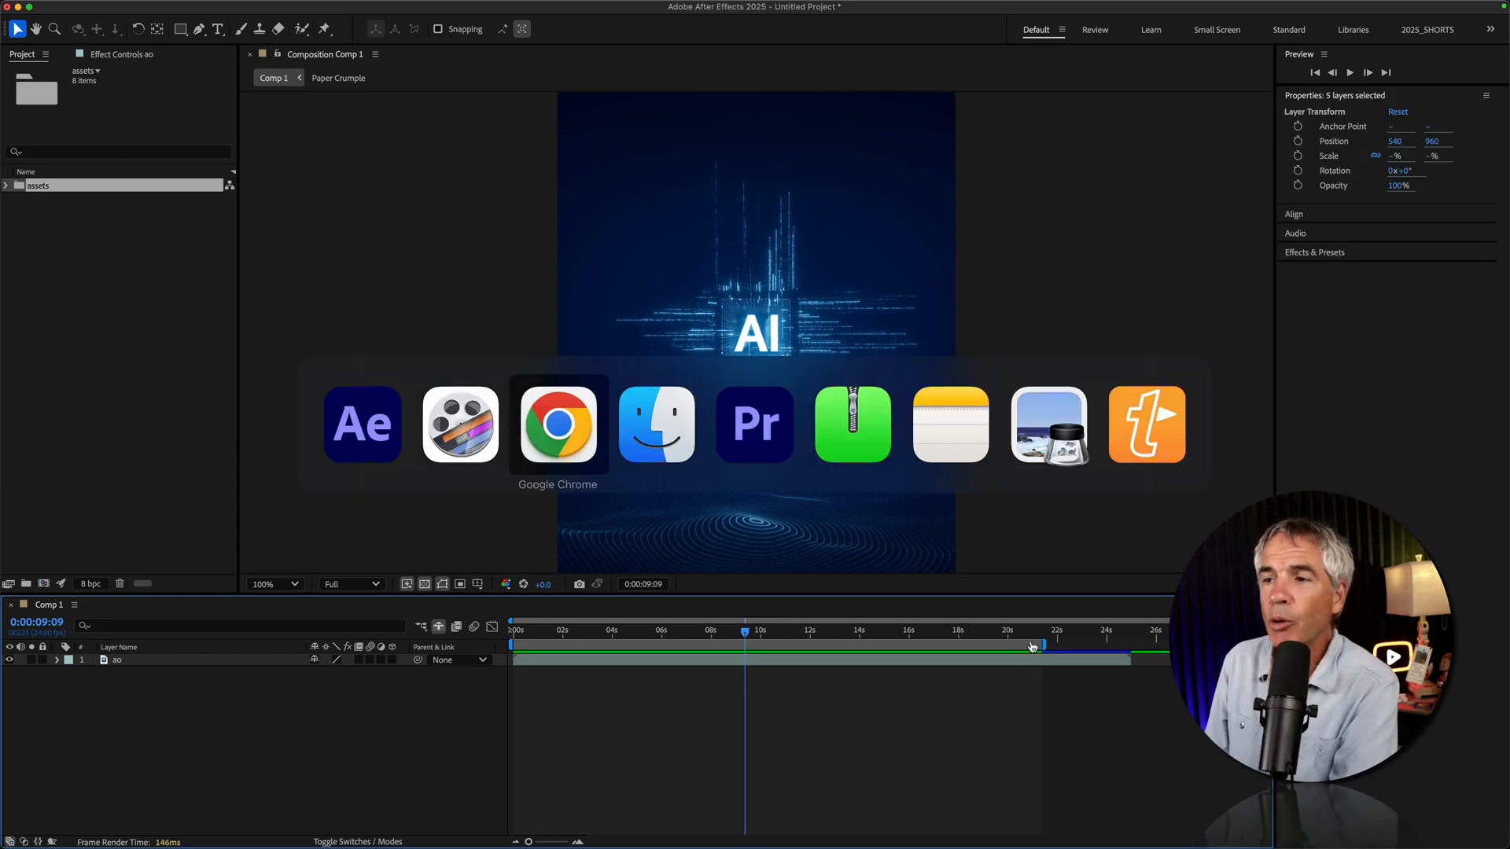
{"action": "left_click", "coordinate": [557, 423]}
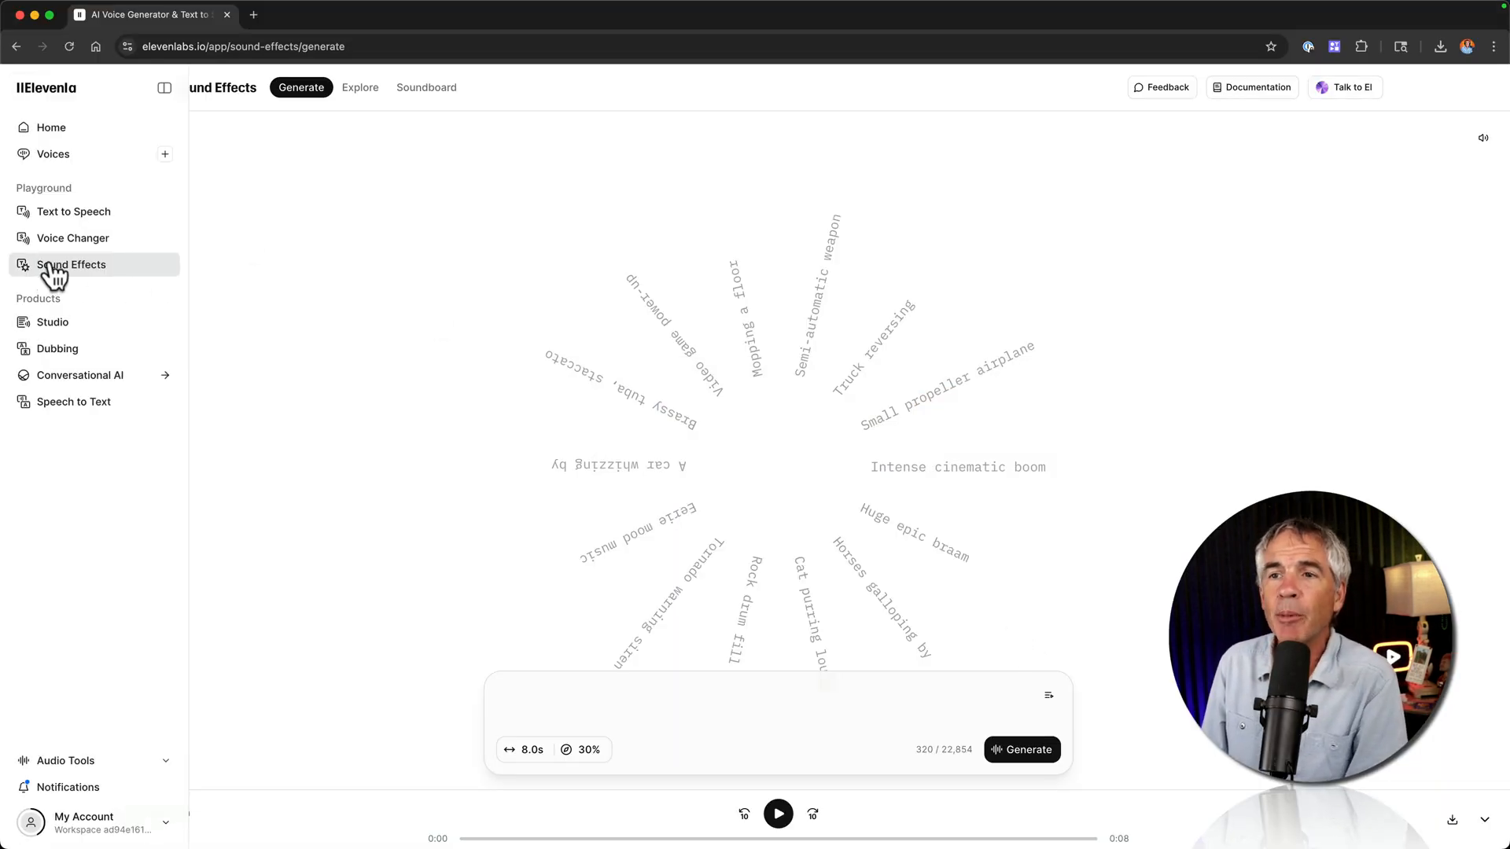
- Generate 'ambient background music for futuristic, artificial intelligence logo animation' and play Sample 1
{"action": "left_click", "coordinate": [166, 88]}
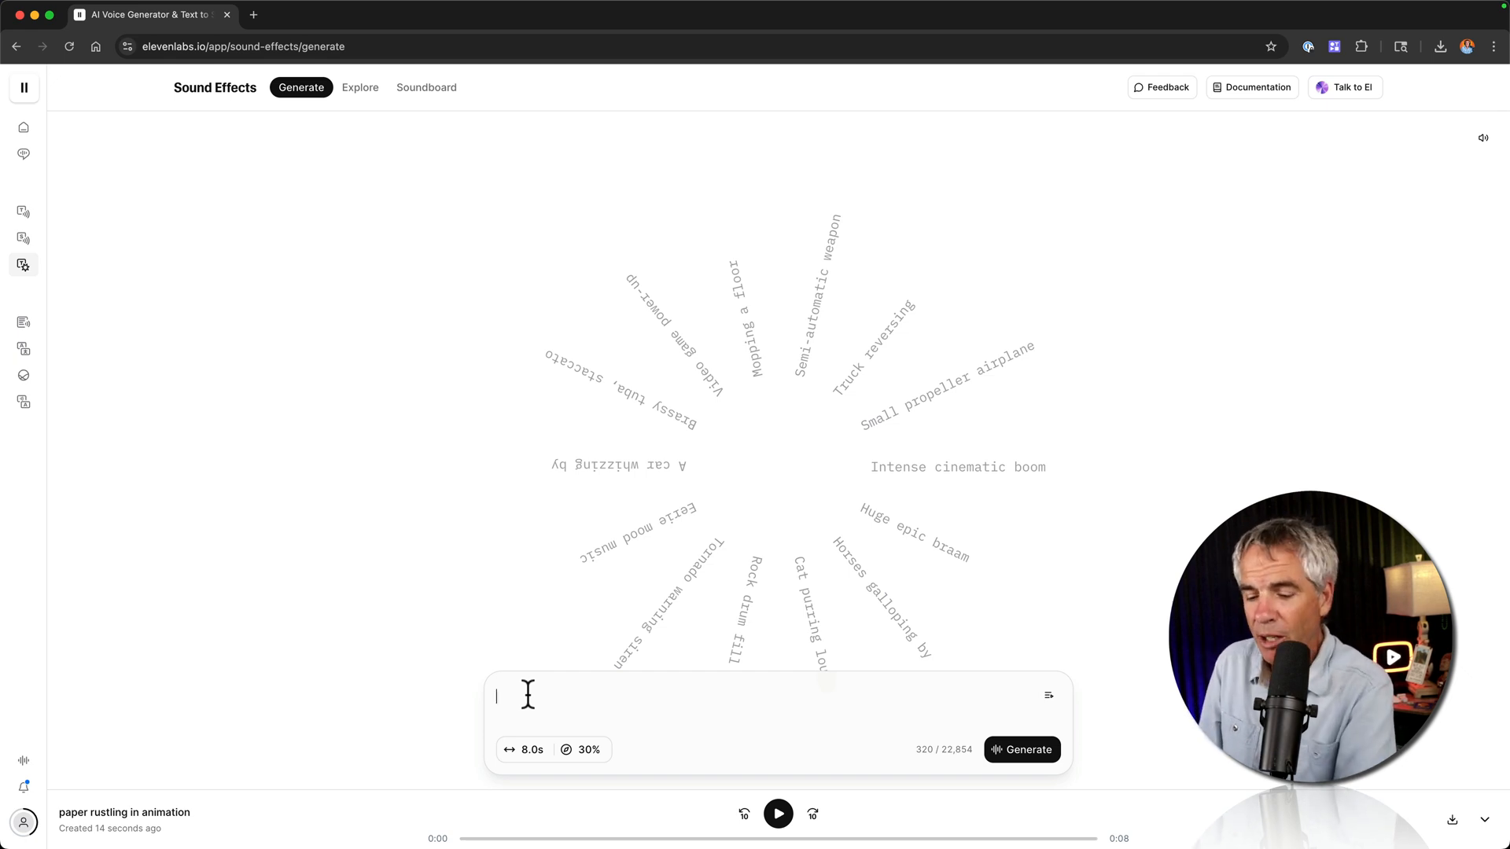
{"action": "type", "text": "ambient background music for futuristic, artificial intelligence logo animation"}
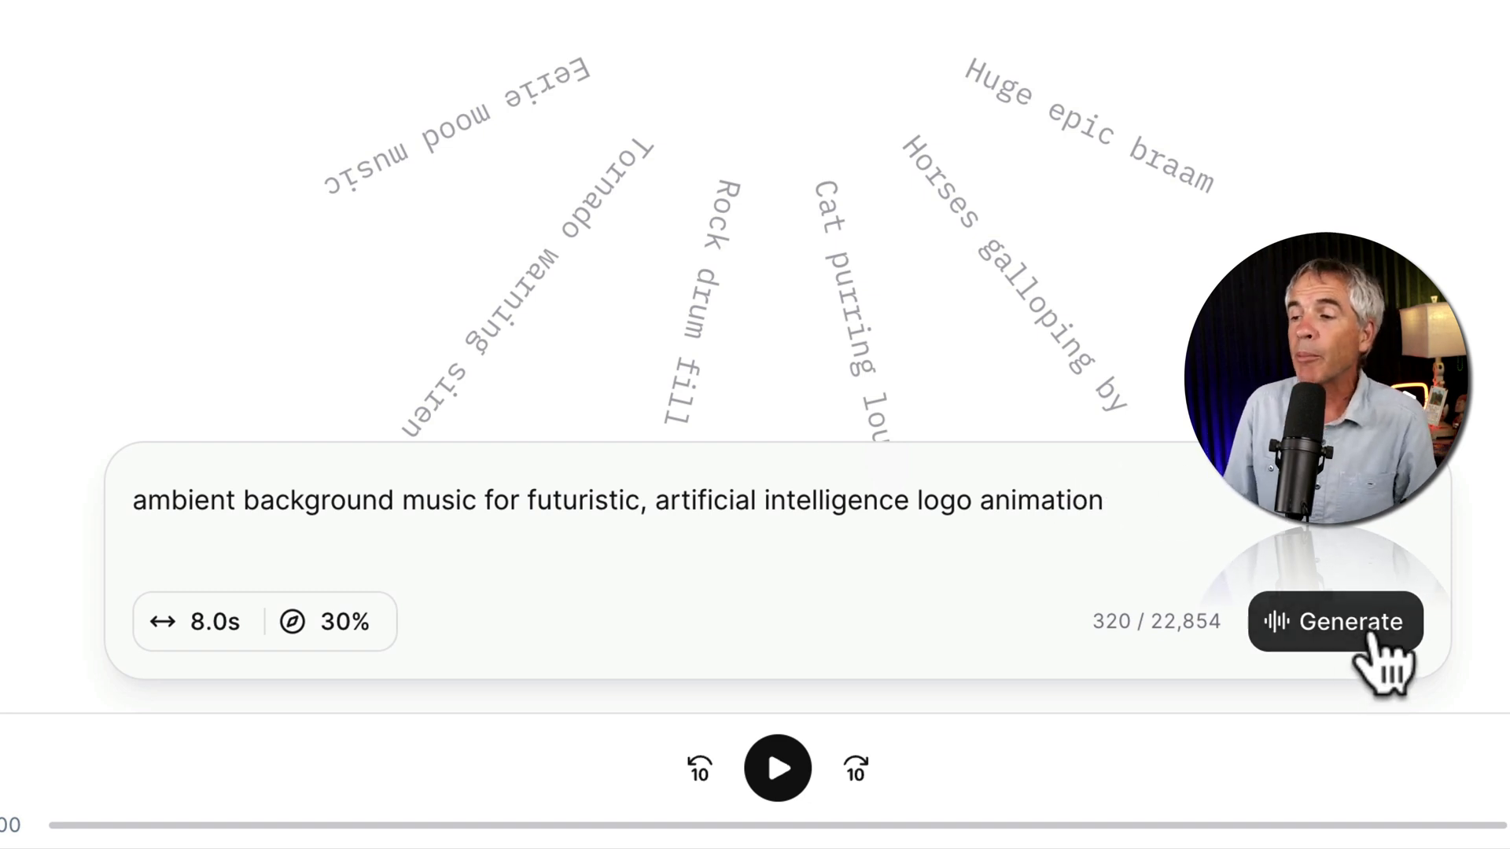
{"action": "left_click", "coordinate": [1336, 621]}
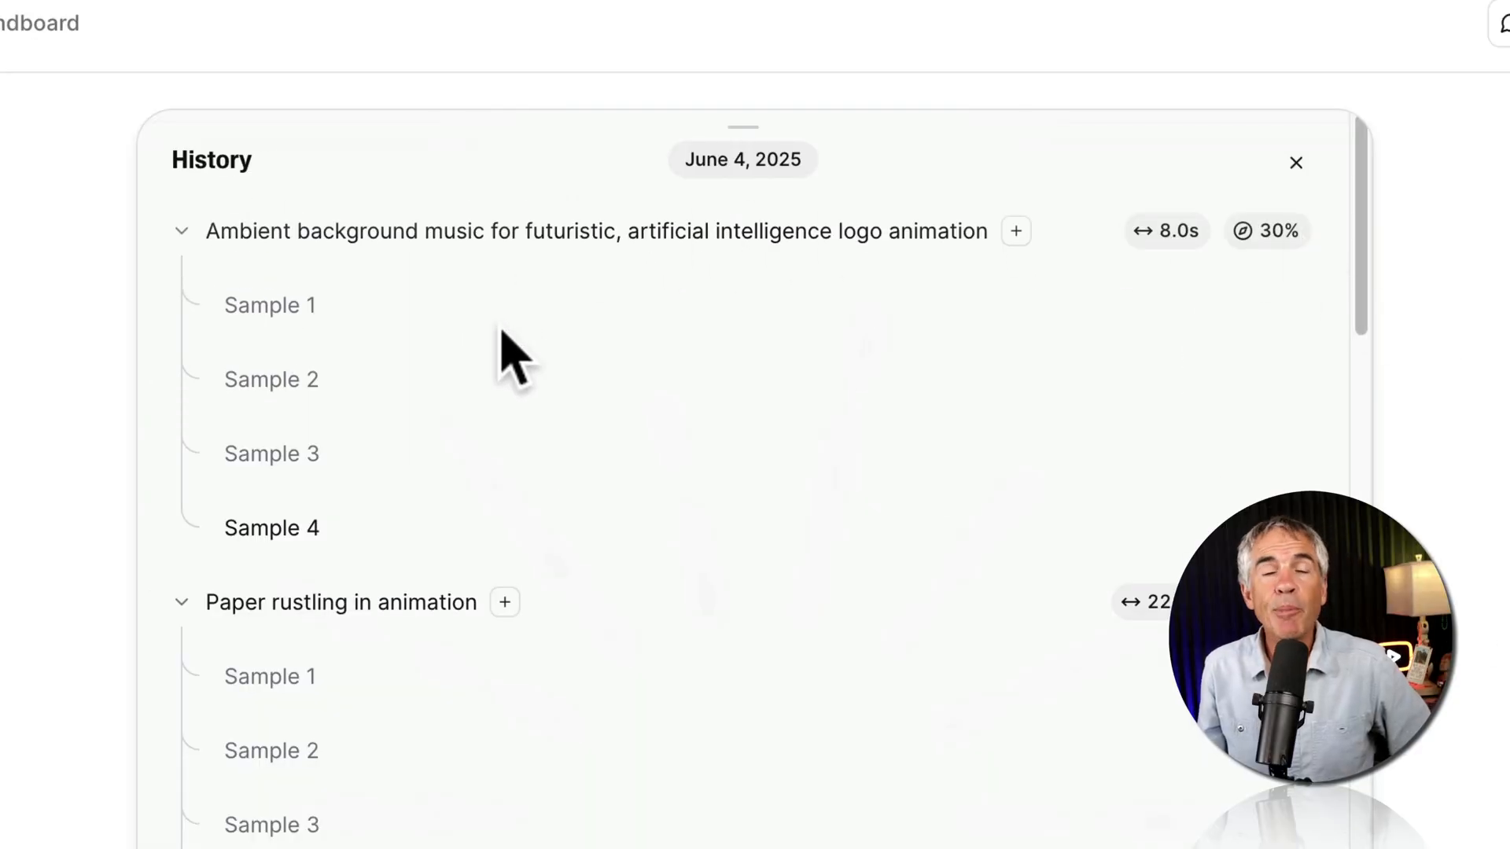
{"action": "mouse_move", "coordinate": [240, 280]}
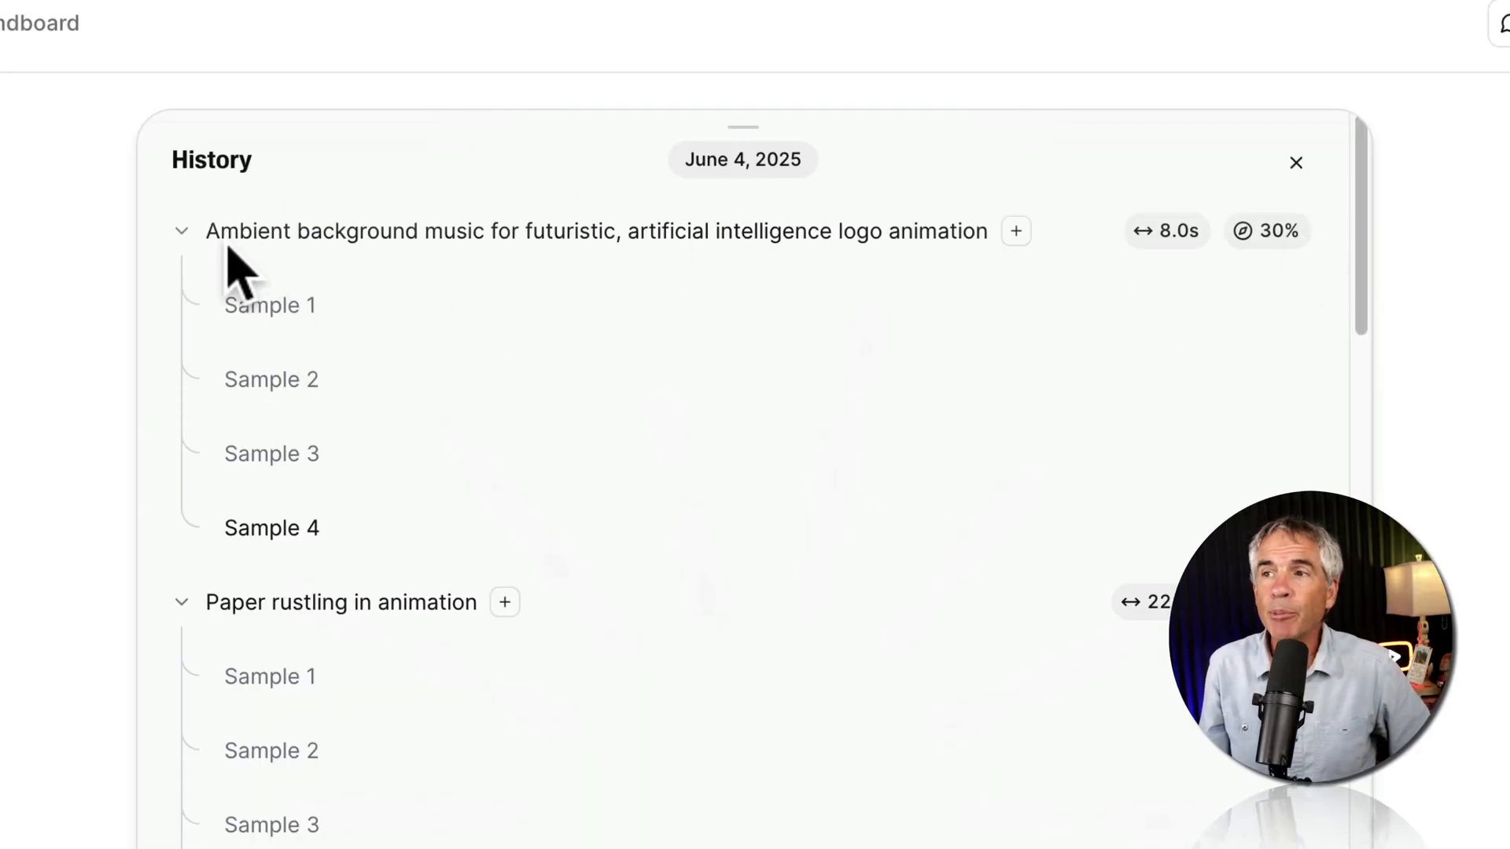
{"action": "mouse_move", "coordinate": [327, 327]}
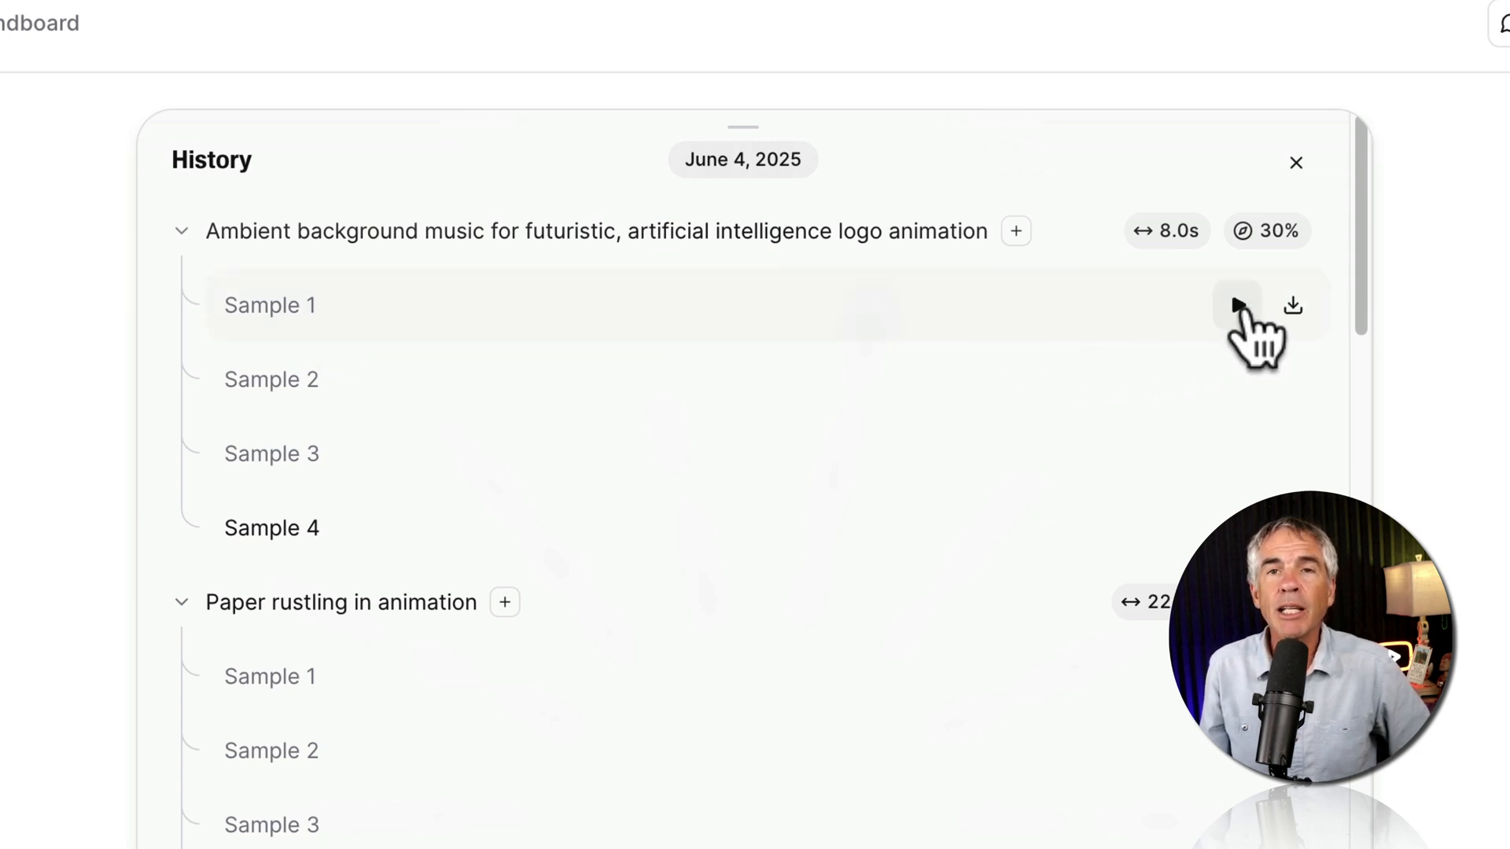
{"action": "left_click", "coordinate": [1236, 305]}
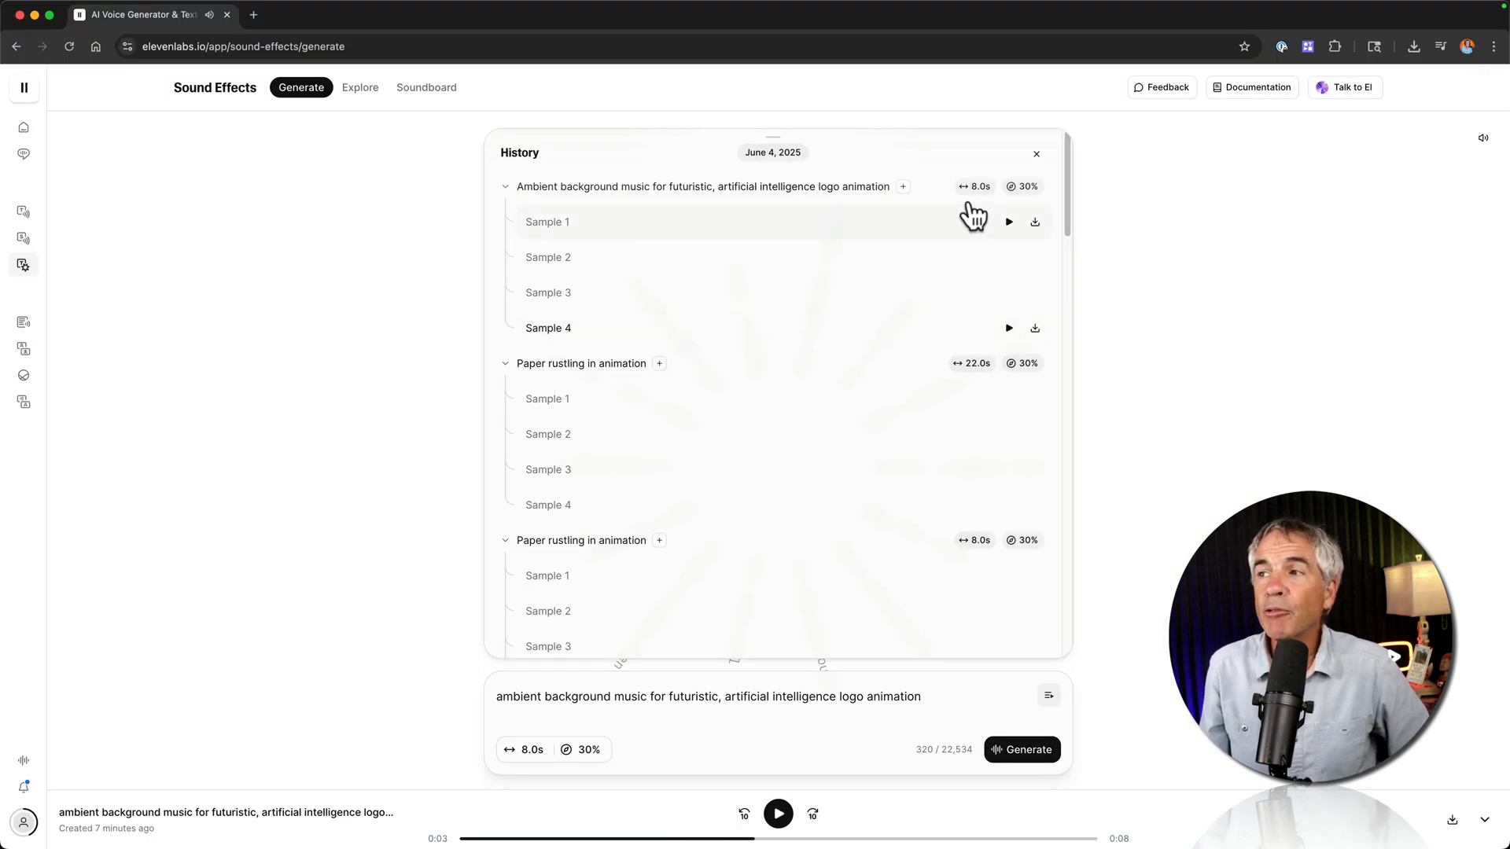
{"action": "mouse_move", "coordinate": [973, 186]}
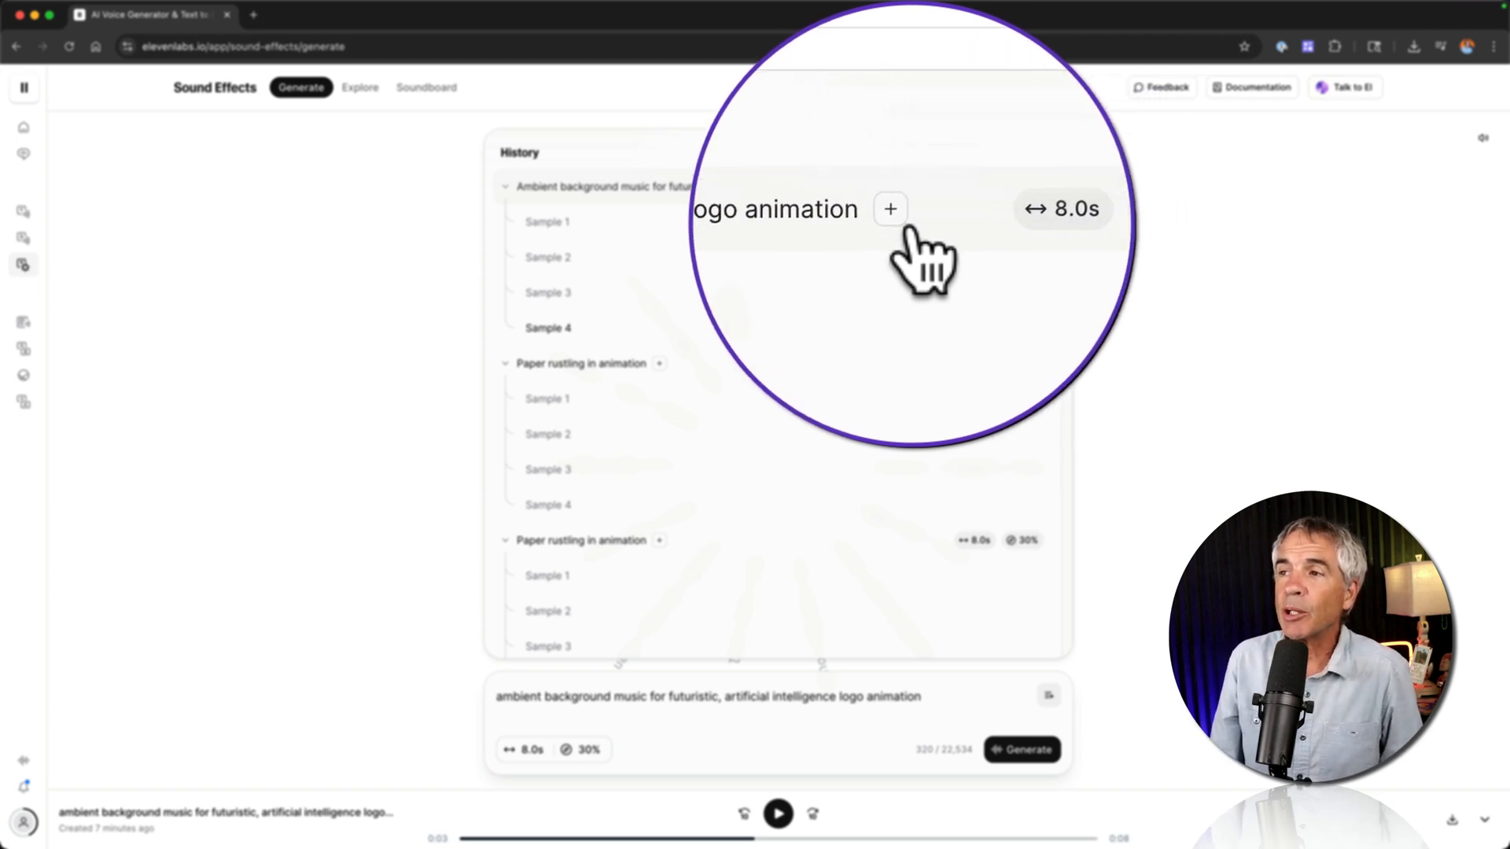
{"action": "mouse_move", "coordinate": [888, 209]}
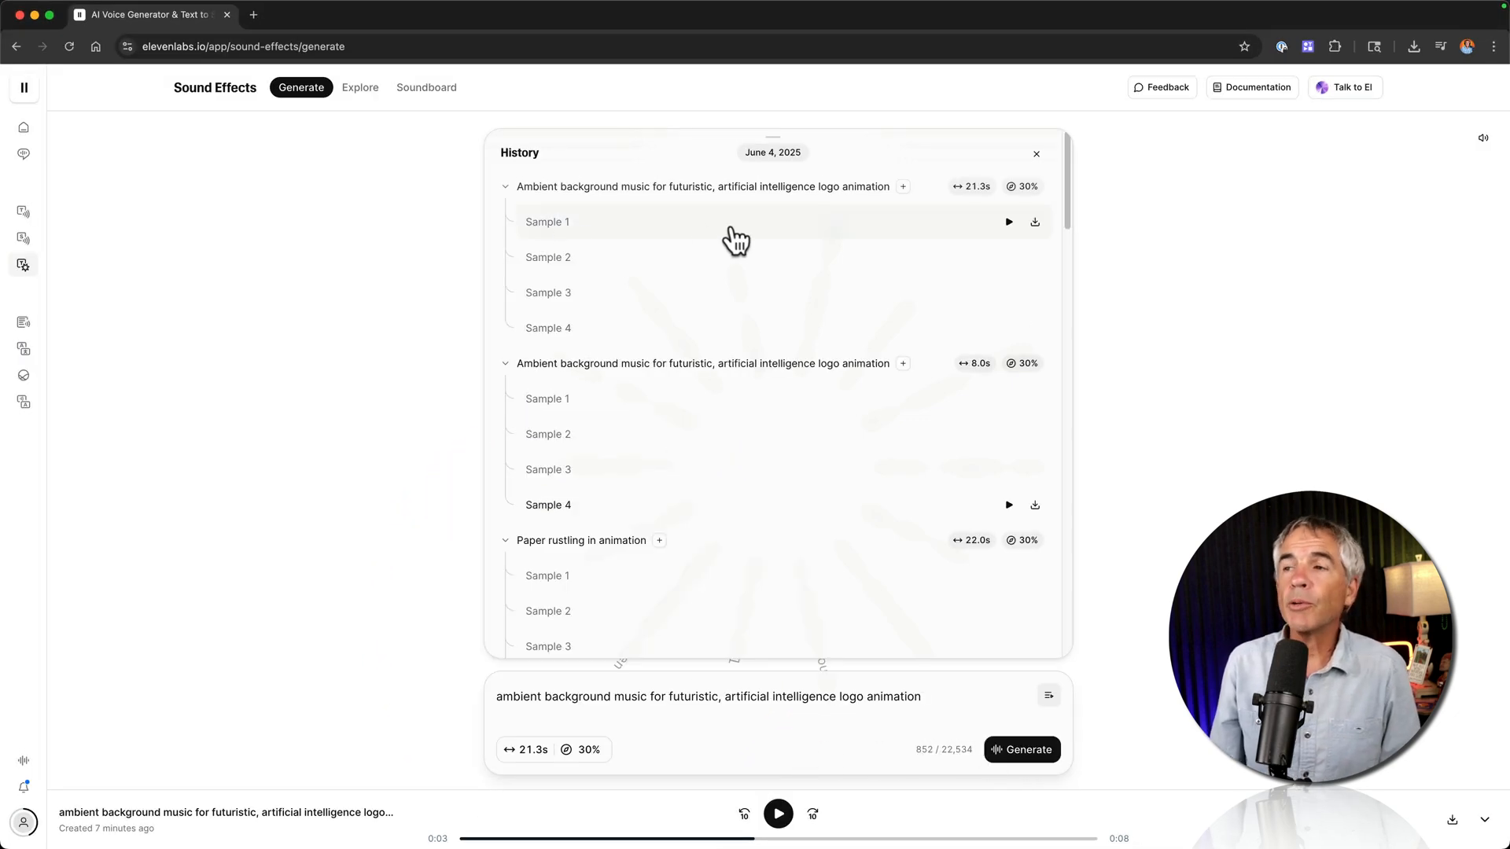
- Play the first sample of the 21.3-second ambient logo music regeneration
{"action": "left_click", "coordinate": [1009, 222]}
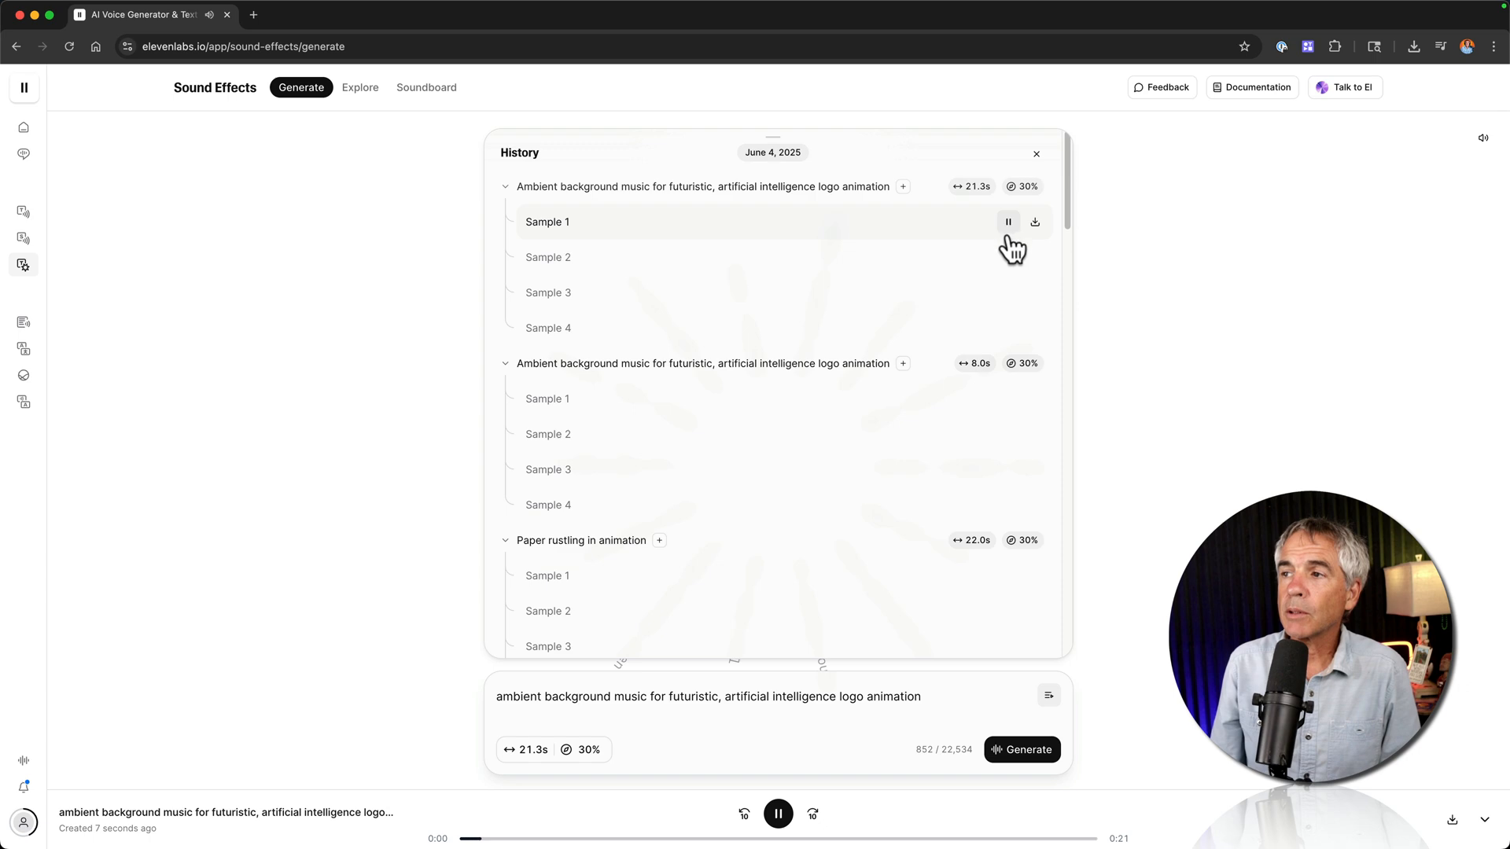